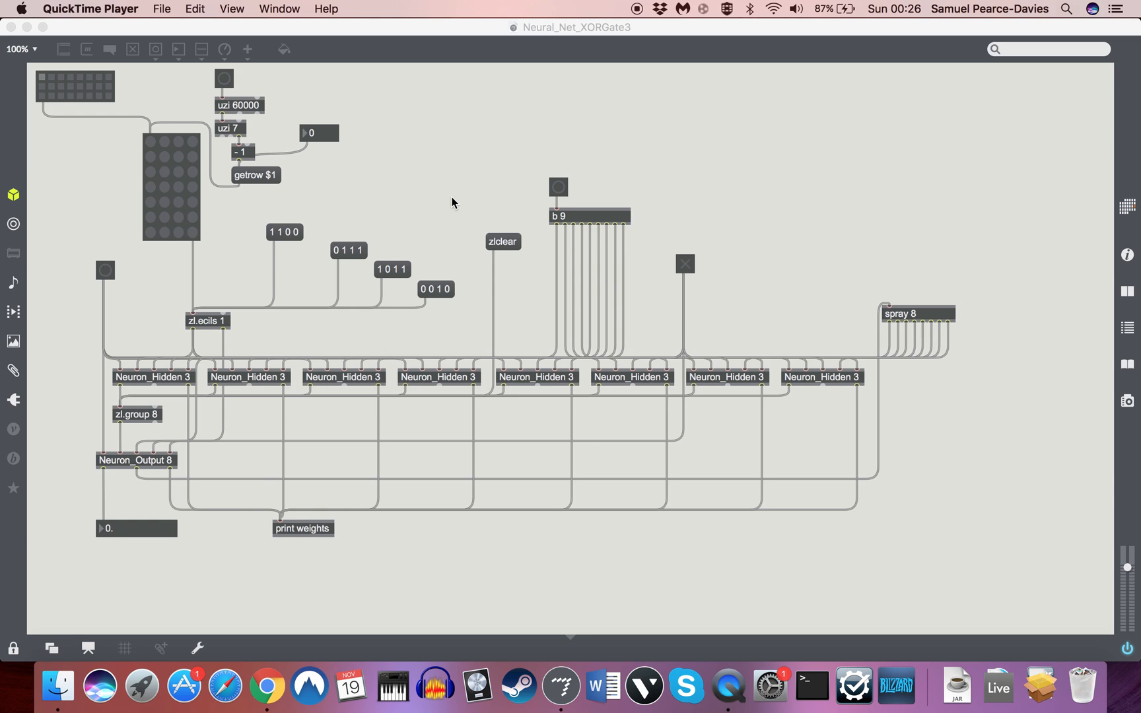
{"action": "mouse_move", "coordinate": [434, 194]}
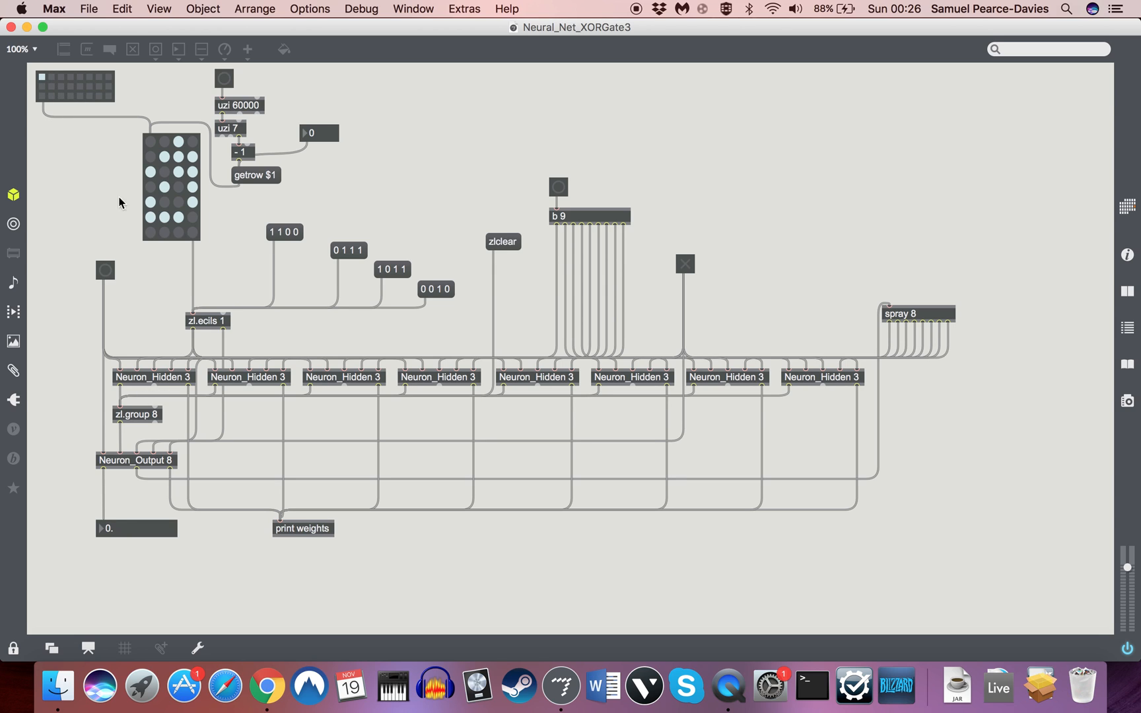
{"action": "mouse_move", "coordinate": [138, 388]}
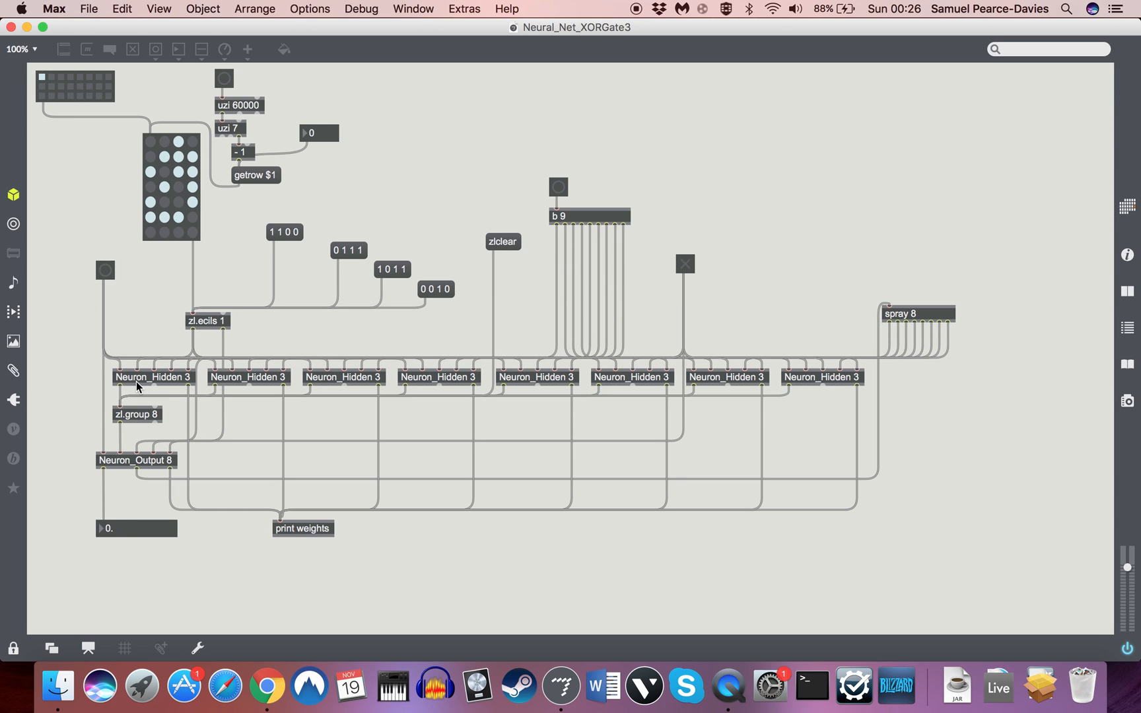
{"action": "mouse_move", "coordinate": [377, 355]}
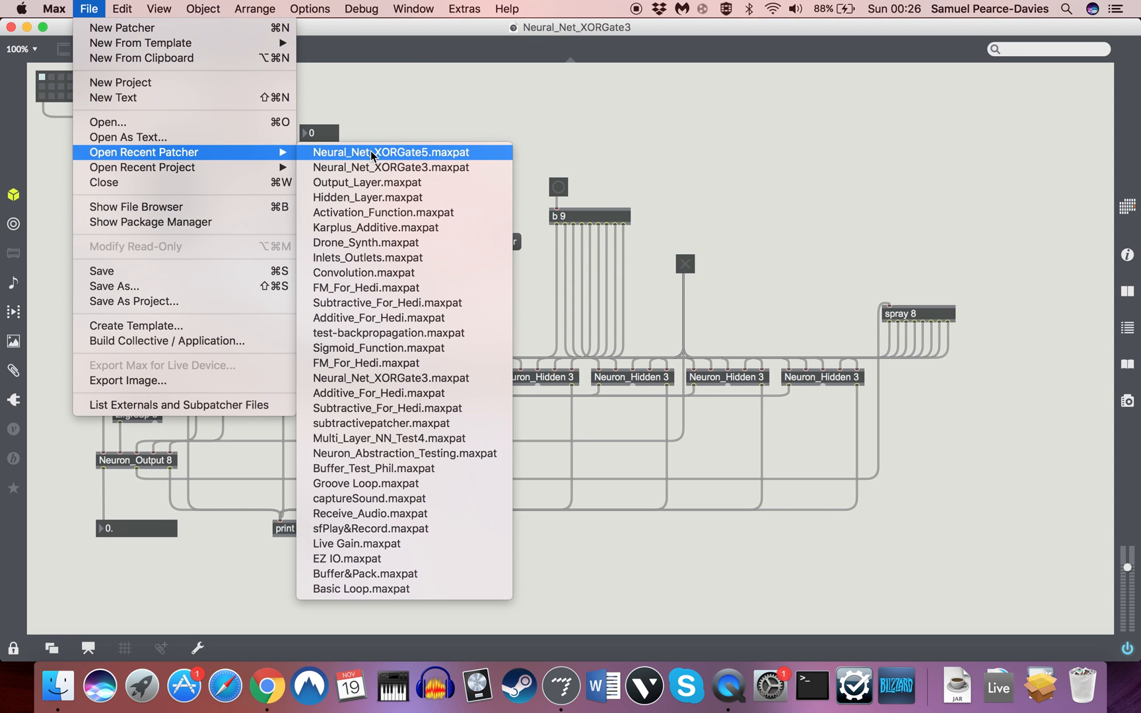
- Open Neural_Net_XORGate5.maxpat from the recent patchers list
{"action": "left_click", "coordinate": [379, 152]}
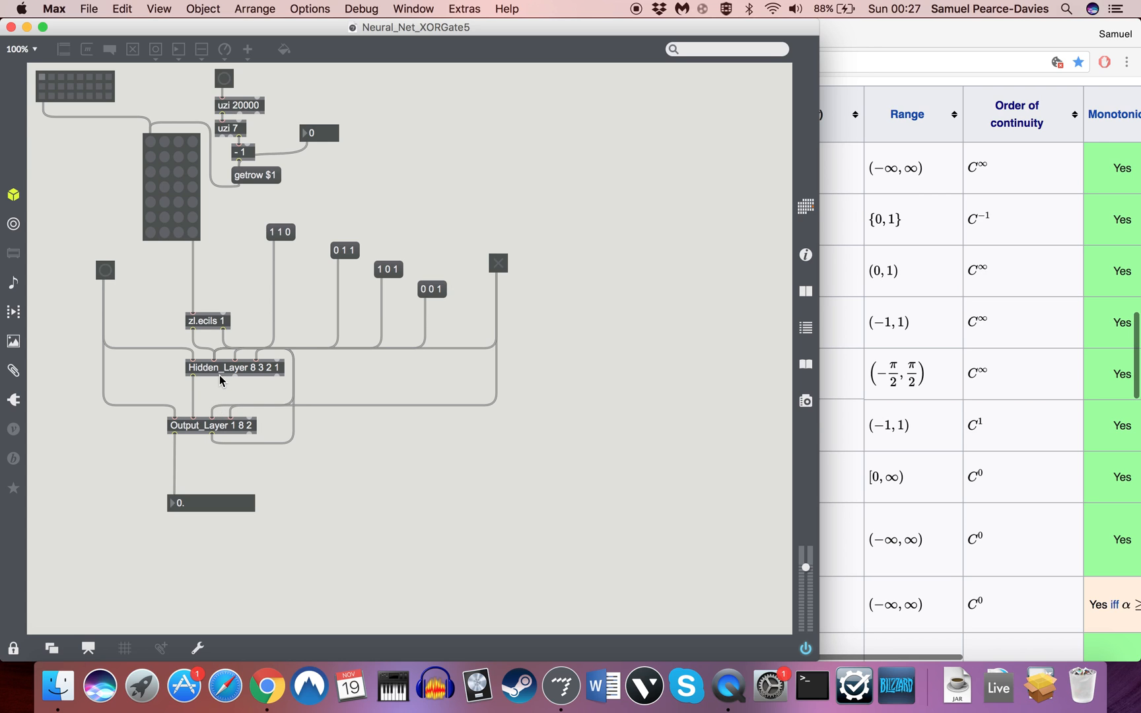
{"action": "mouse_move", "coordinate": [208, 374]}
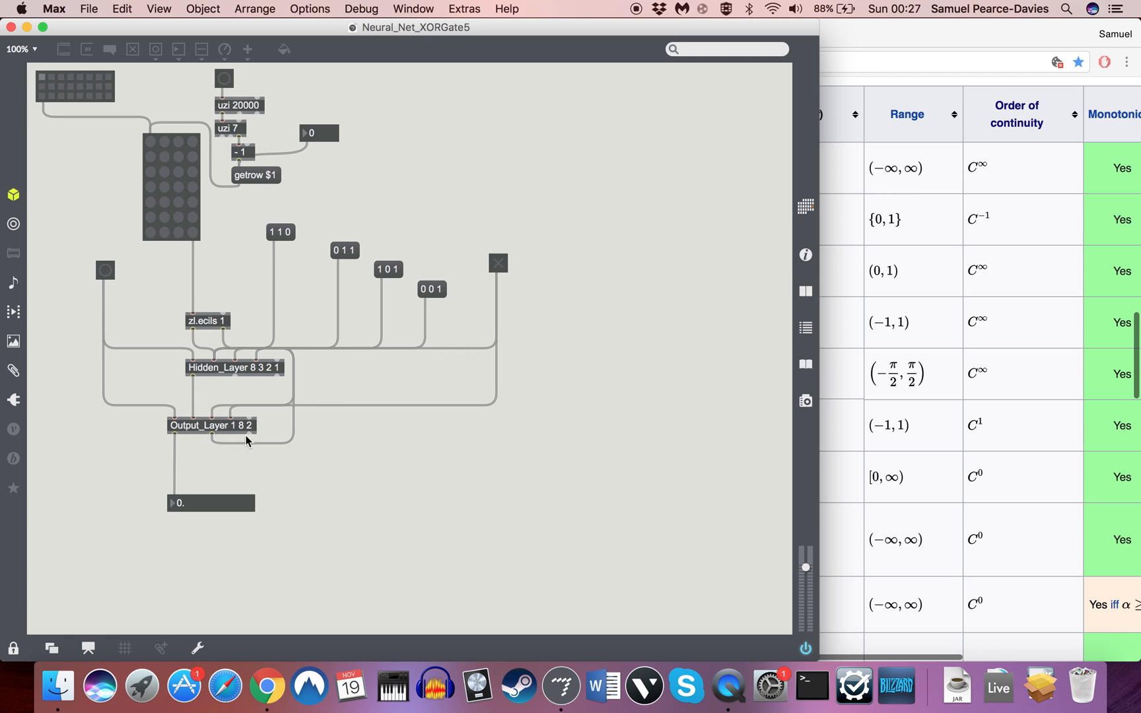
{"action": "mouse_move", "coordinate": [217, 434]}
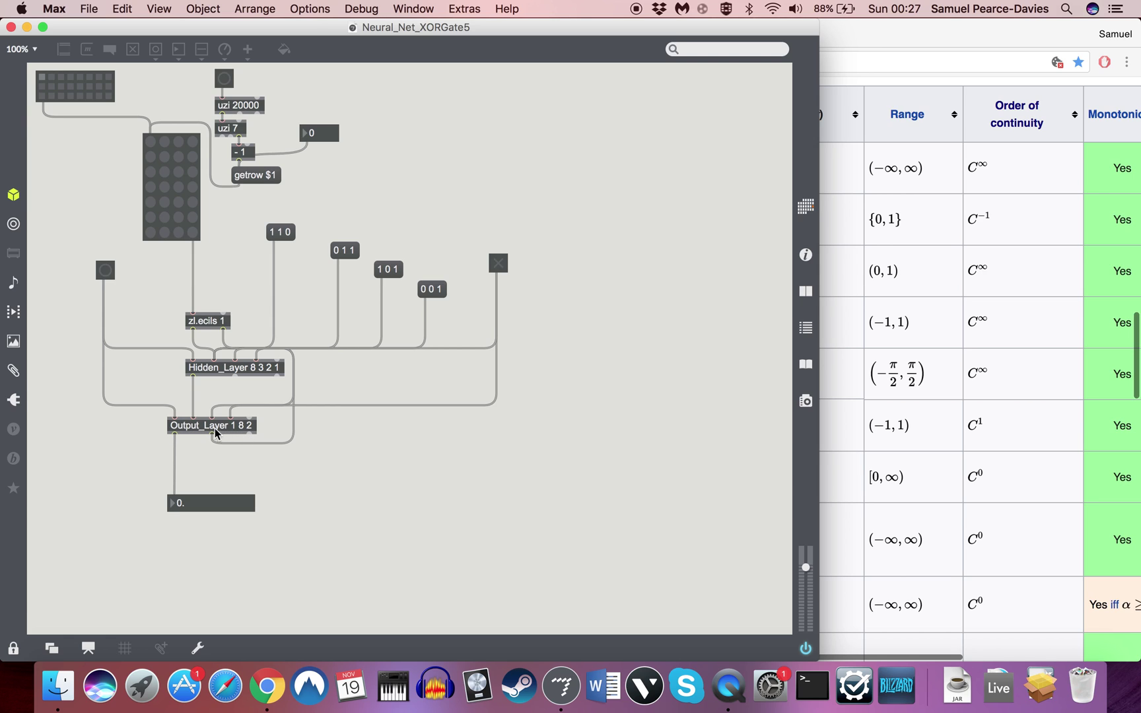
{"action": "mouse_move", "coordinate": [245, 433]}
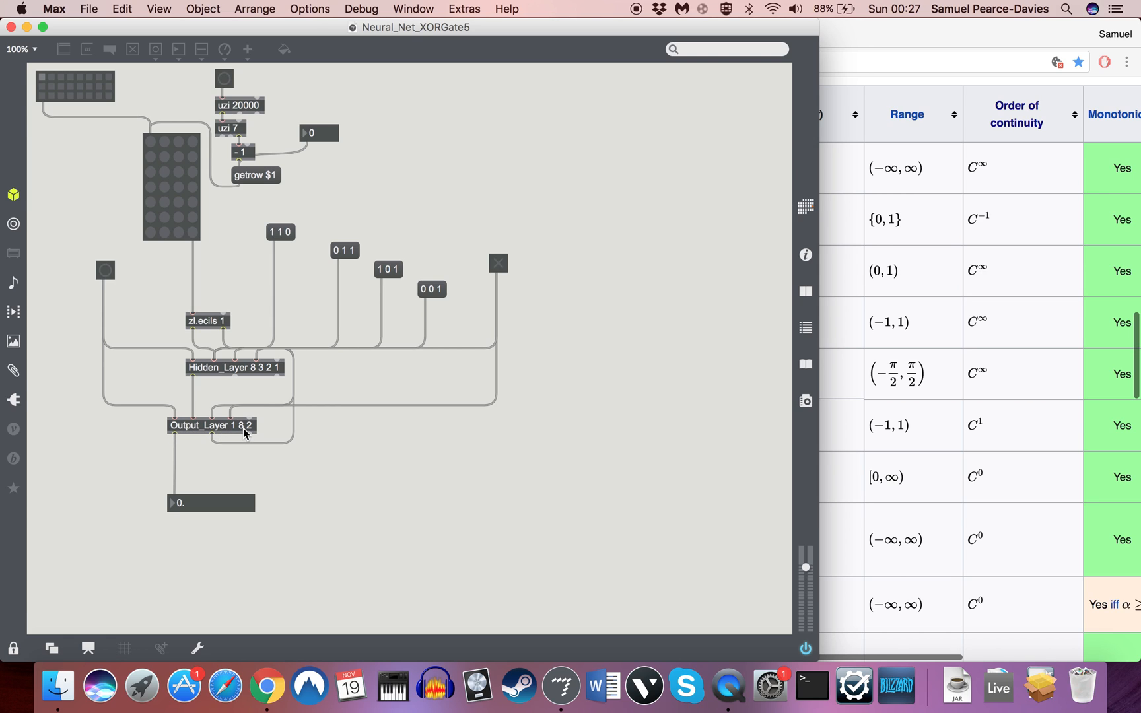
{"action": "mouse_move", "coordinate": [214, 434]}
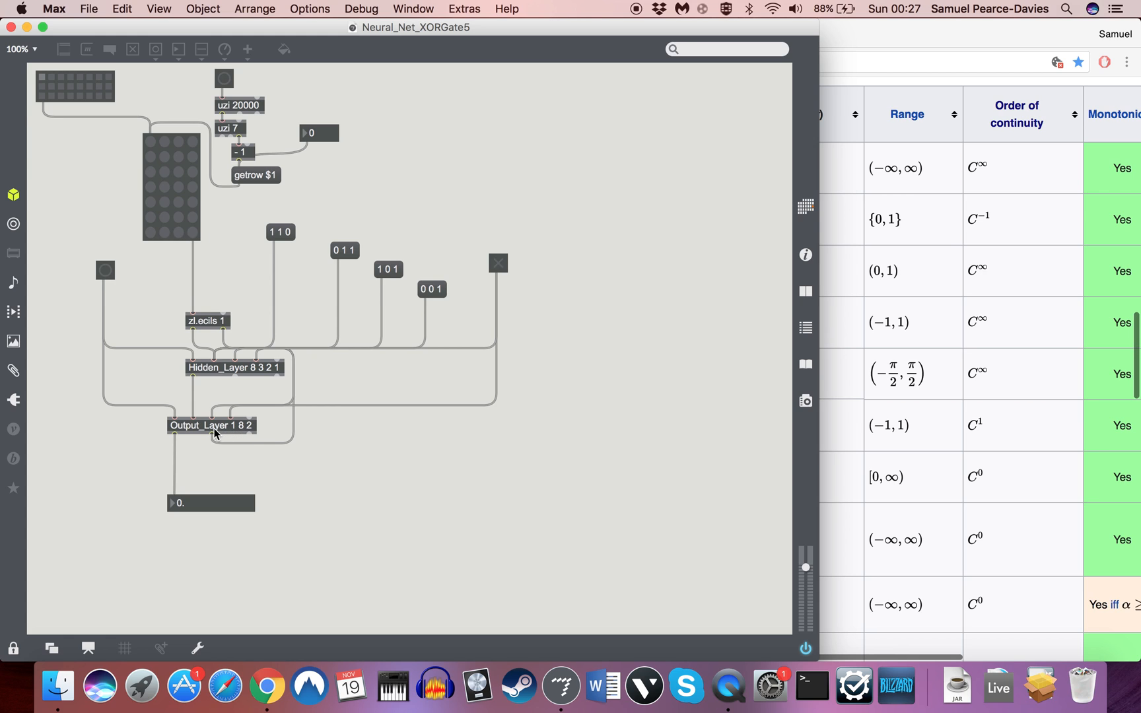
{"action": "mouse_move", "coordinate": [226, 433]}
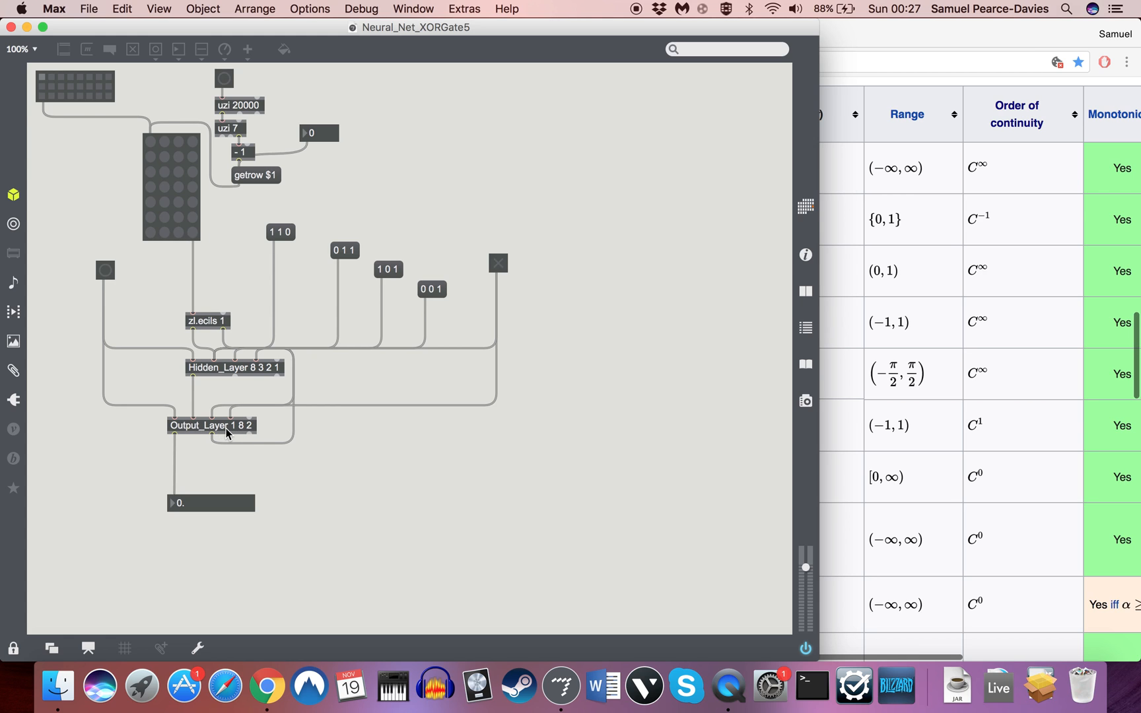
- Open the Output_Layer abstraction and unlock it to reveal its argument placeholders
{"action": "double_click", "coordinate": [210, 425]}
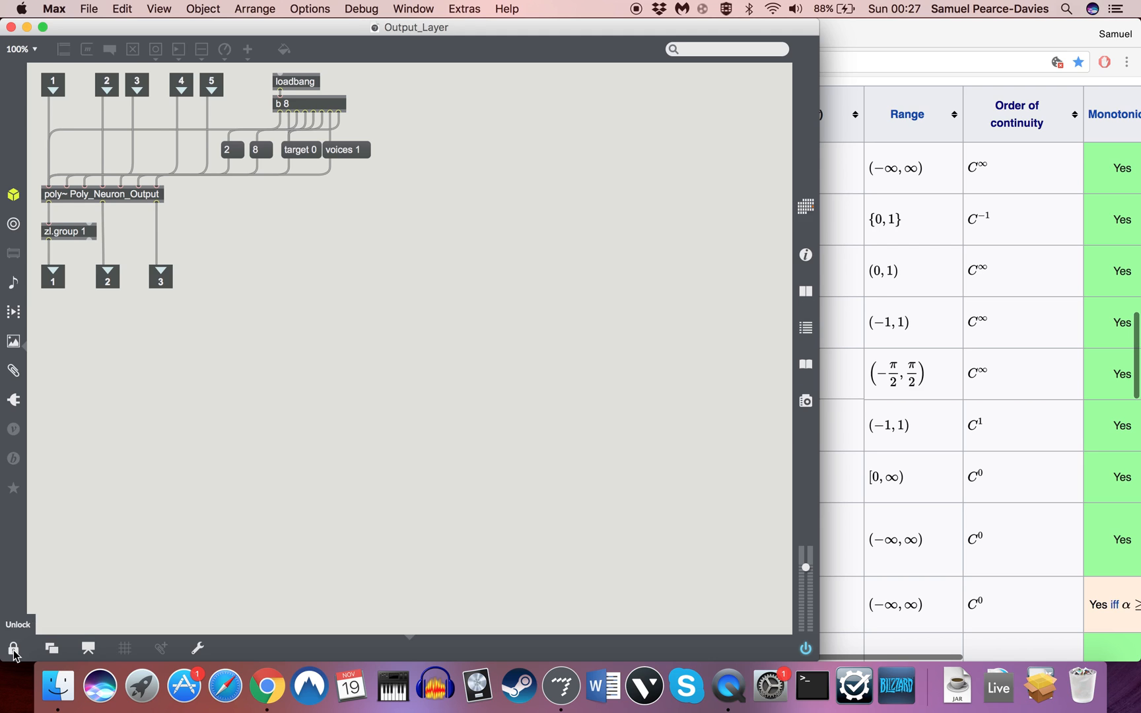
{"action": "left_click", "coordinate": [12, 647]}
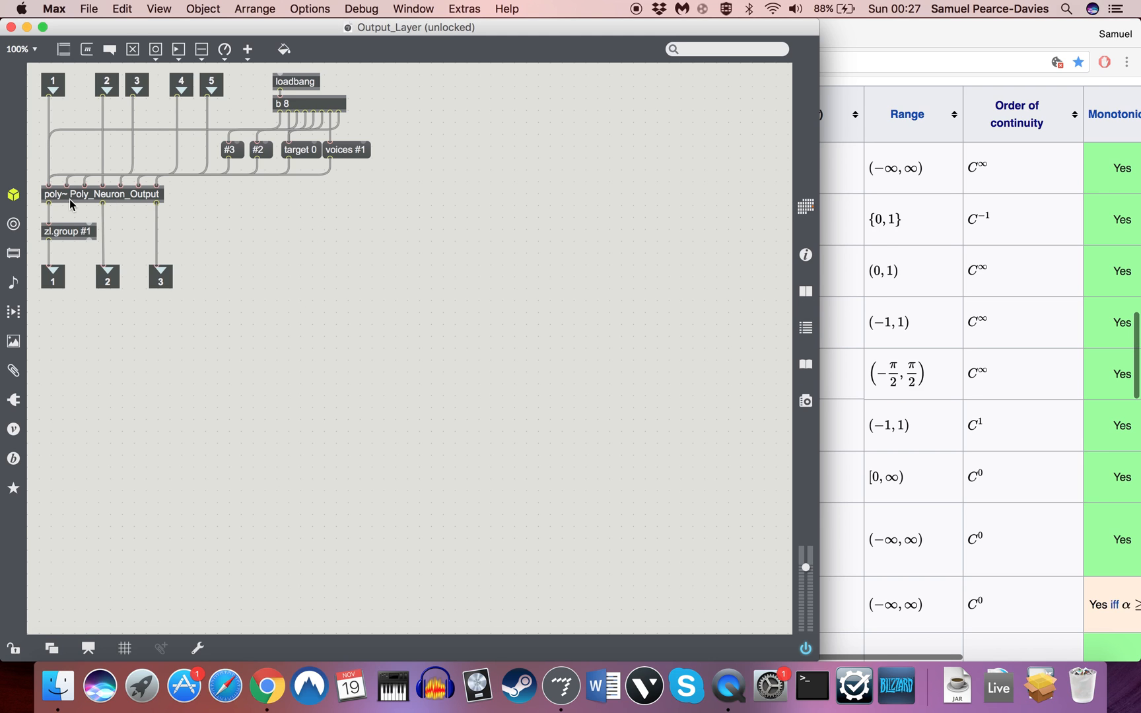
{"action": "mouse_move", "coordinate": [112, 199]}
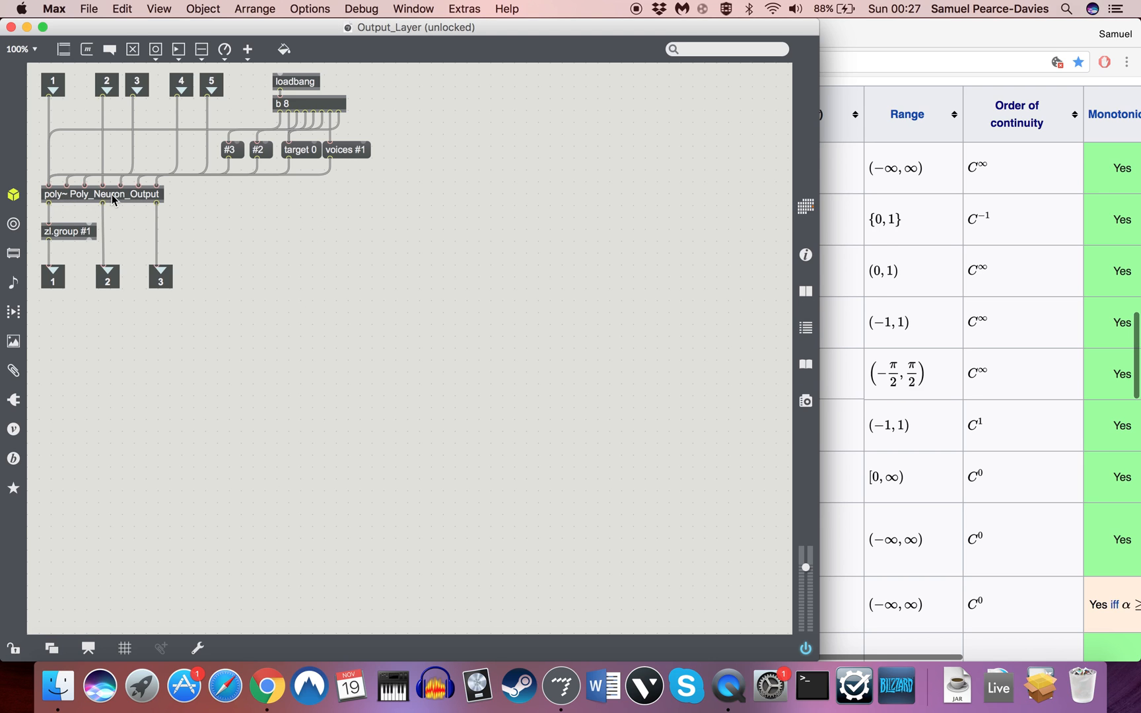
{"action": "mouse_move", "coordinate": [84, 203]}
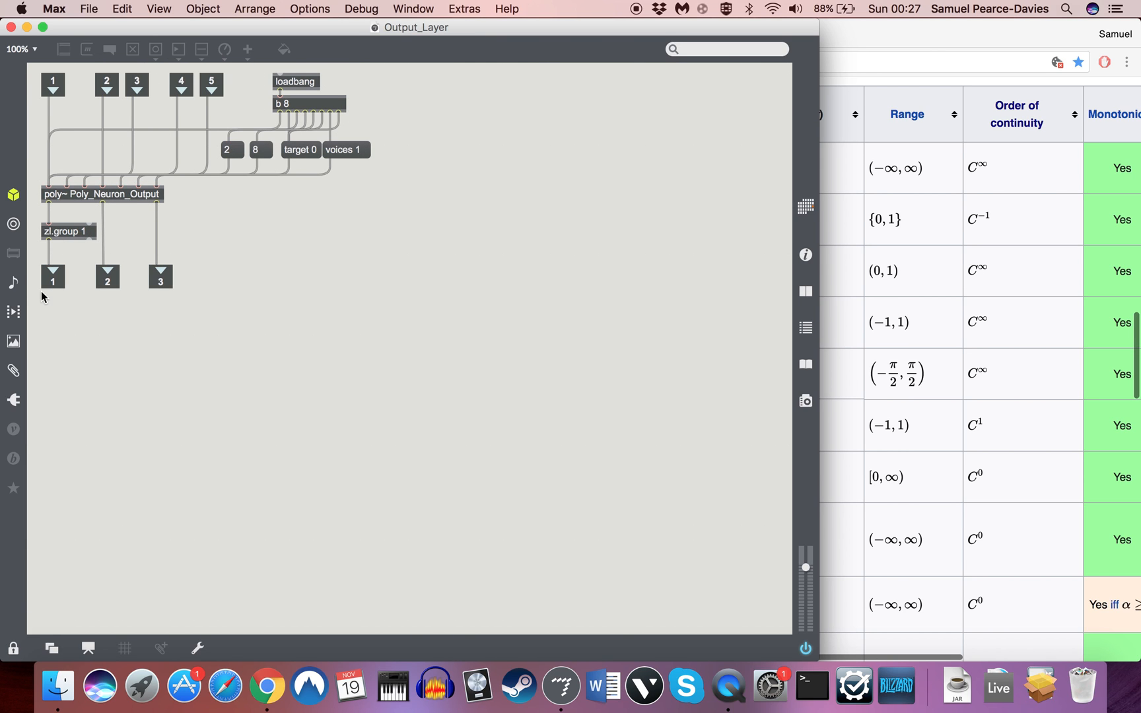
- Open the Poly_Neuron_Output voice patcher, then its Activation_Function subpatcher
{"action": "double_click", "coordinate": [99, 194]}
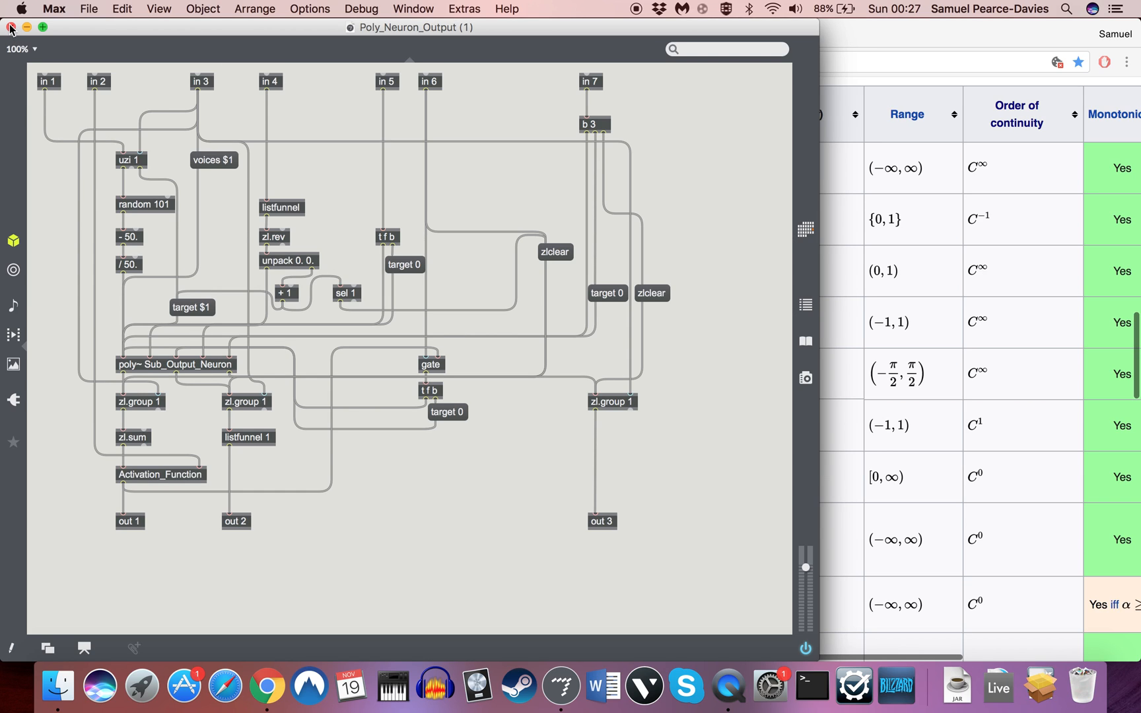
{"action": "mouse_move", "coordinate": [90, 142]}
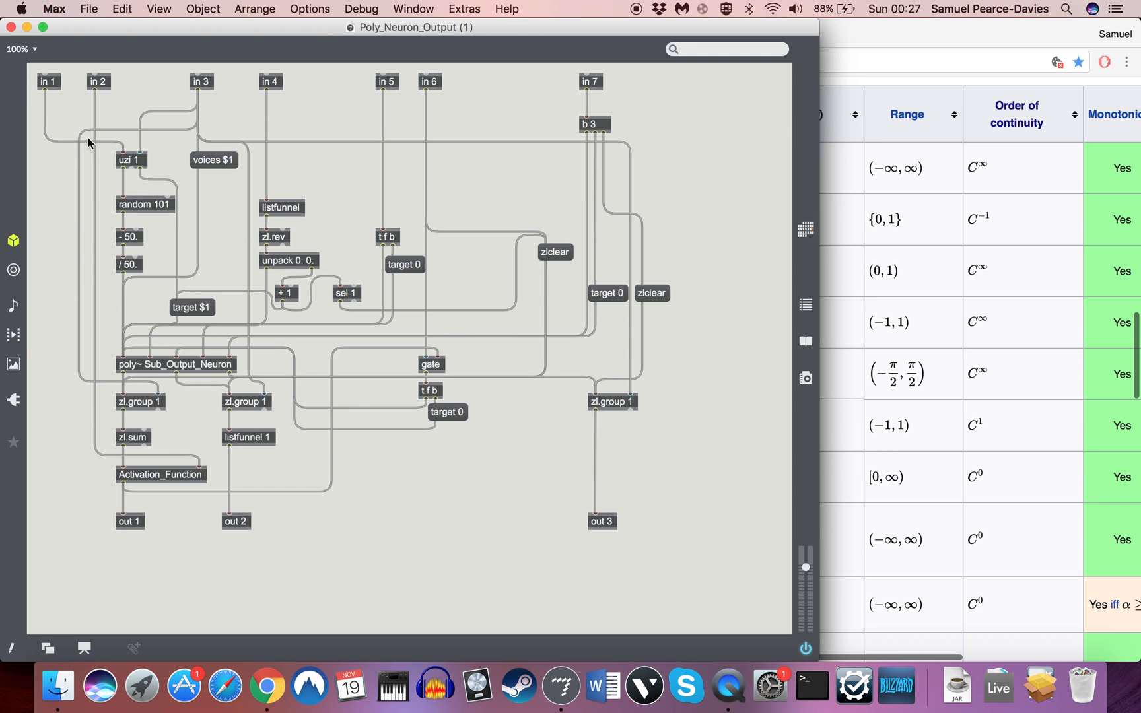
{"action": "mouse_move", "coordinate": [43, 133]}
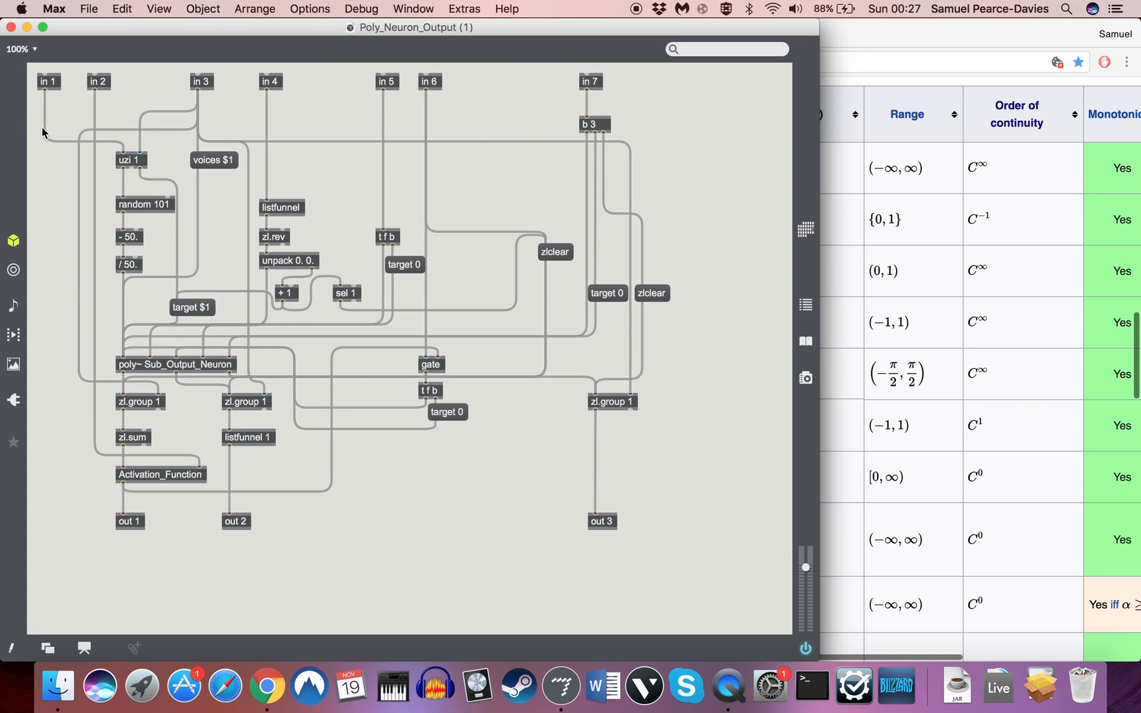
{"action": "mouse_move", "coordinate": [173, 546]}
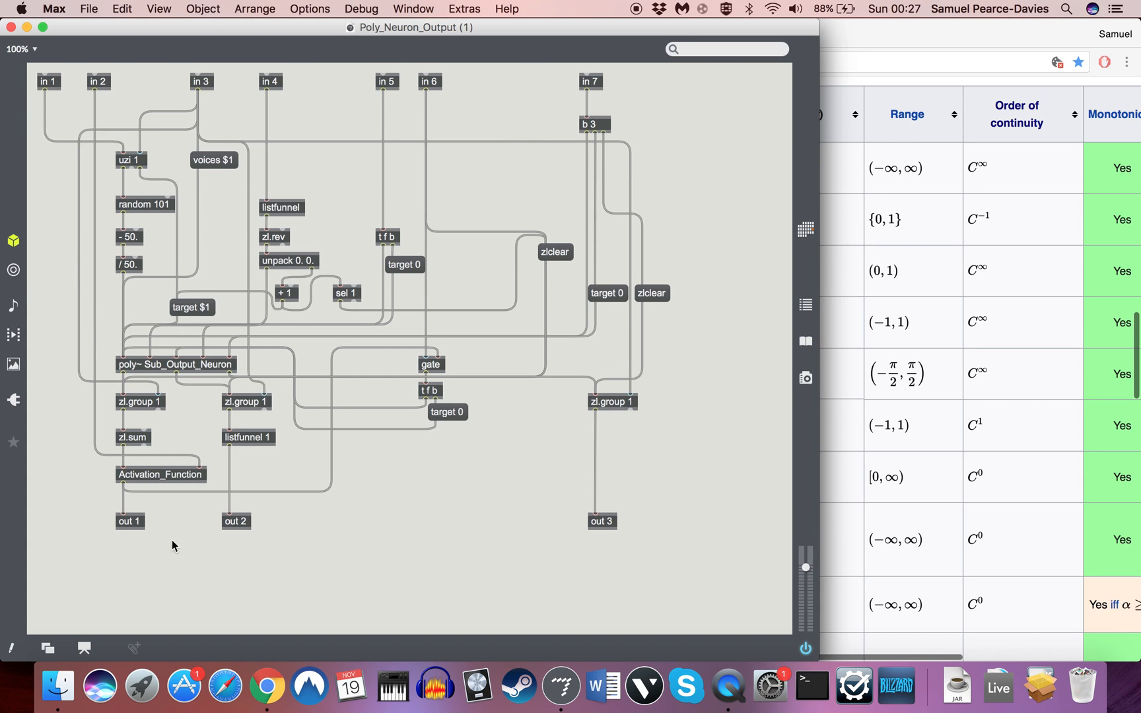
{"action": "mouse_move", "coordinate": [89, 567]}
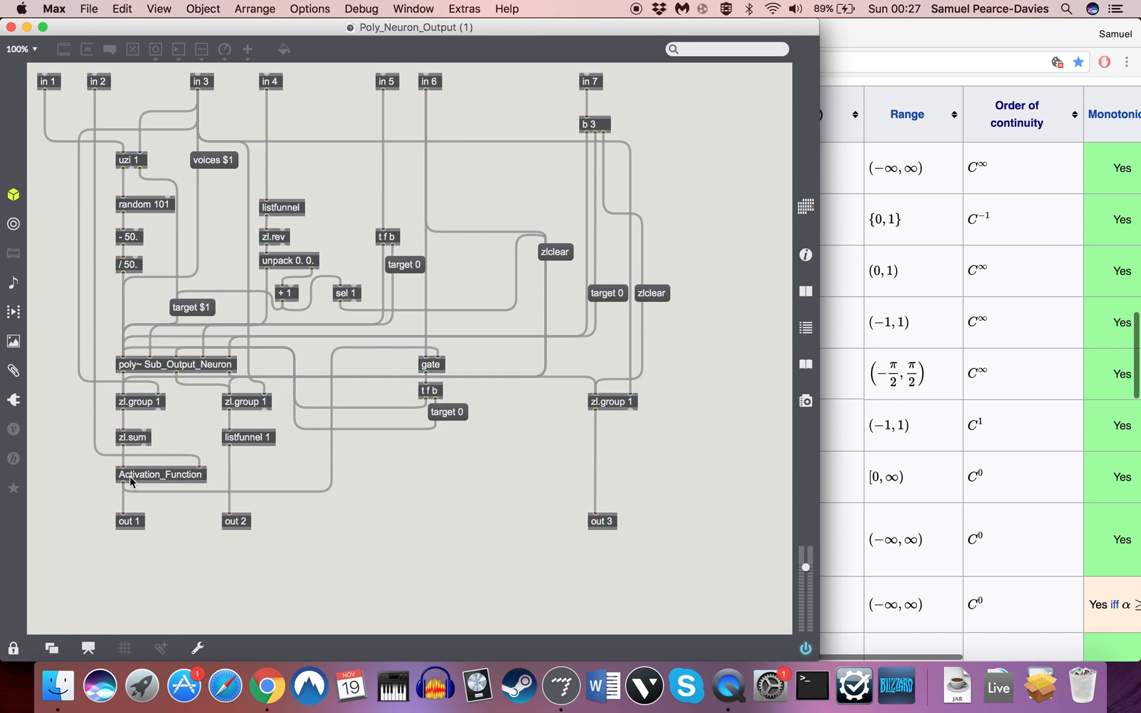
{"action": "mouse_move", "coordinate": [156, 482]}
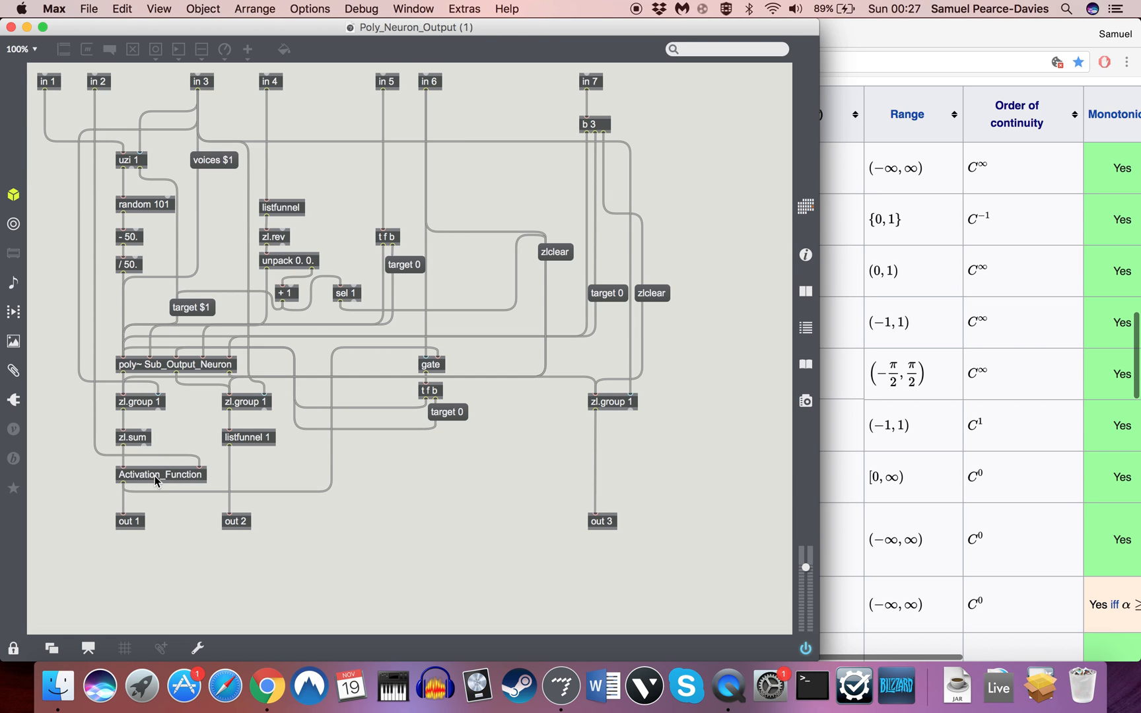
{"action": "double_click", "coordinate": [160, 474]}
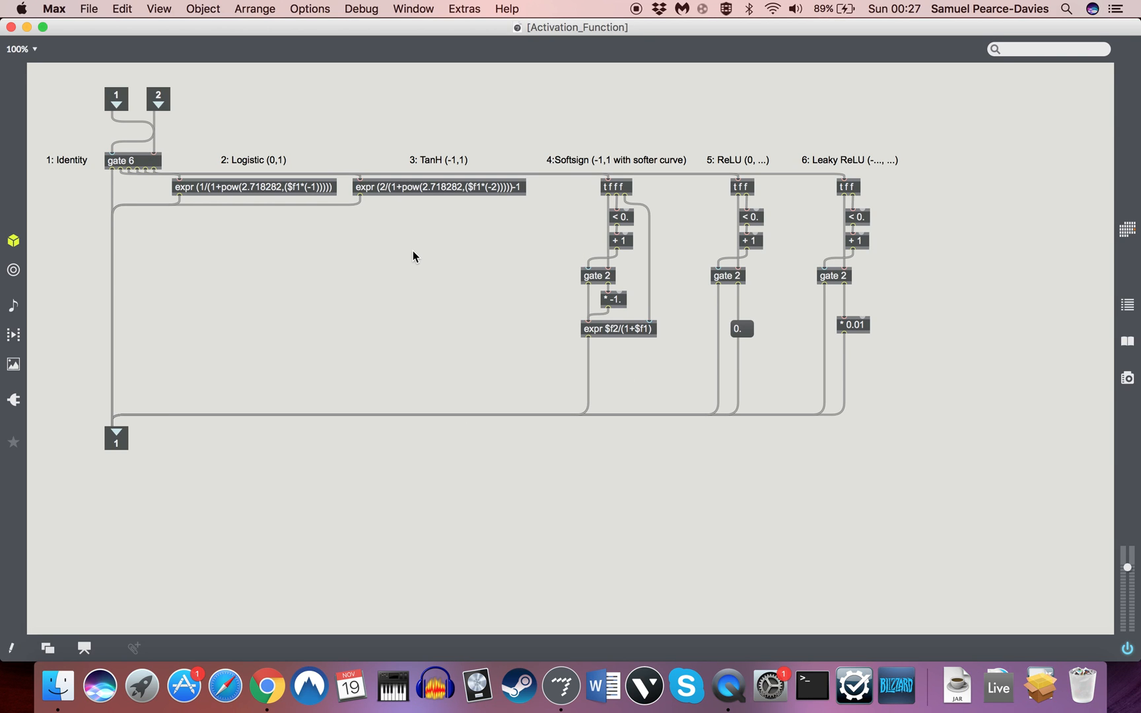
{"action": "mouse_move", "coordinate": [174, 638]}
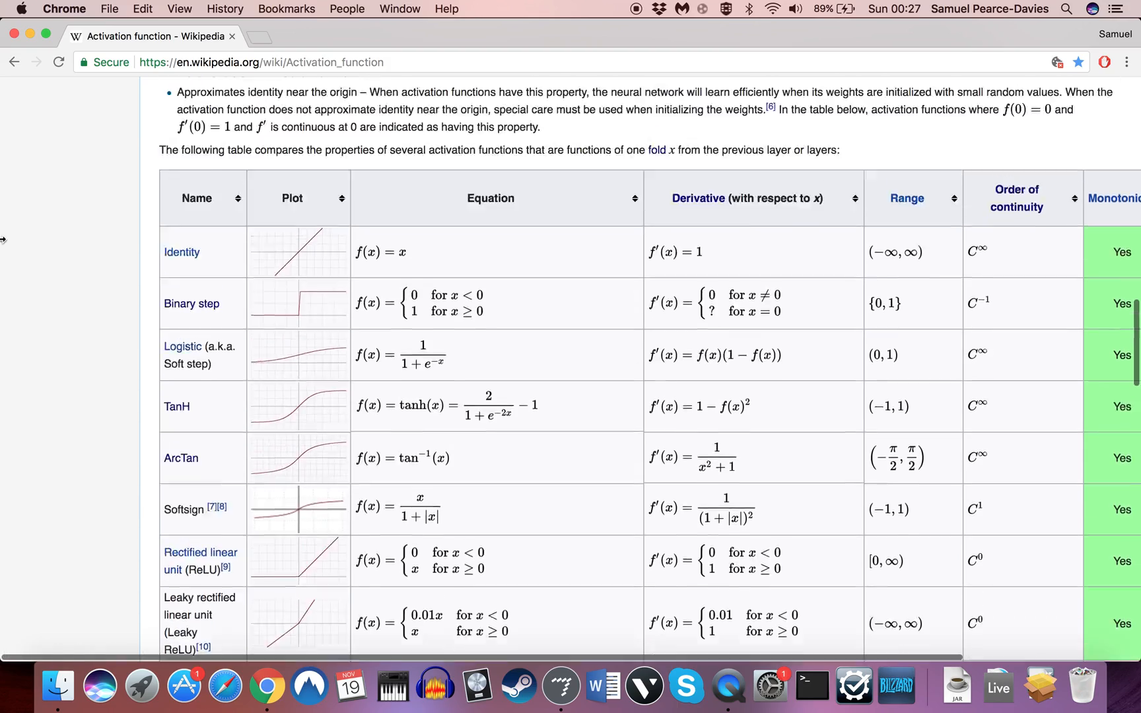
- Scroll the Wikipedia Activation function page down to the comparison table
{"action": "scroll", "scroll_direction": "down", "scroll_amount": 3}
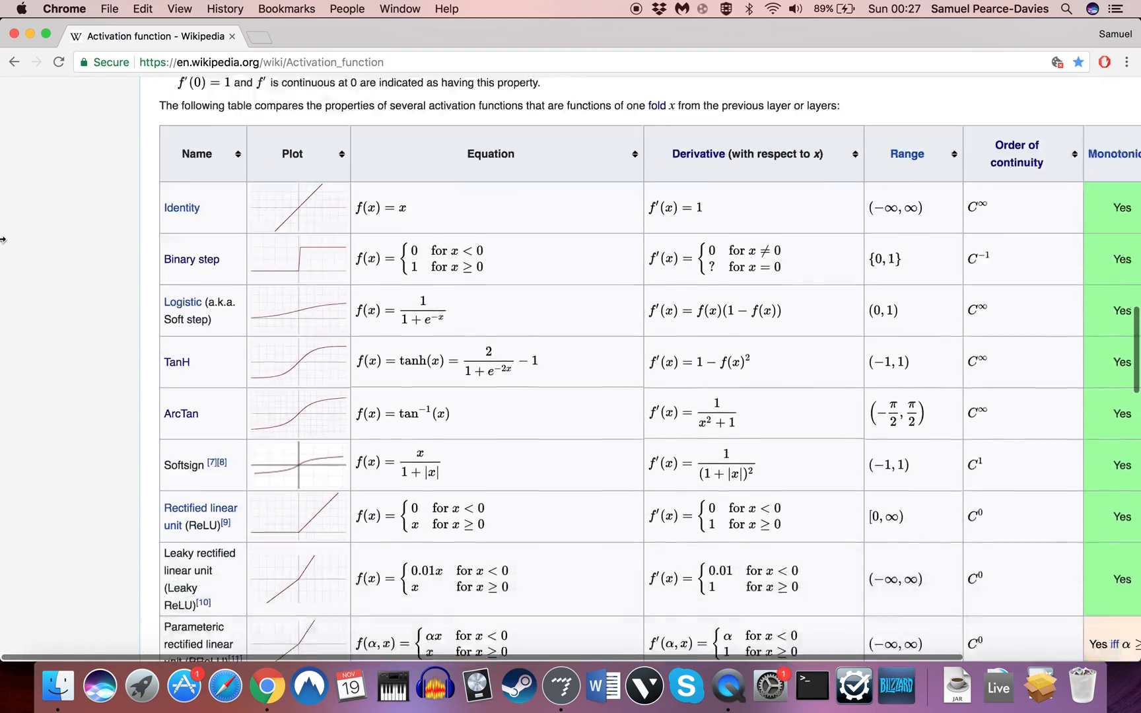
{"action": "scroll", "scroll_direction": "down", "scroll_amount": 3}
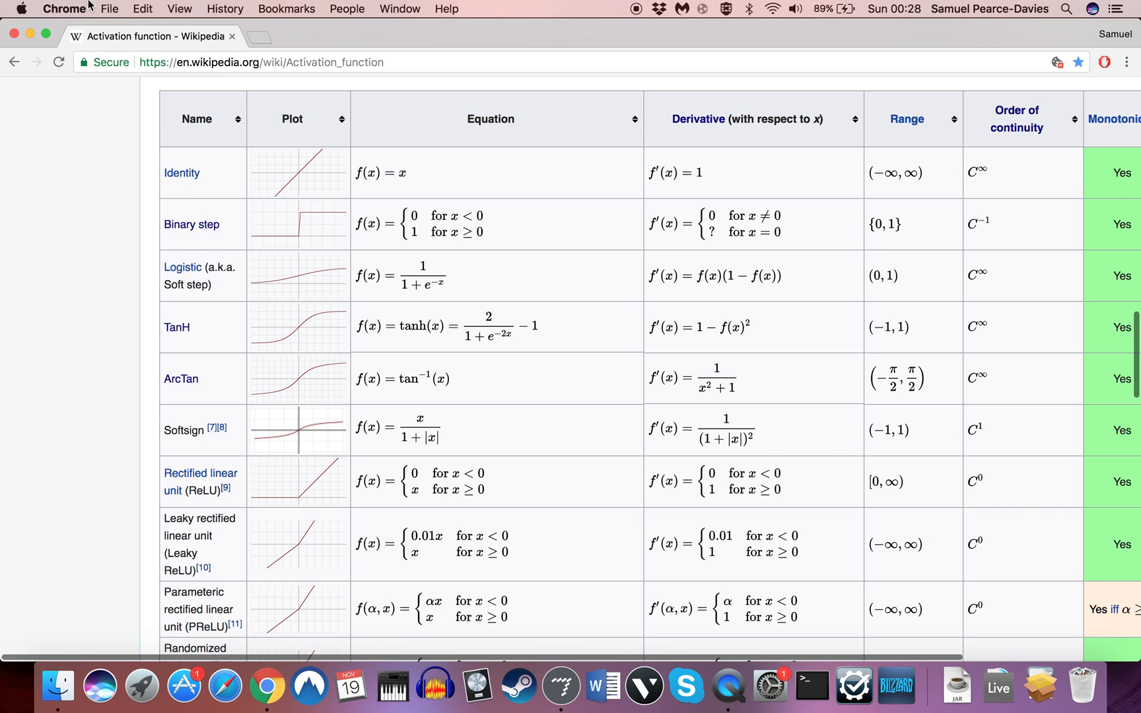
{"action": "mouse_move", "coordinate": [77, 199]}
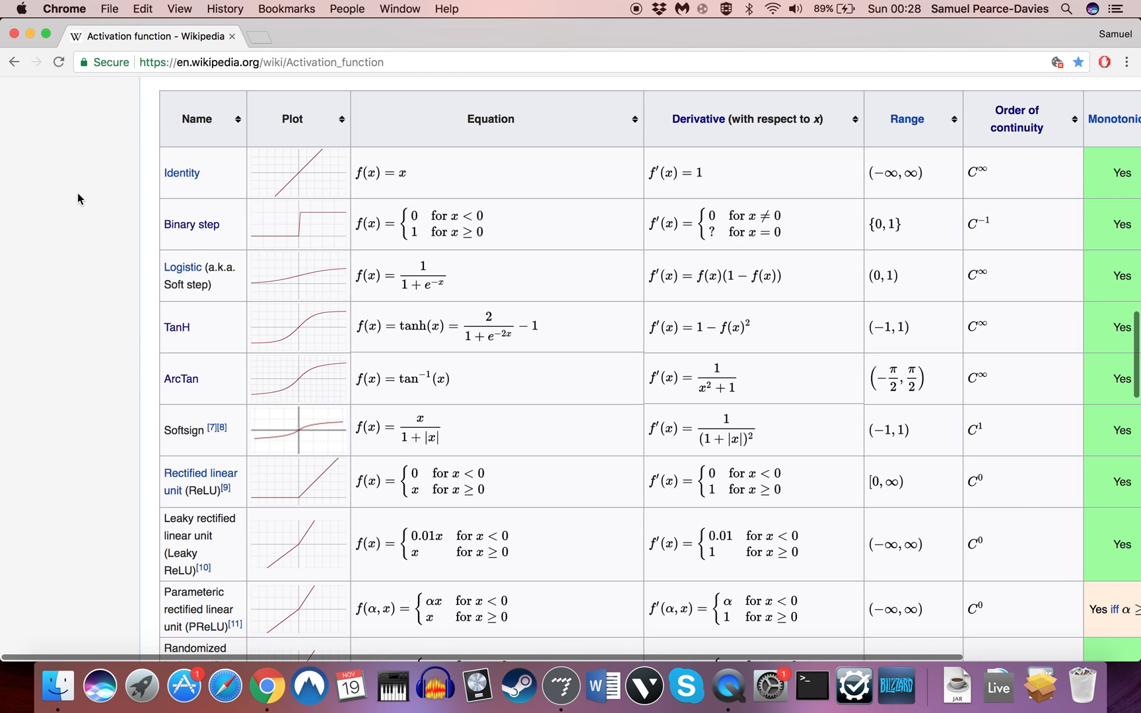
{"action": "mouse_move", "coordinate": [133, 287]}
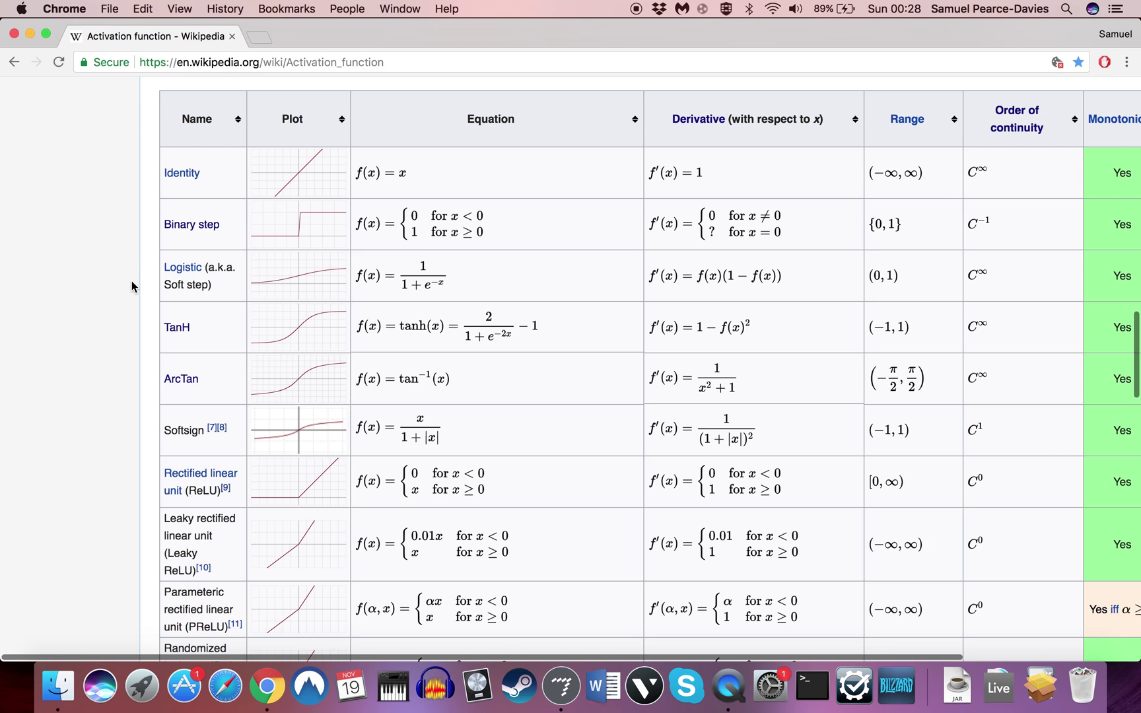
{"action": "scroll", "scroll_direction": "down", "scroll_amount": 3}
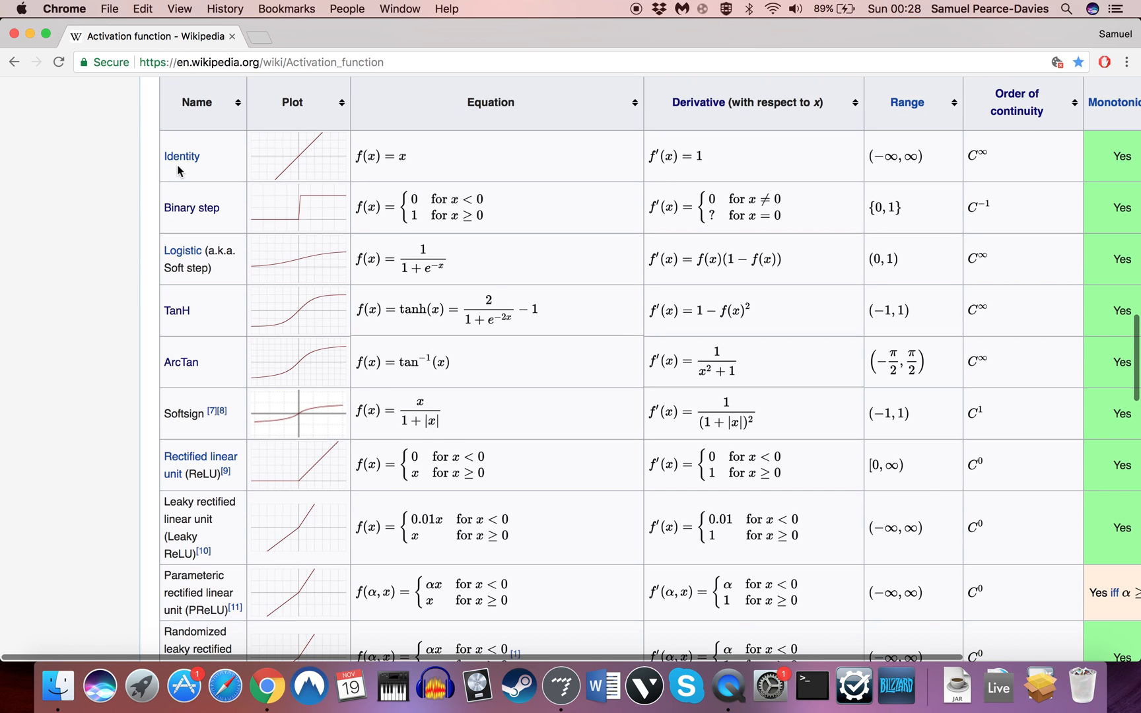
{"action": "mouse_move", "coordinate": [350, 154]}
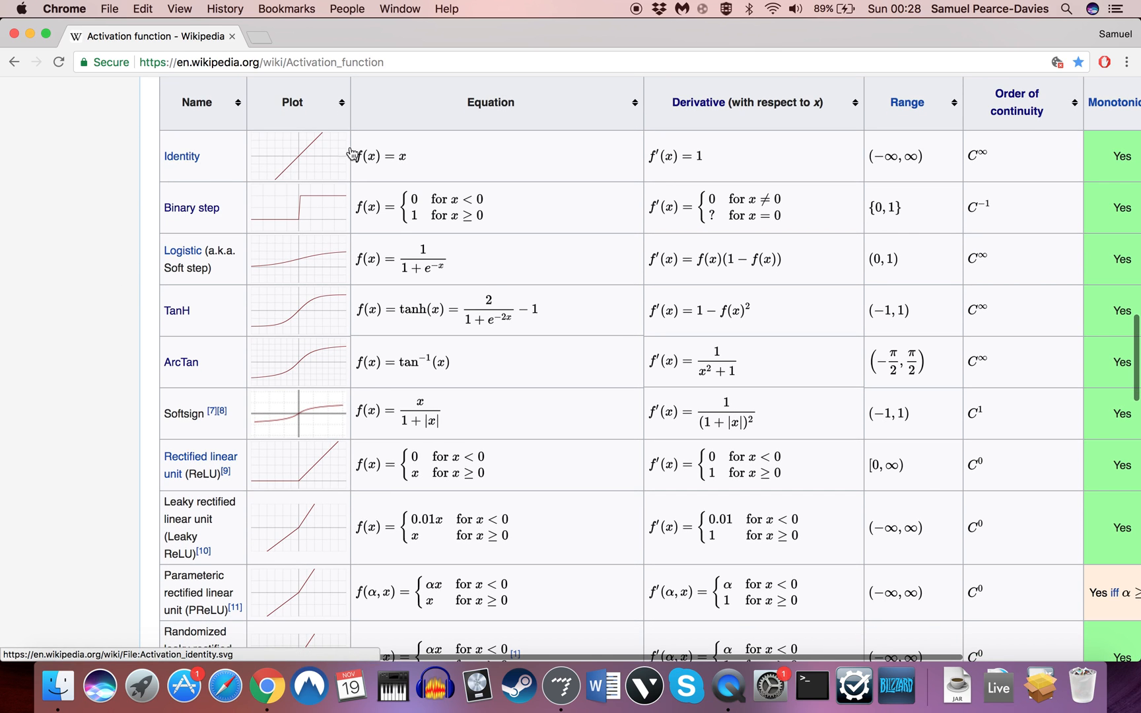
{"action": "mouse_move", "coordinate": [403, 172]}
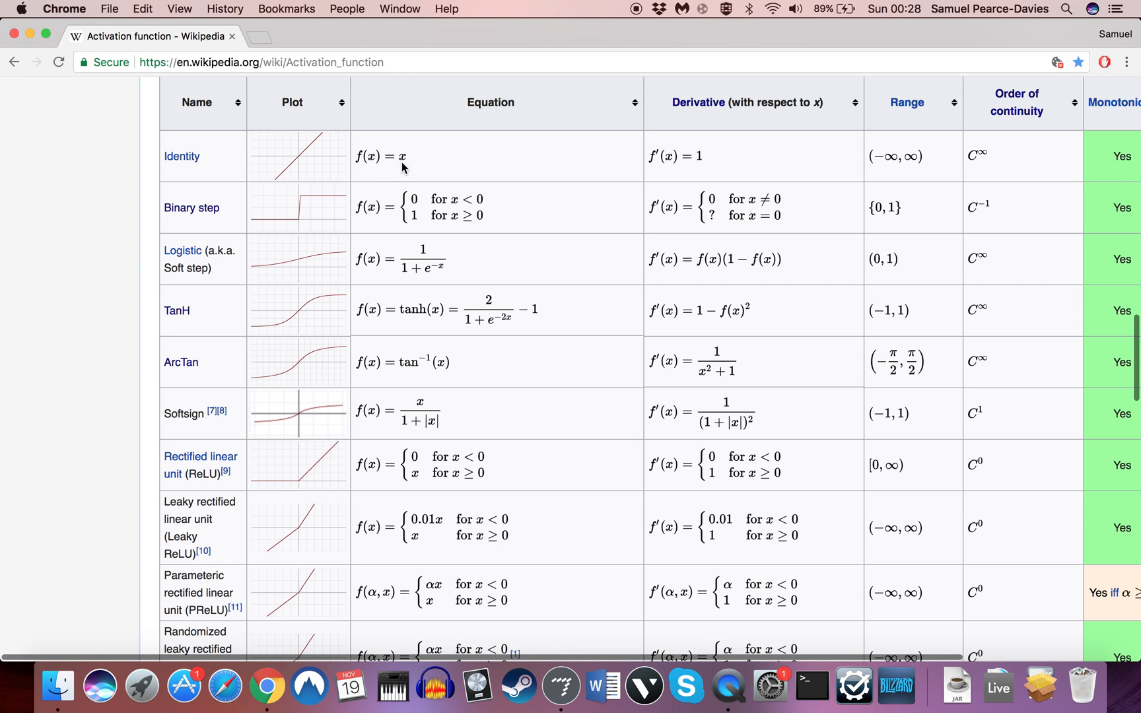
{"action": "mouse_move", "coordinate": [3, 275]}
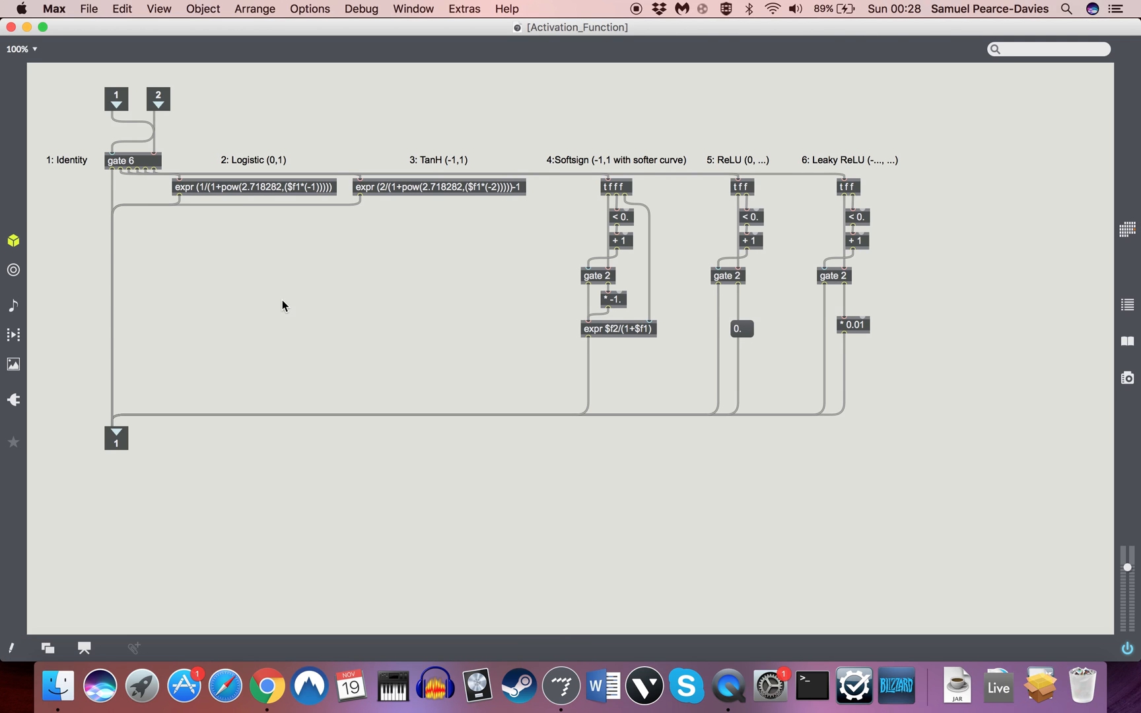
{"action": "mouse_move", "coordinate": [260, 169]}
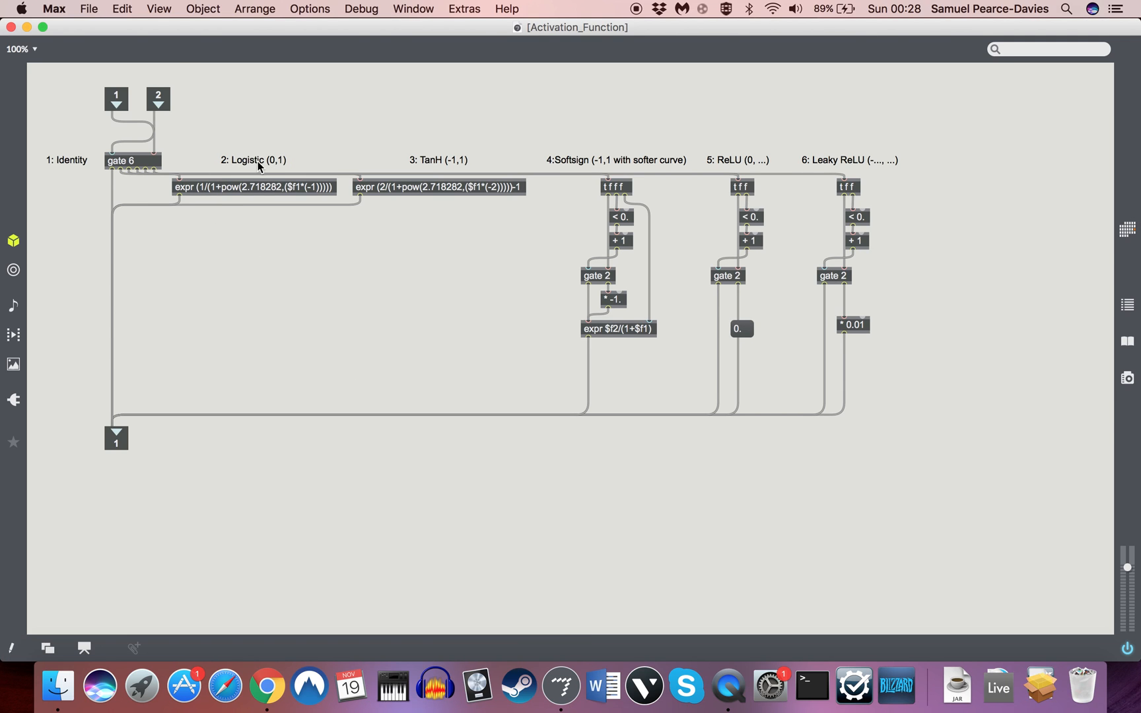
{"action": "mouse_move", "coordinate": [259, 172]}
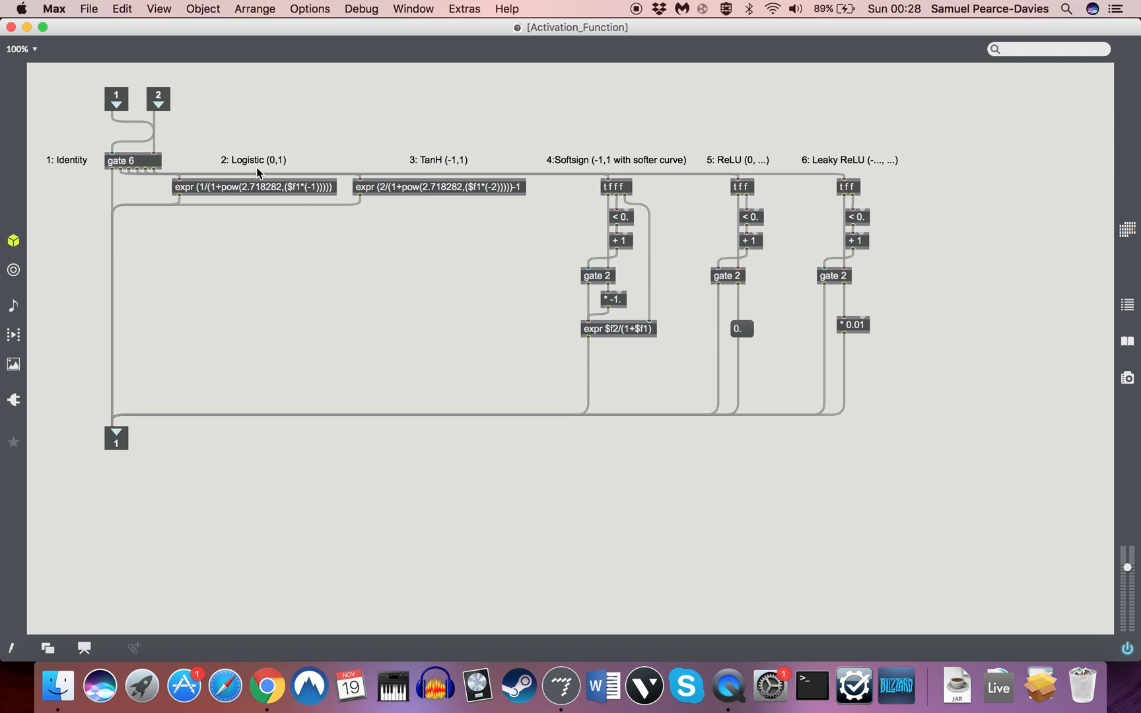
{"action": "mouse_move", "coordinate": [308, 683]}
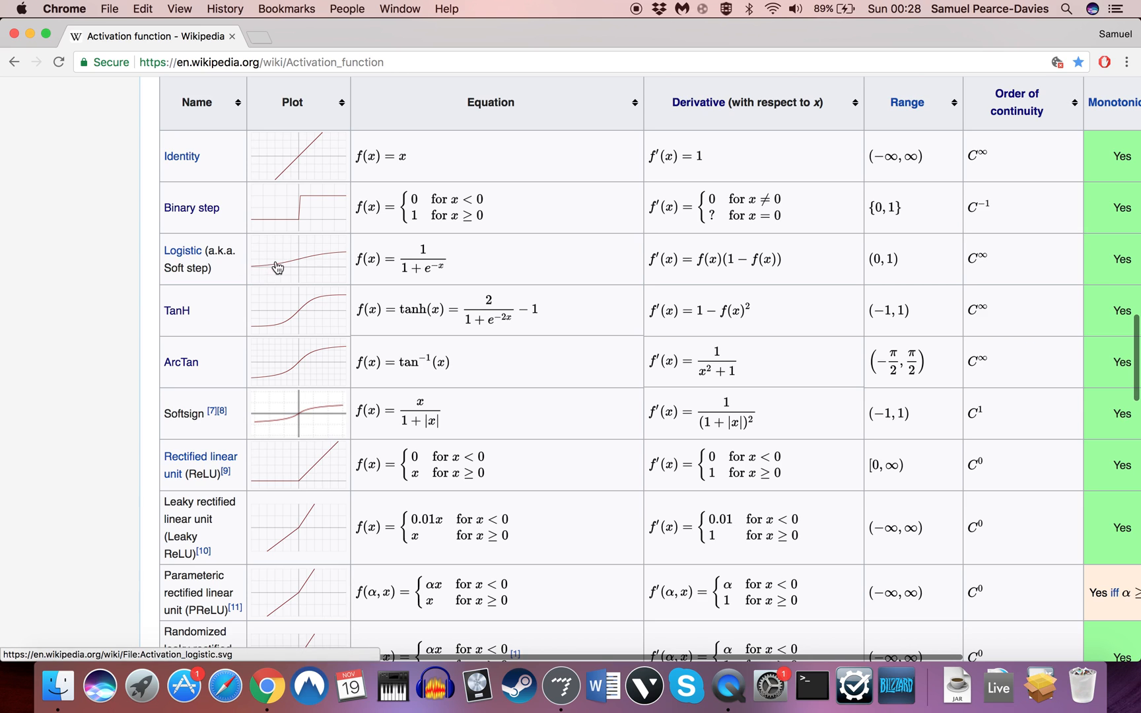
{"action": "mouse_move", "coordinate": [452, 654]}
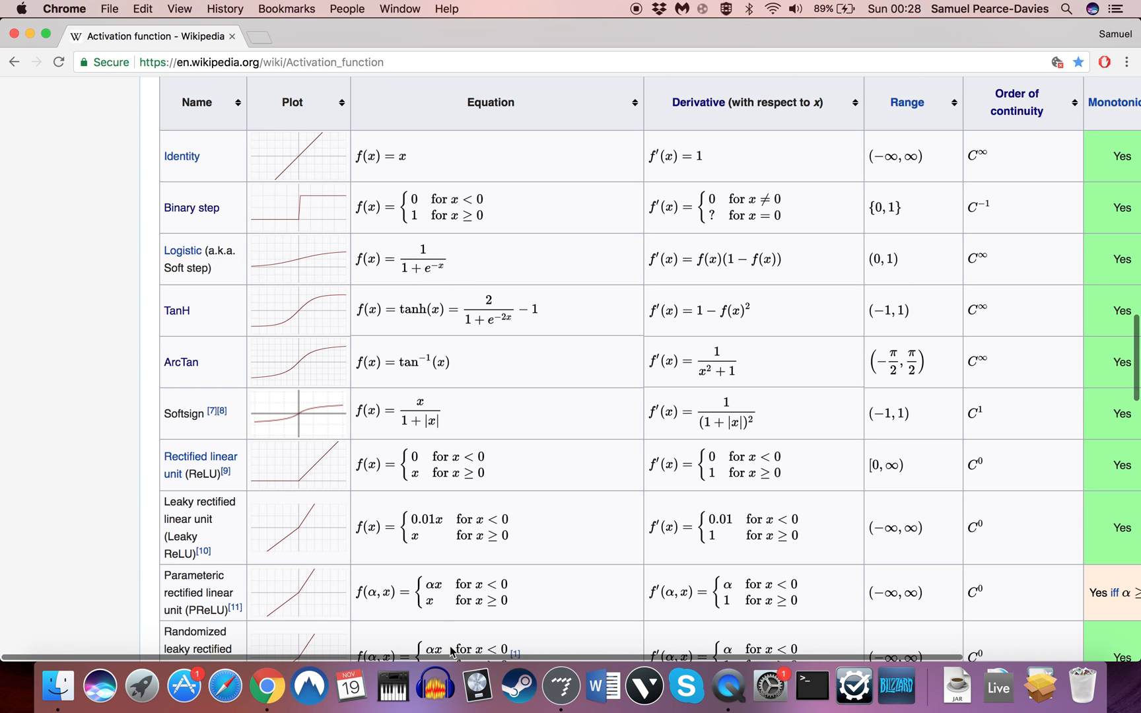
{"action": "mouse_move", "coordinate": [609, 265]}
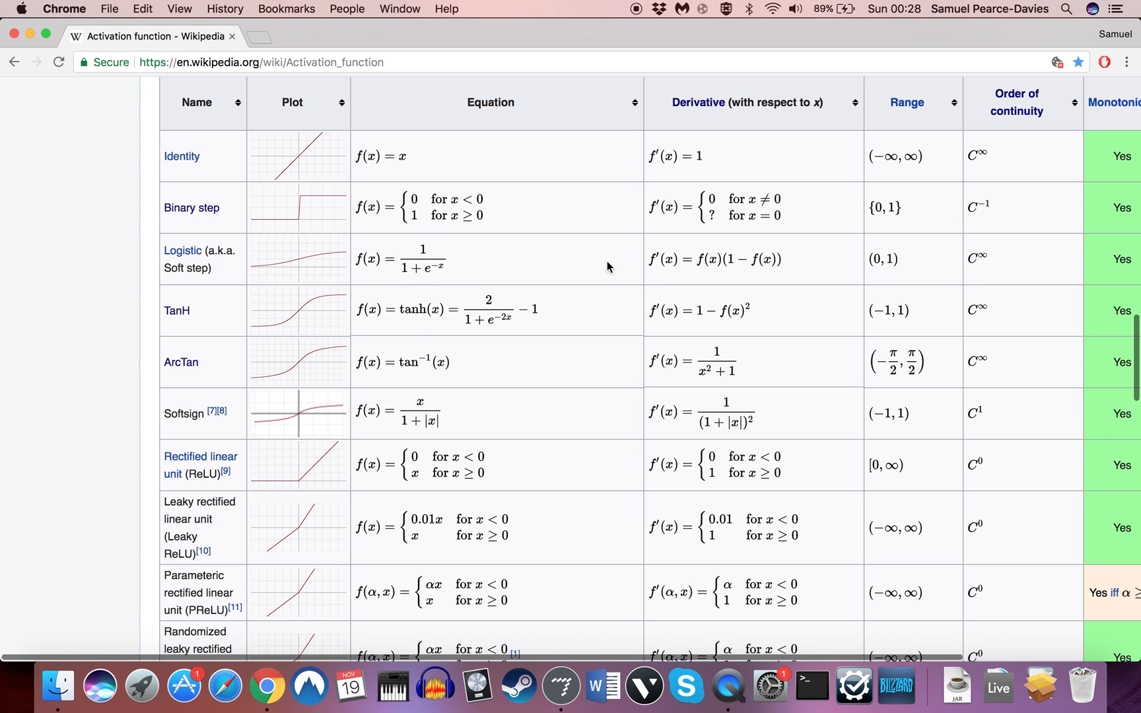
{"action": "mouse_move", "coordinate": [613, 245]}
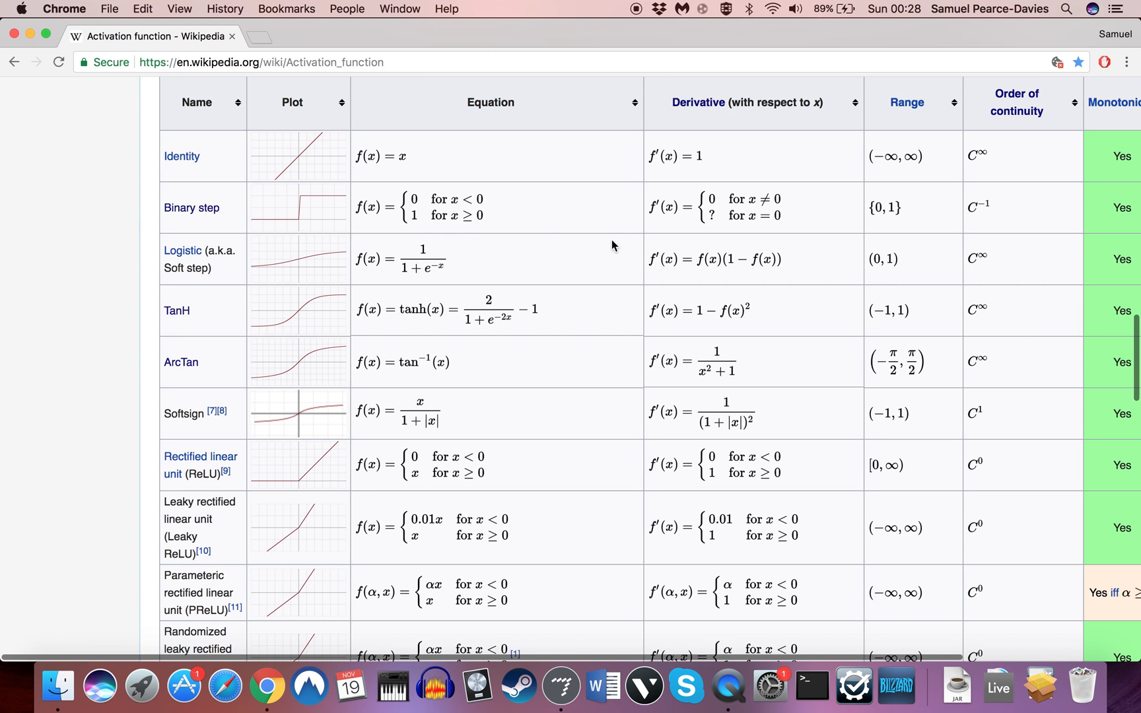
{"action": "mouse_move", "coordinate": [173, 328]}
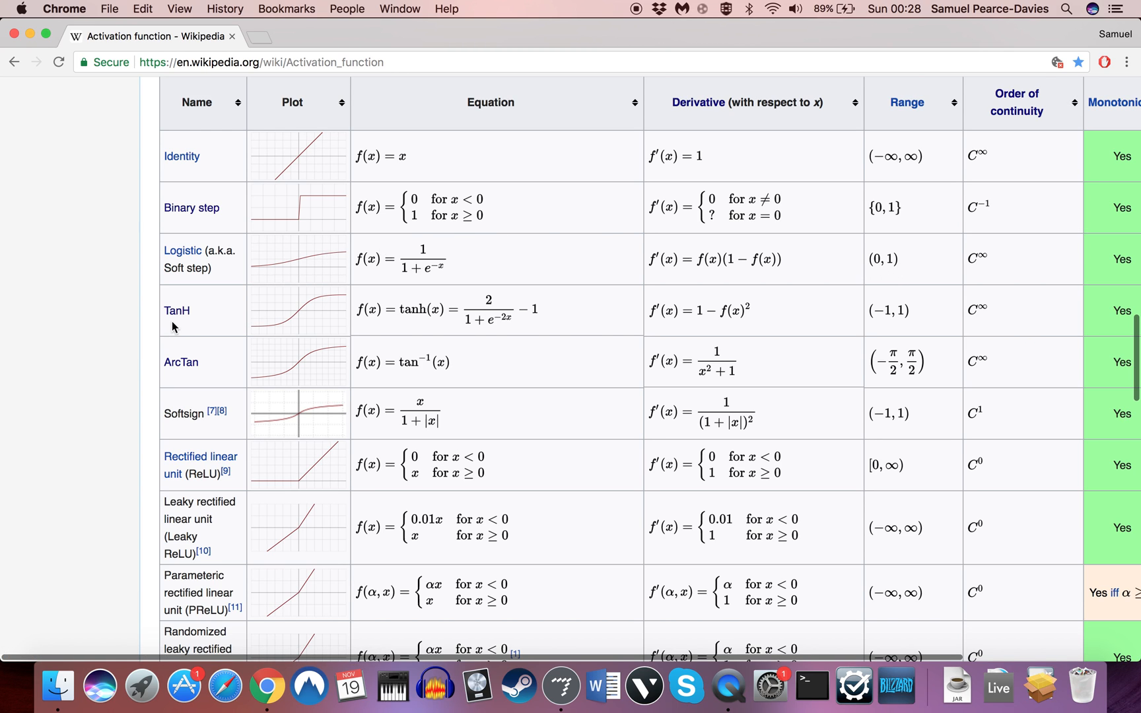
{"action": "mouse_move", "coordinate": [276, 273]}
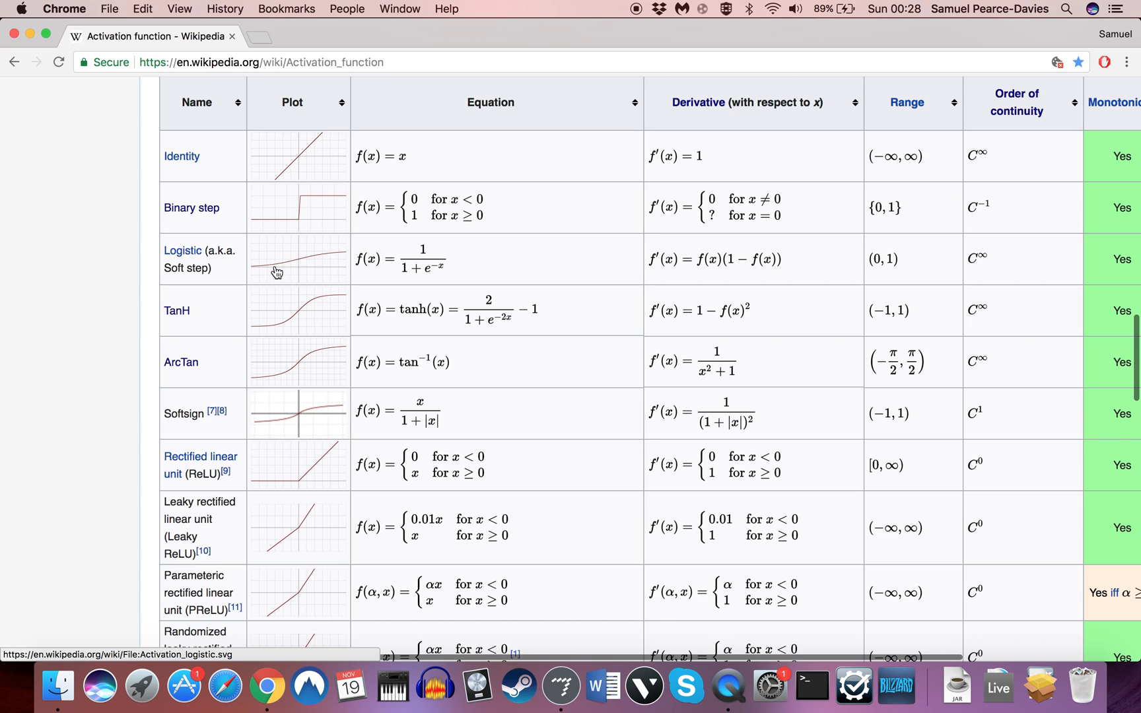
{"action": "mouse_move", "coordinate": [347, 321]}
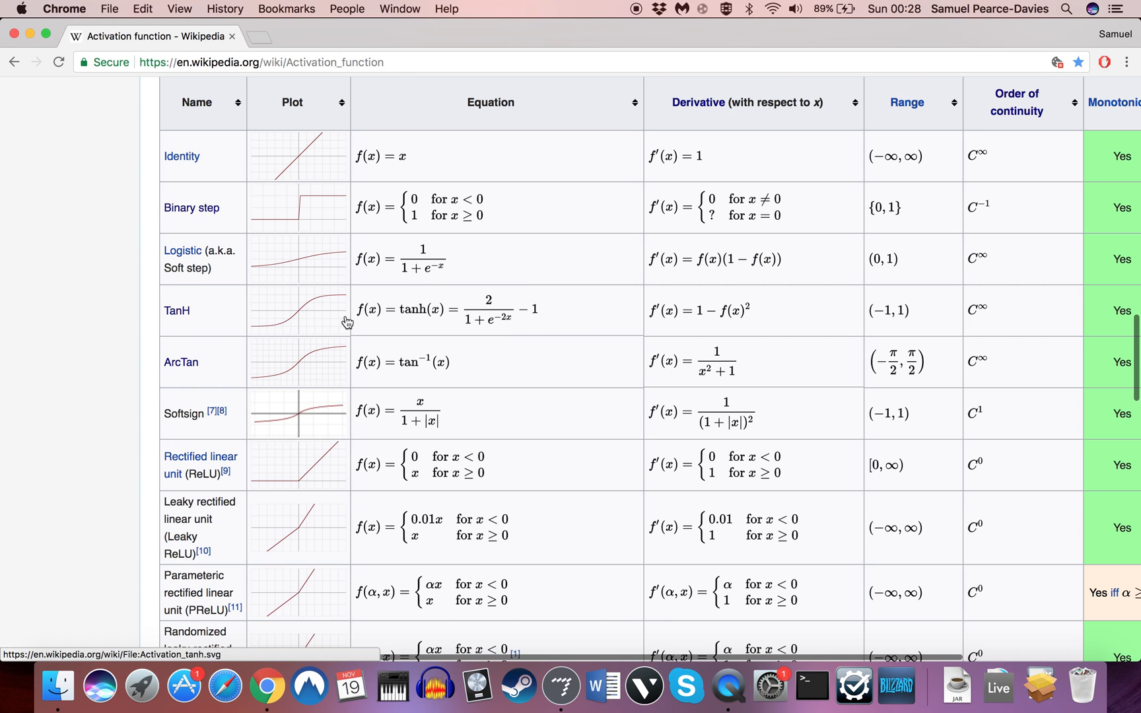
{"action": "mouse_move", "coordinate": [881, 321]}
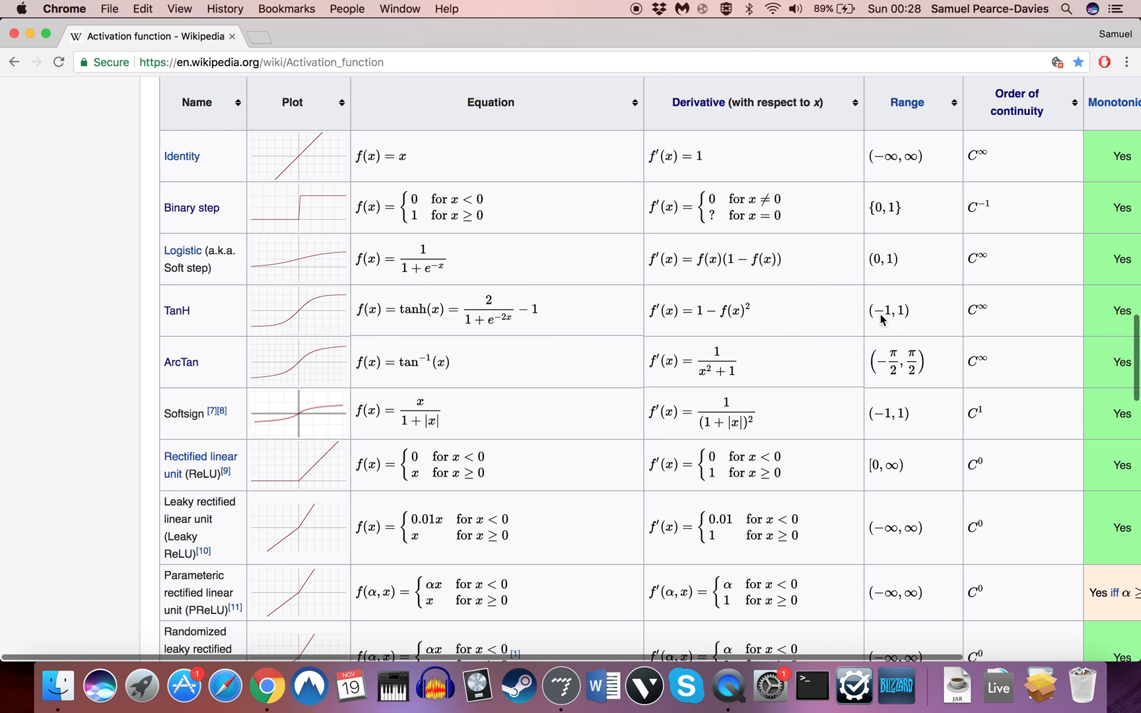
{"action": "mouse_move", "coordinate": [683, 289]}
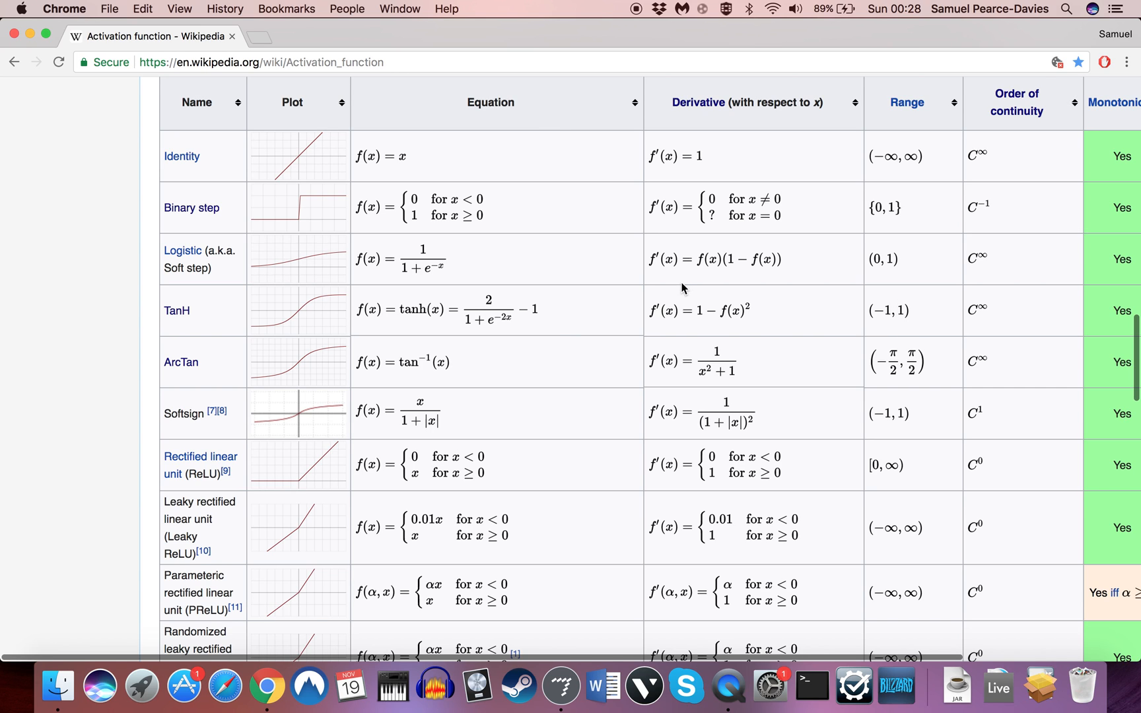
{"action": "mouse_move", "coordinate": [303, 422]}
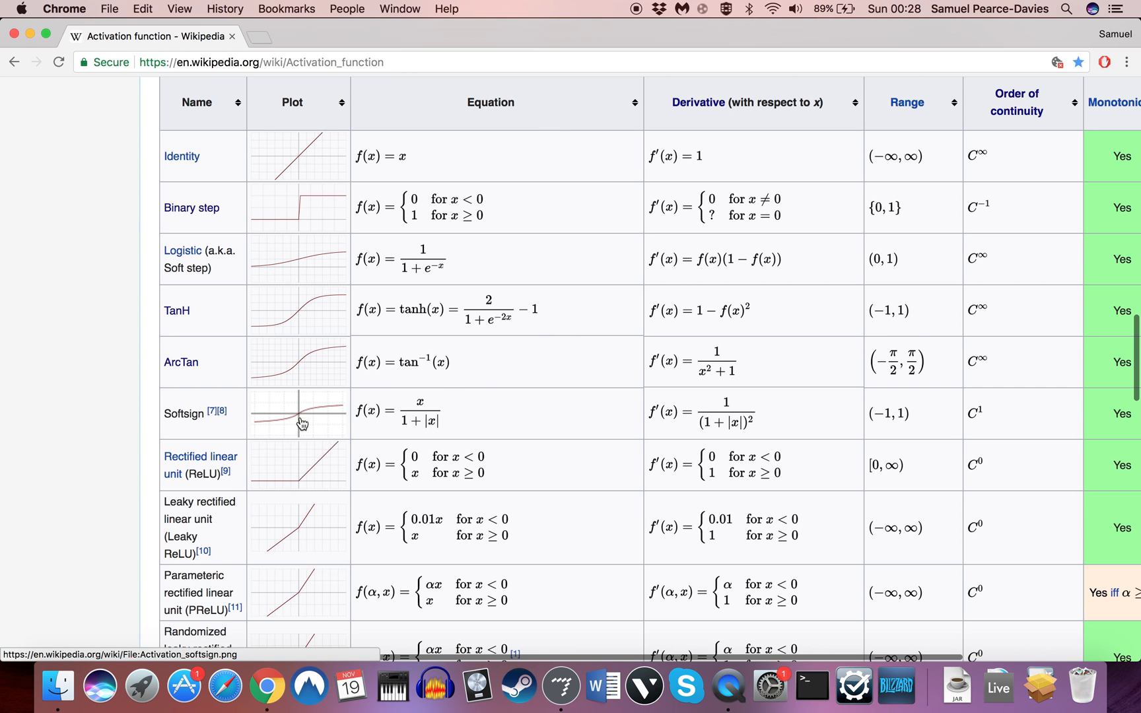
{"action": "mouse_move", "coordinate": [244, 318]}
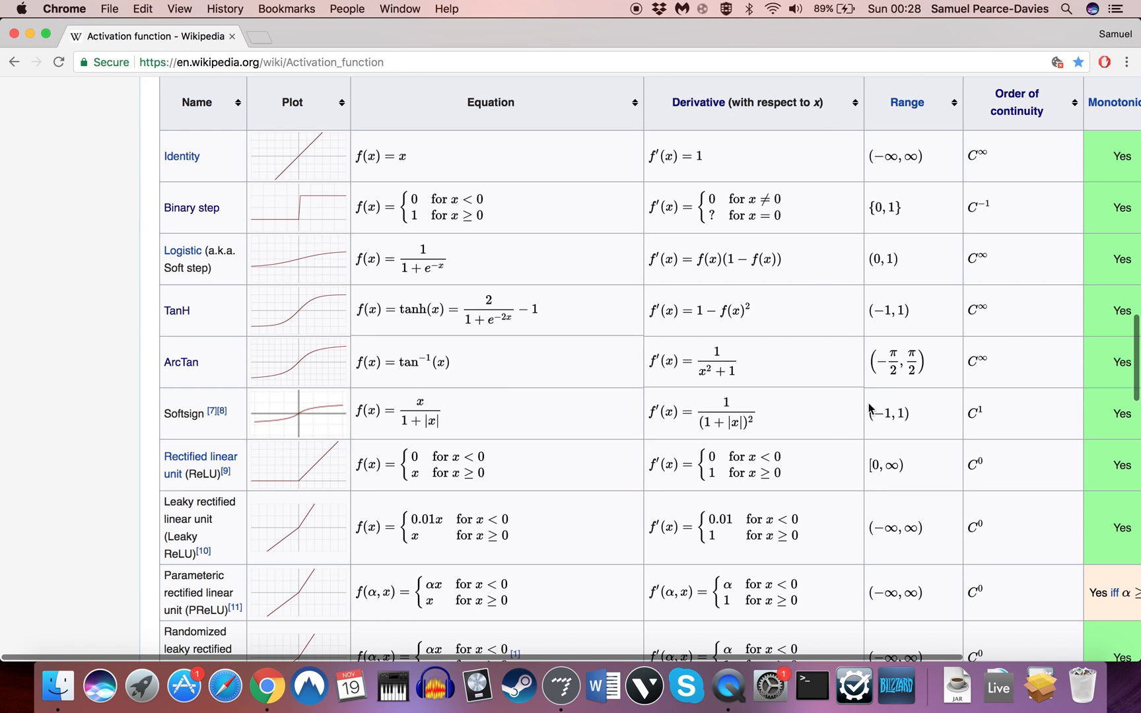
{"action": "mouse_move", "coordinate": [280, 420]}
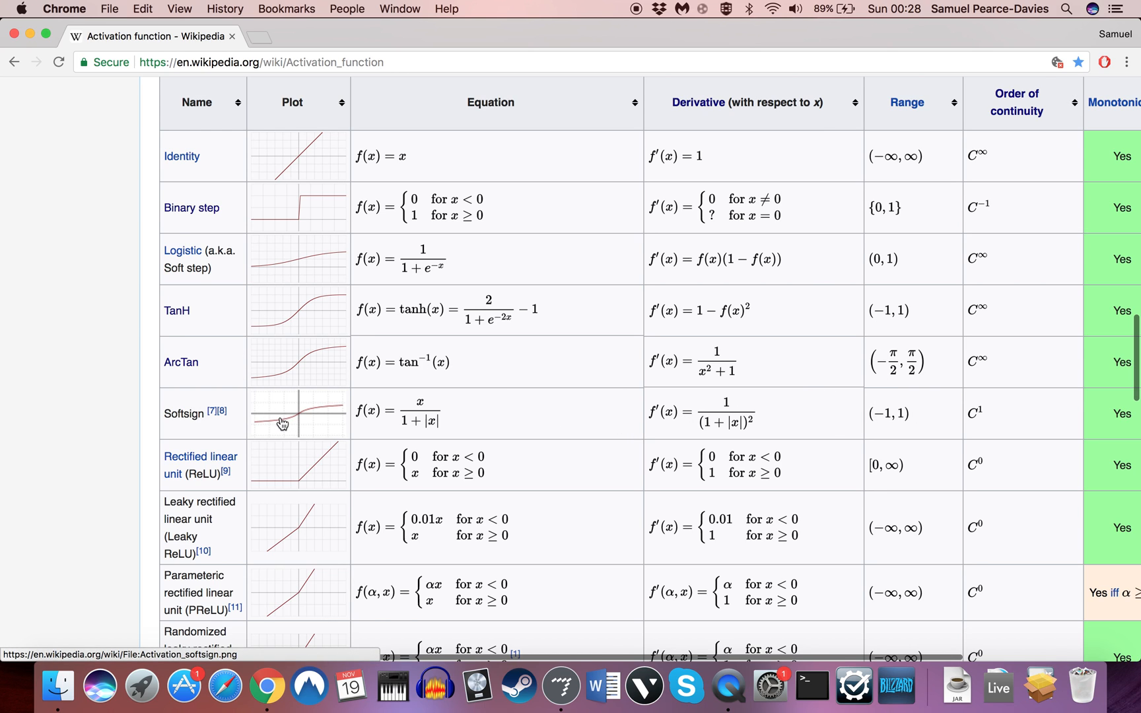
{"action": "mouse_move", "coordinate": [375, 398]}
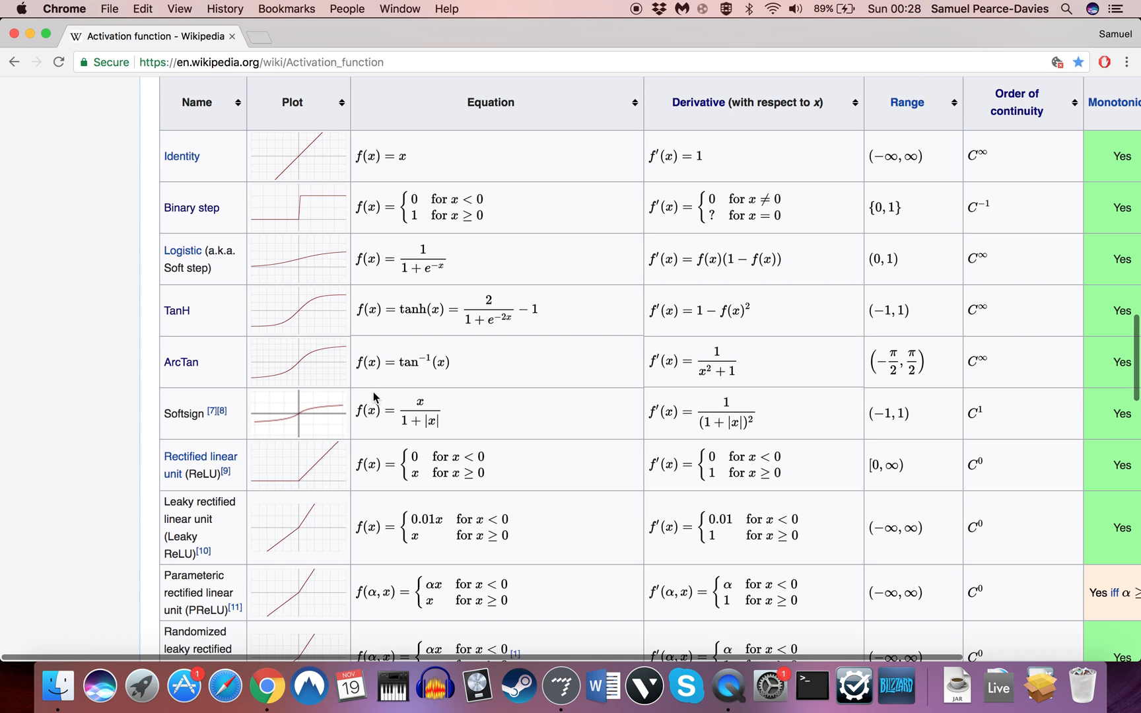
{"action": "mouse_move", "coordinate": [230, 487]}
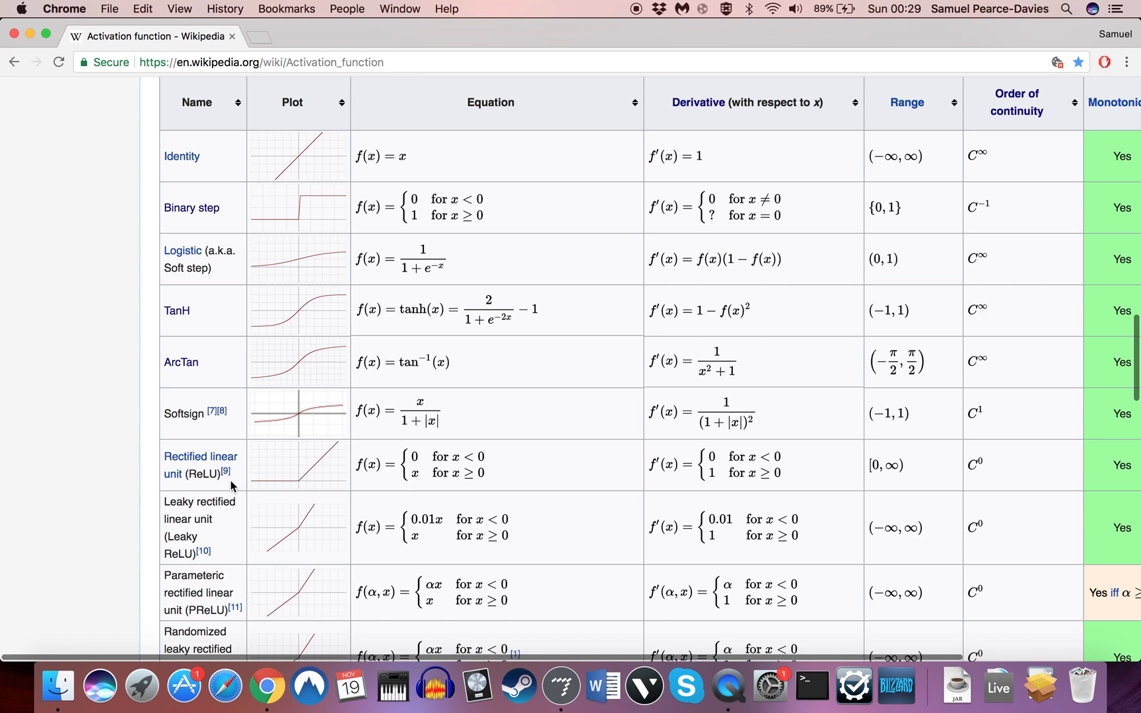
{"action": "mouse_move", "coordinate": [299, 487]}
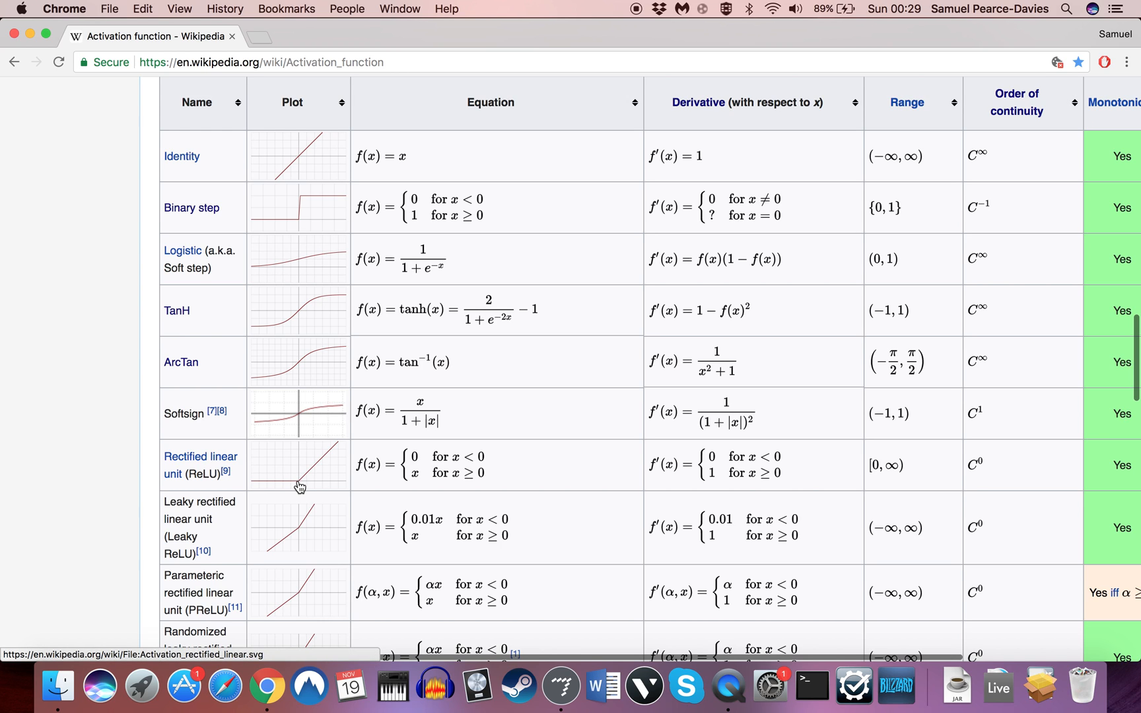
{"action": "mouse_move", "coordinate": [294, 497]}
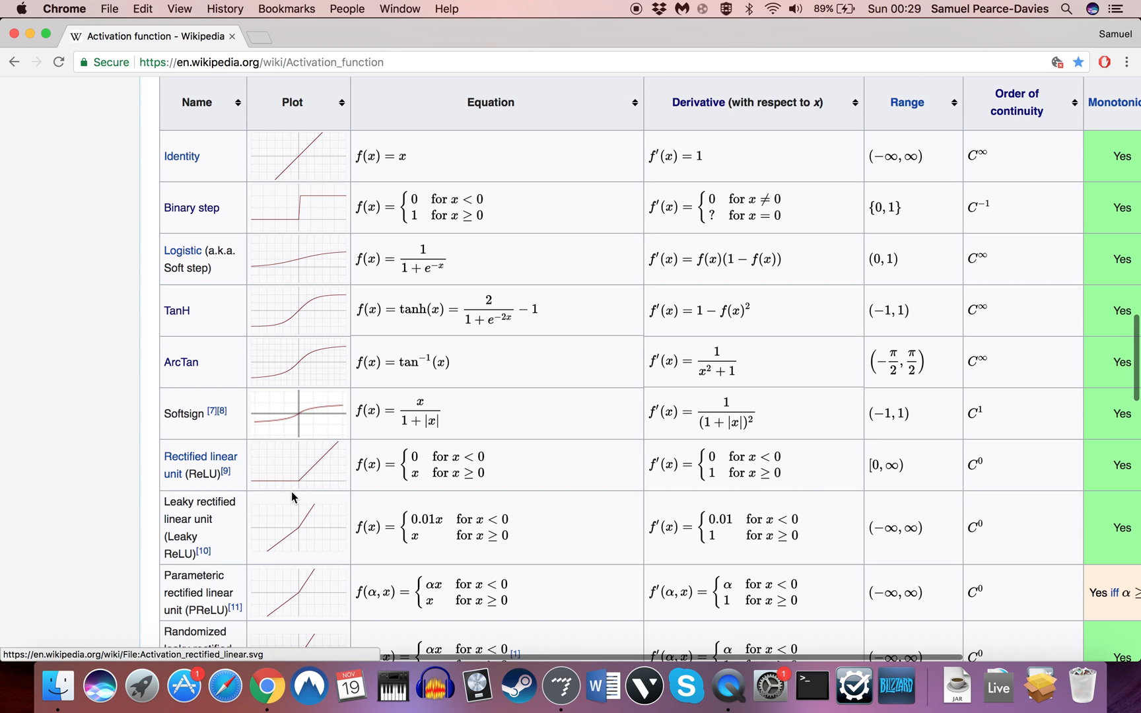
{"action": "mouse_move", "coordinate": [320, 476]}
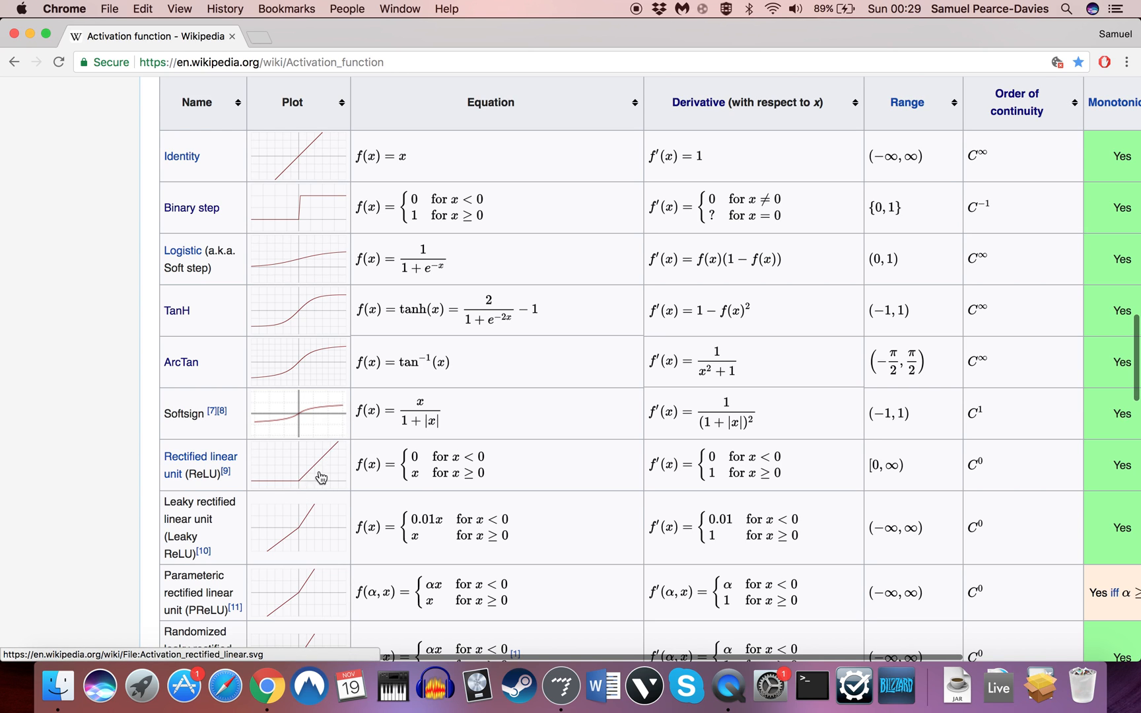
{"action": "mouse_move", "coordinate": [295, 486]}
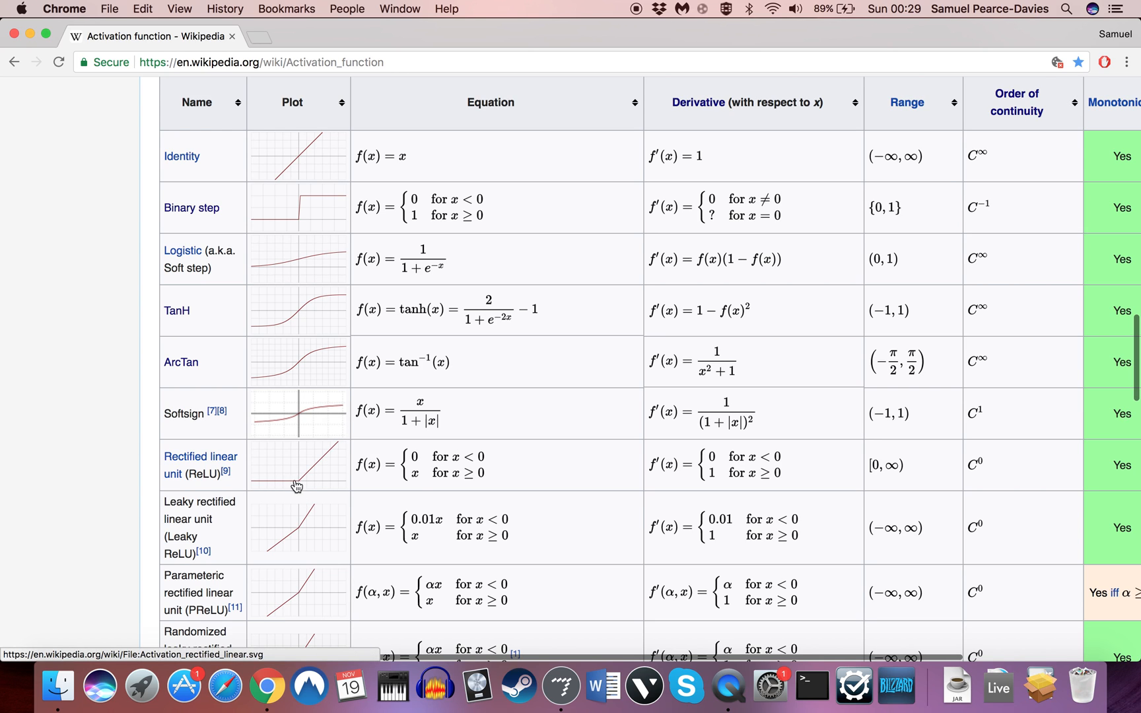
{"action": "mouse_move", "coordinate": [470, 469]}
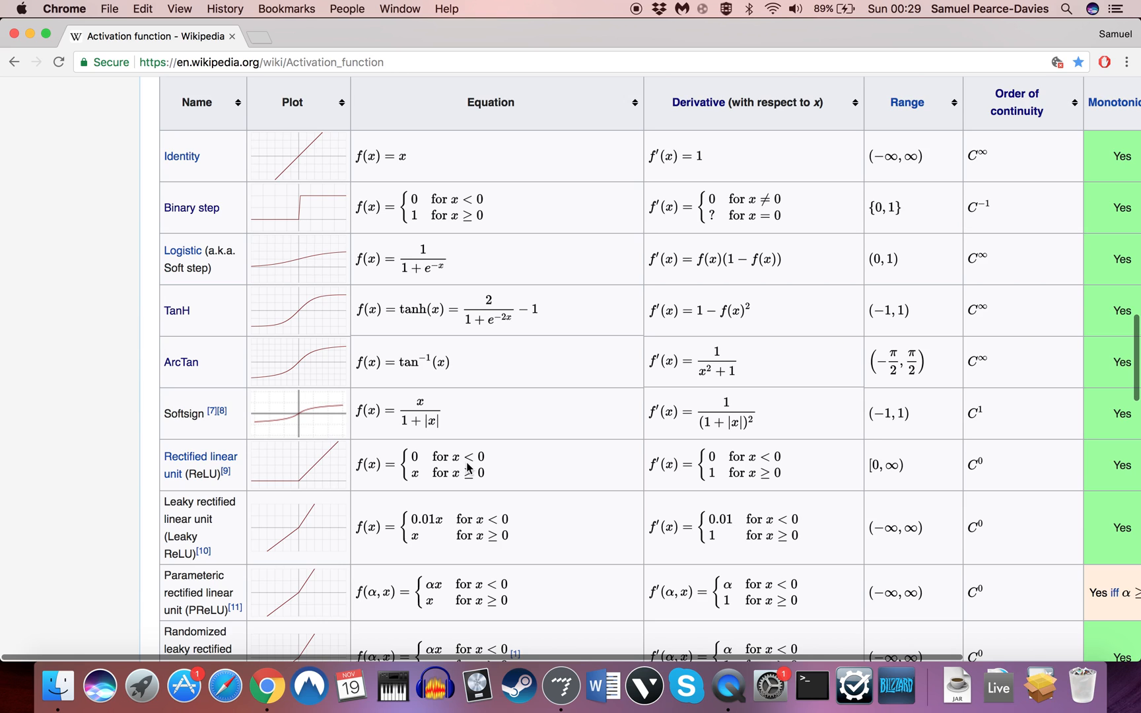
{"action": "mouse_move", "coordinate": [567, 454]}
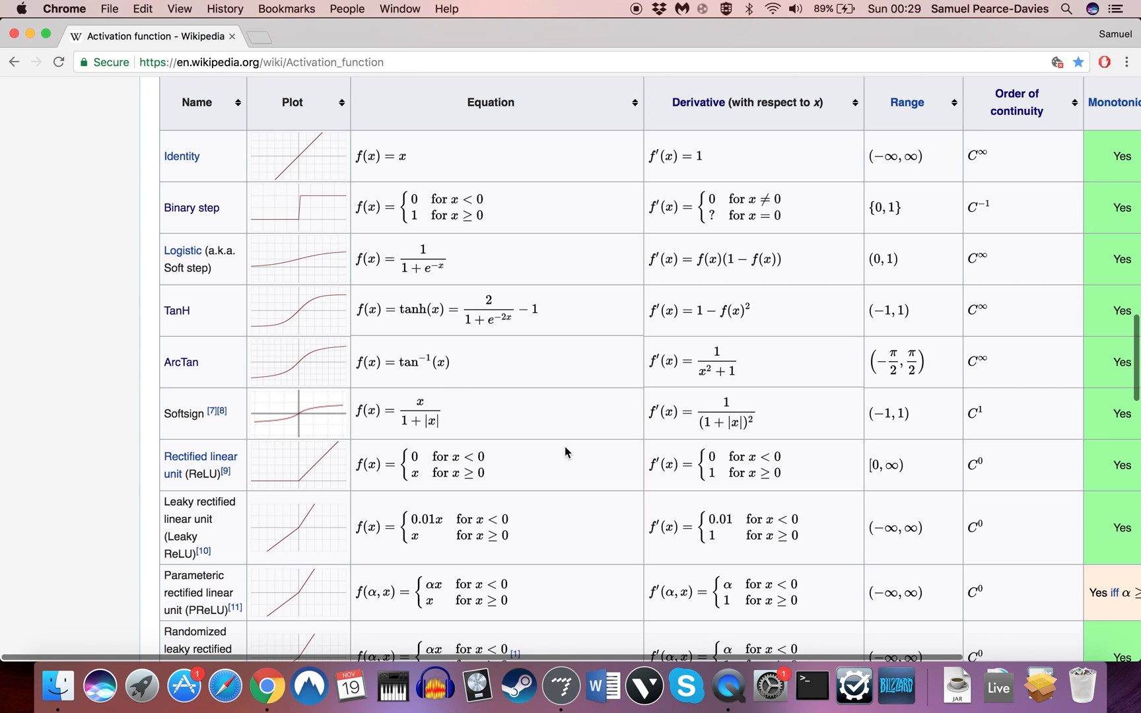
{"action": "mouse_move", "coordinate": [383, 453]}
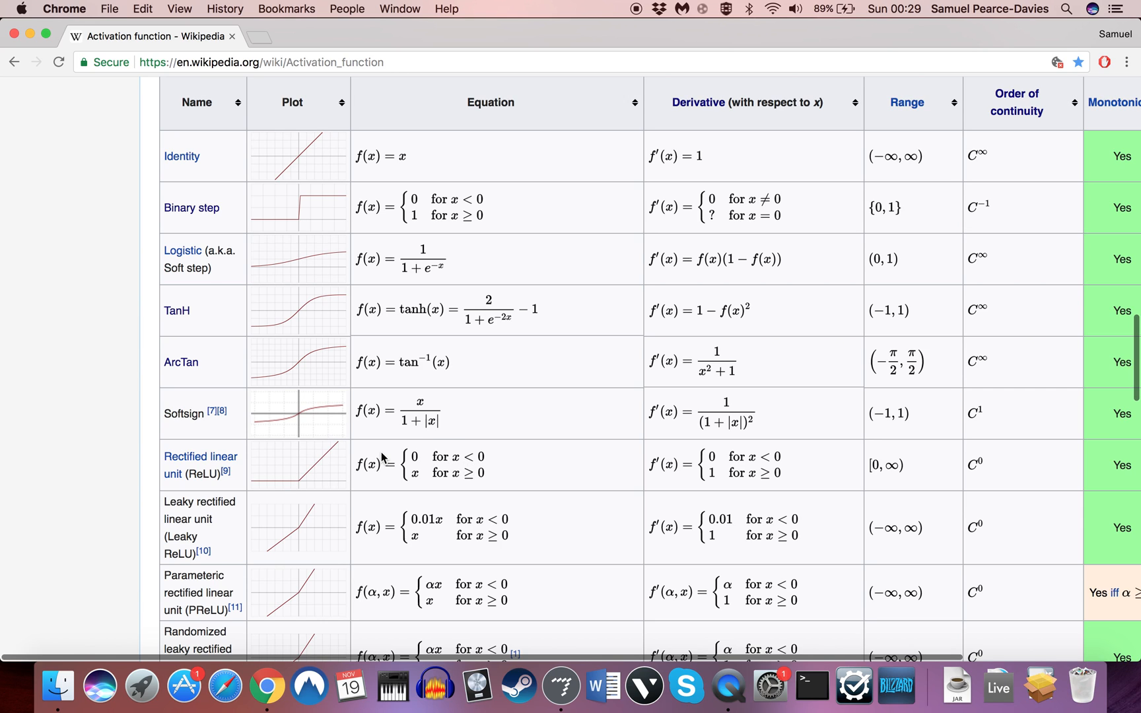
{"action": "mouse_move", "coordinate": [313, 453]}
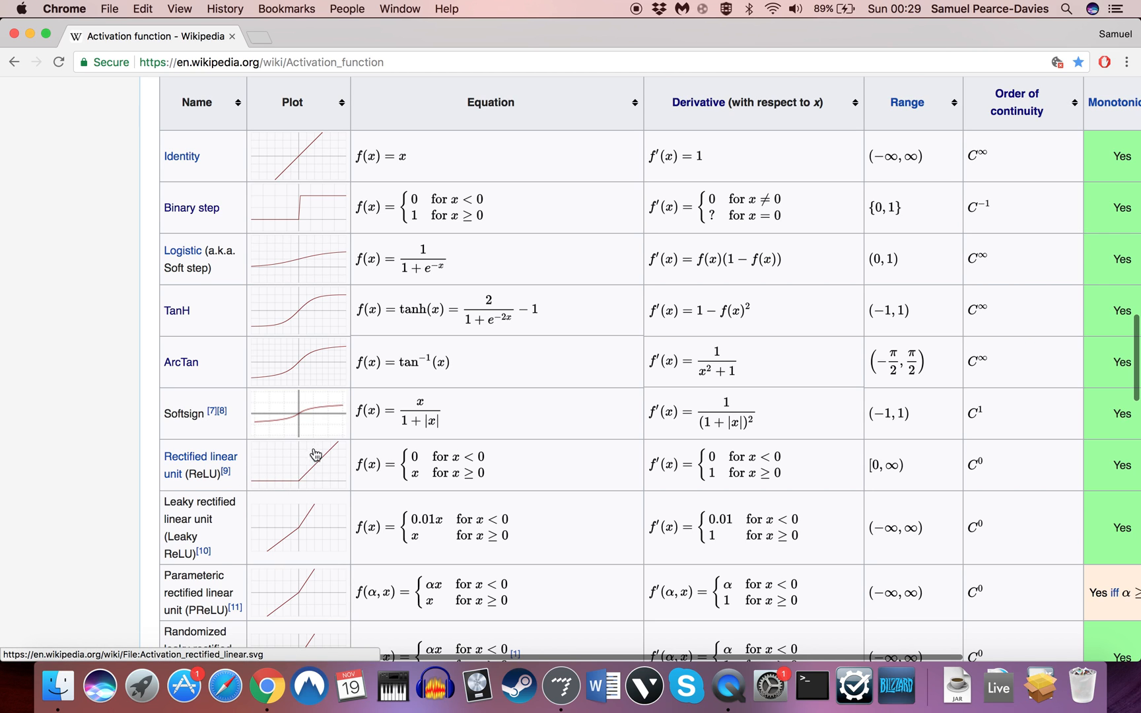
{"action": "mouse_move", "coordinate": [237, 336]}
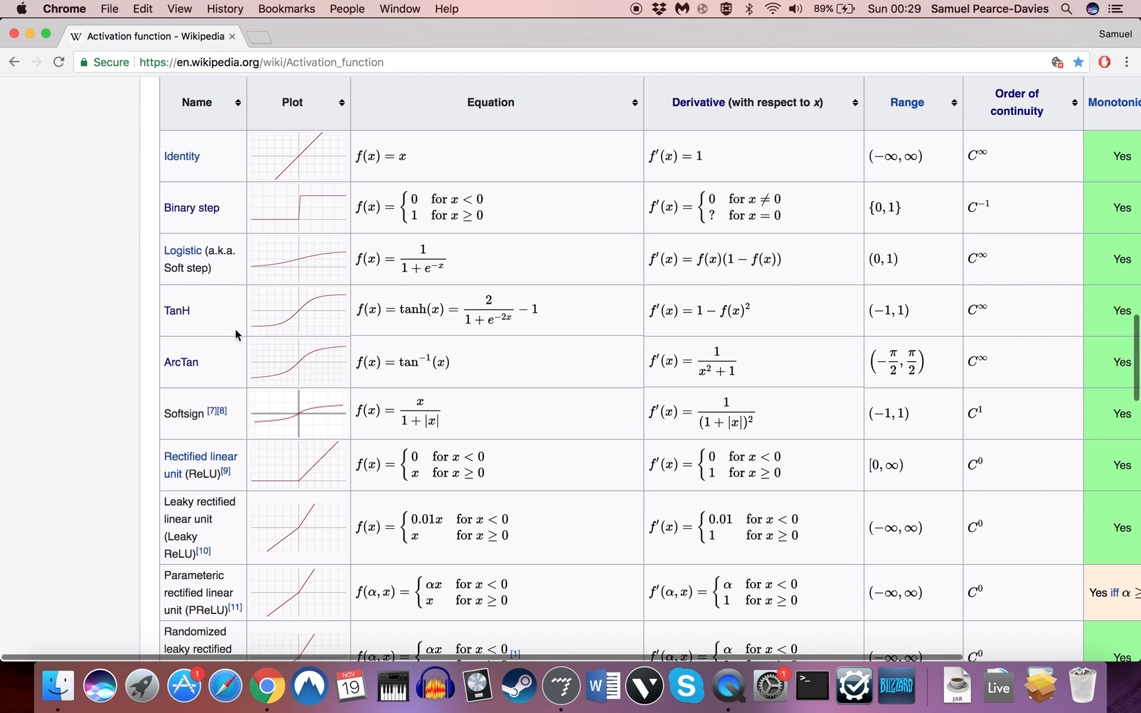
{"action": "mouse_move", "coordinate": [30, 383]}
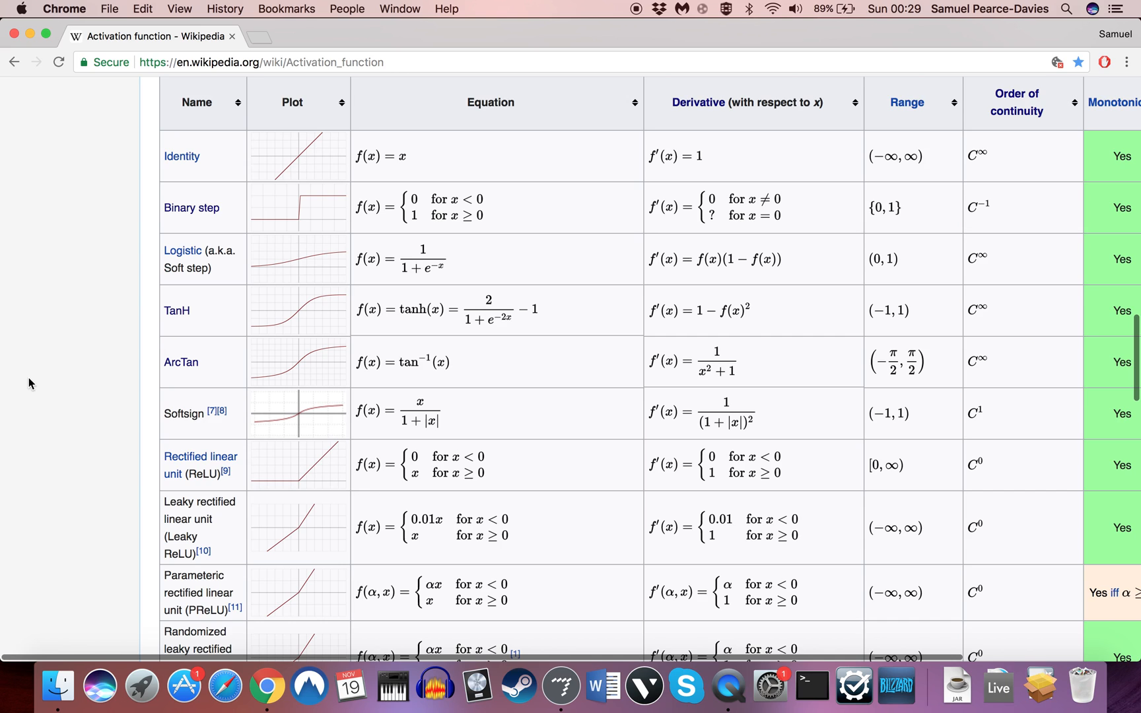
{"action": "mouse_move", "coordinate": [103, 393]}
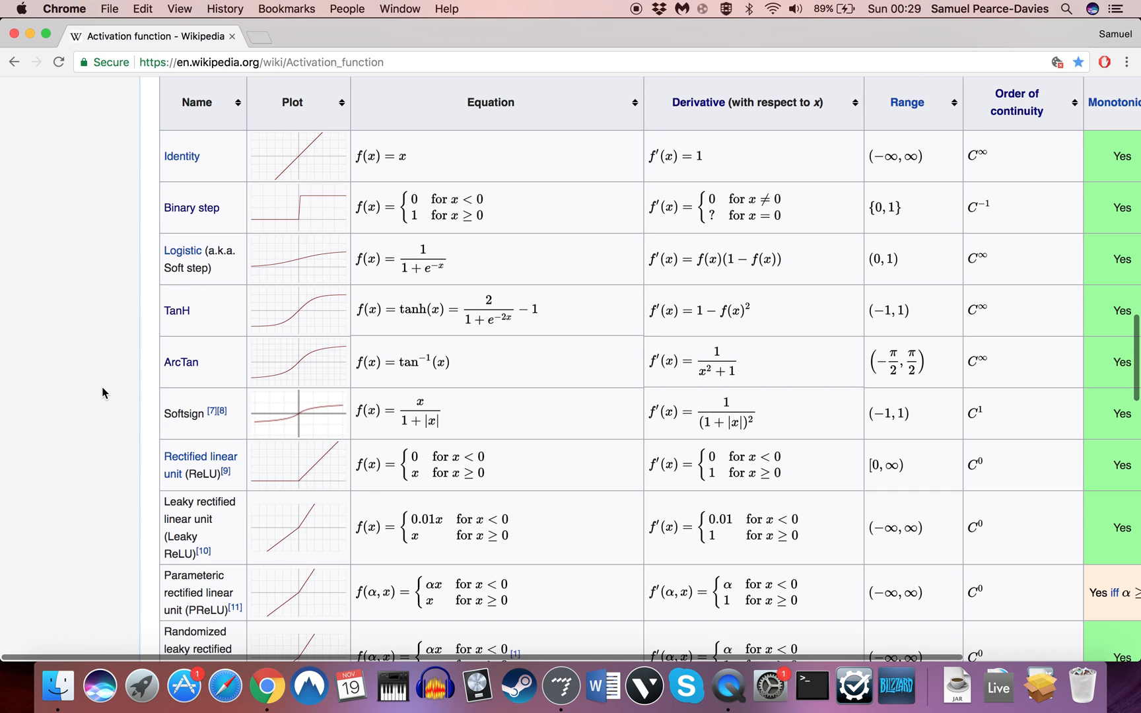
{"action": "mouse_move", "coordinate": [114, 454]}
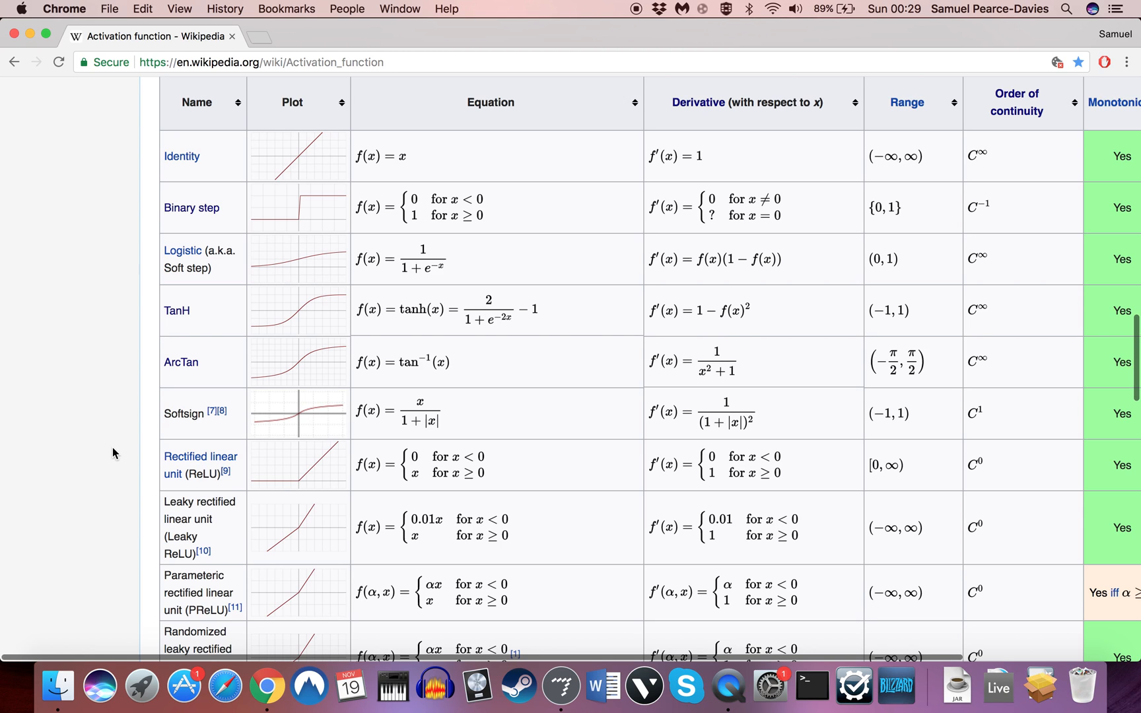
{"action": "mouse_move", "coordinate": [122, 456]}
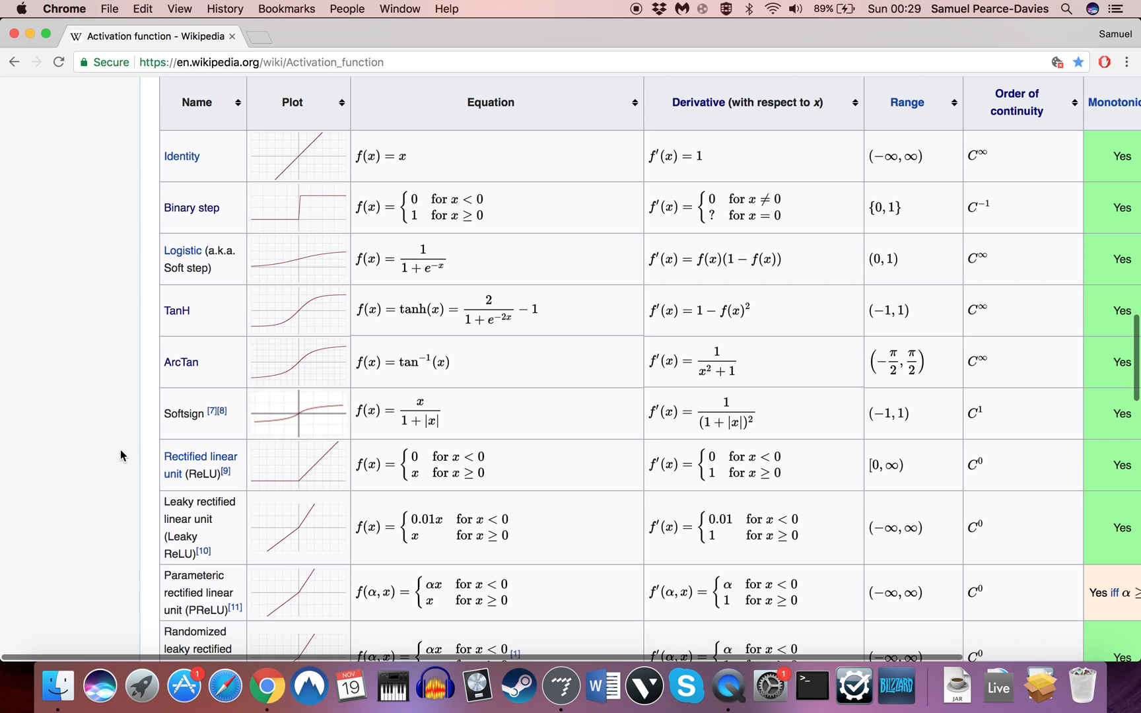
{"action": "mouse_move", "coordinate": [194, 457]}
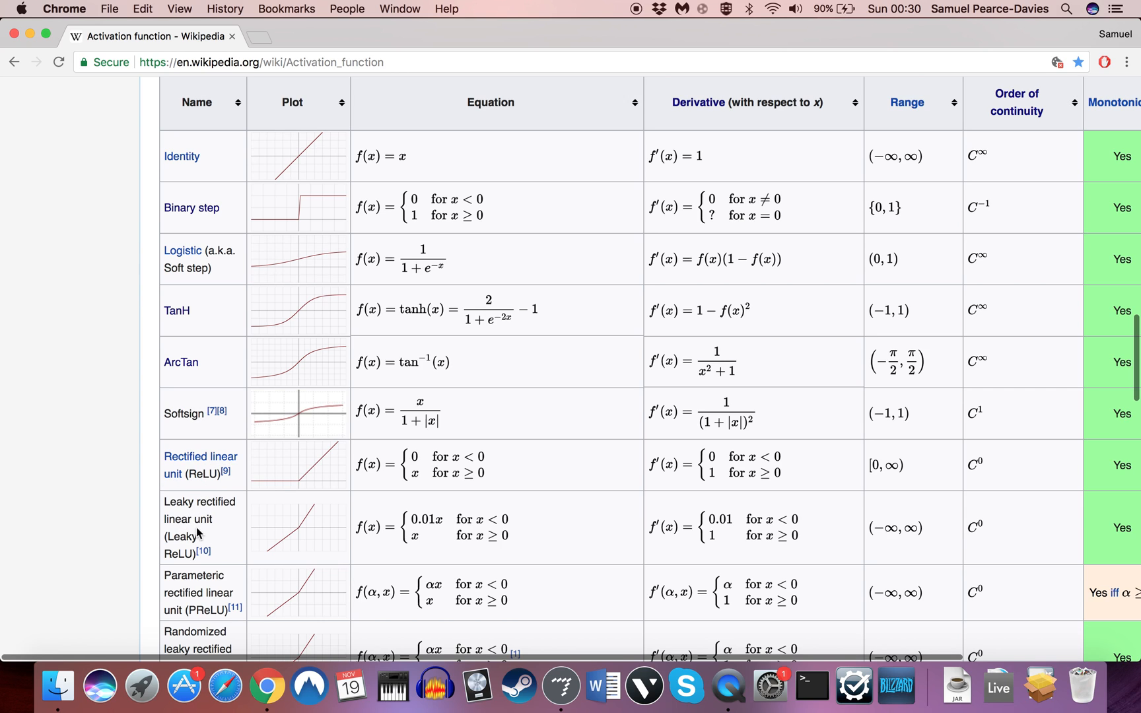
{"action": "mouse_move", "coordinate": [286, 529]}
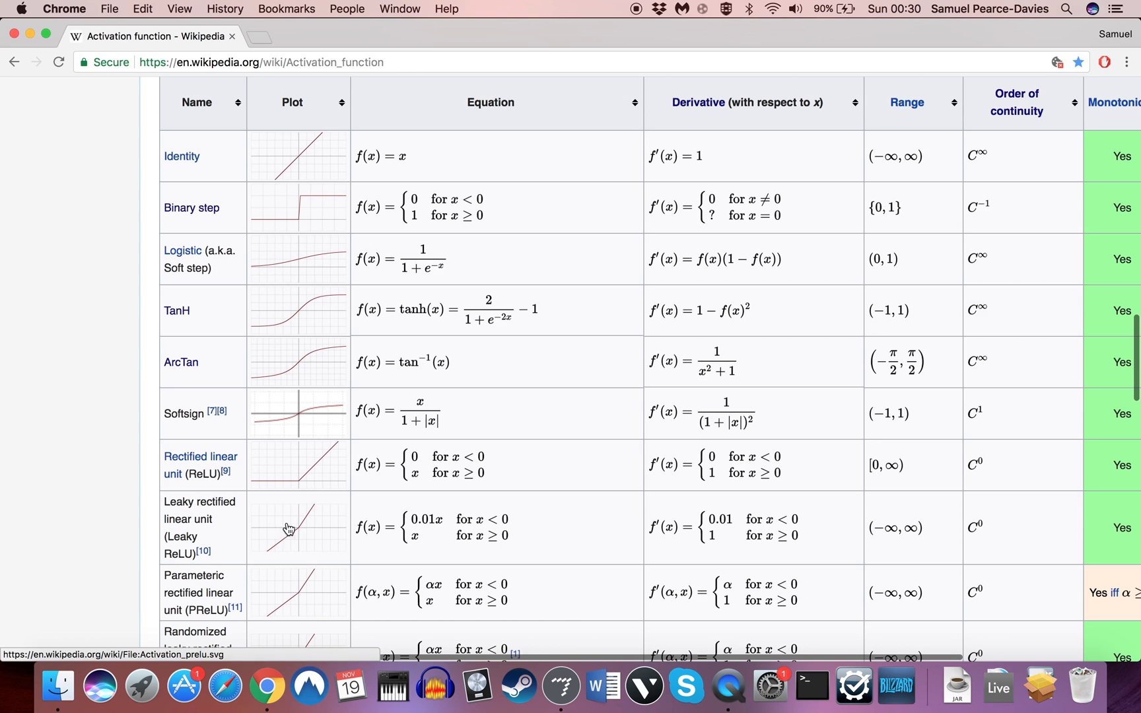
{"action": "mouse_move", "coordinate": [316, 526]}
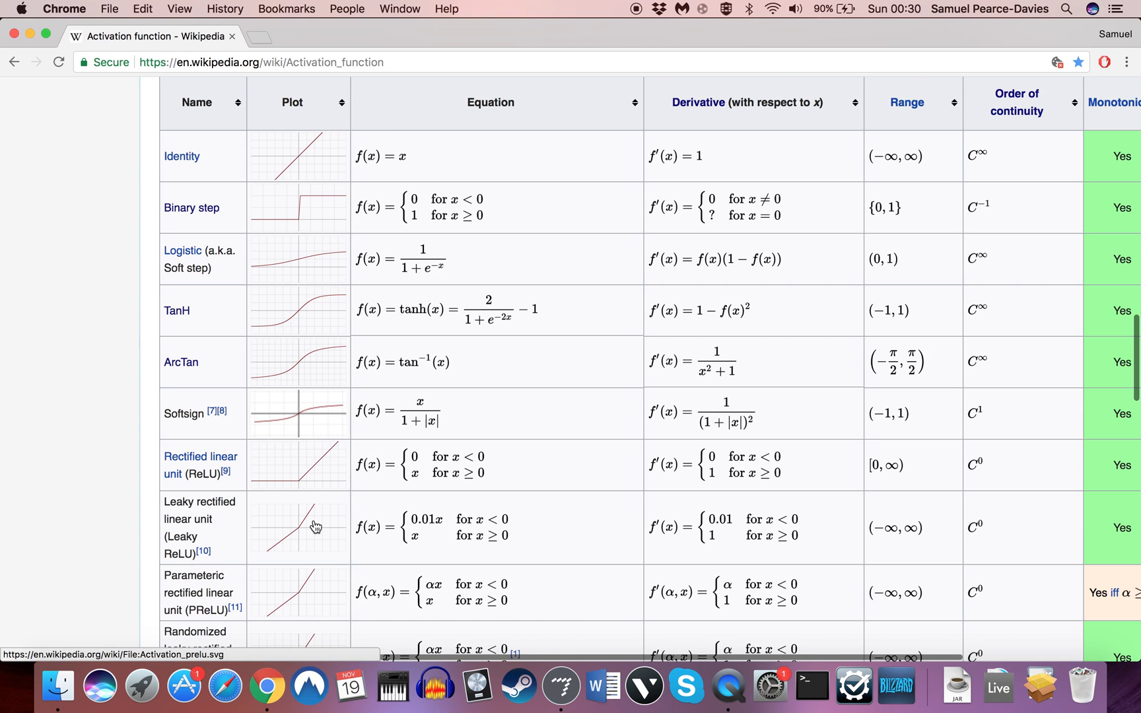
{"action": "mouse_move", "coordinate": [306, 534]}
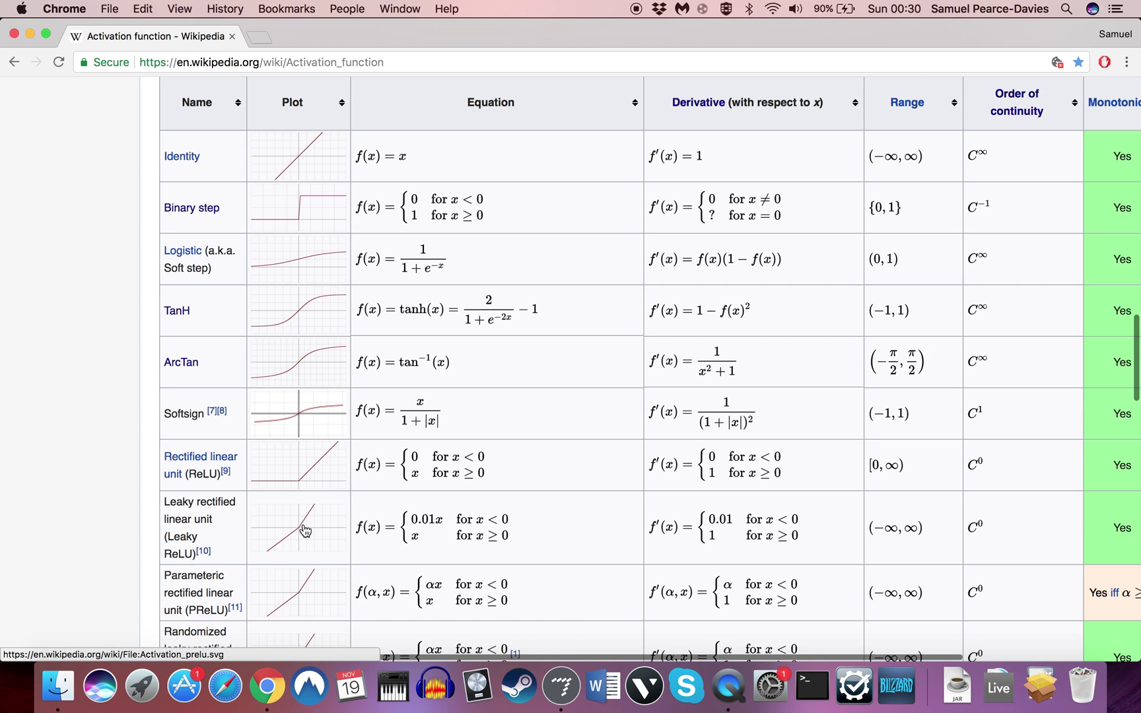
{"action": "mouse_move", "coordinate": [241, 585]}
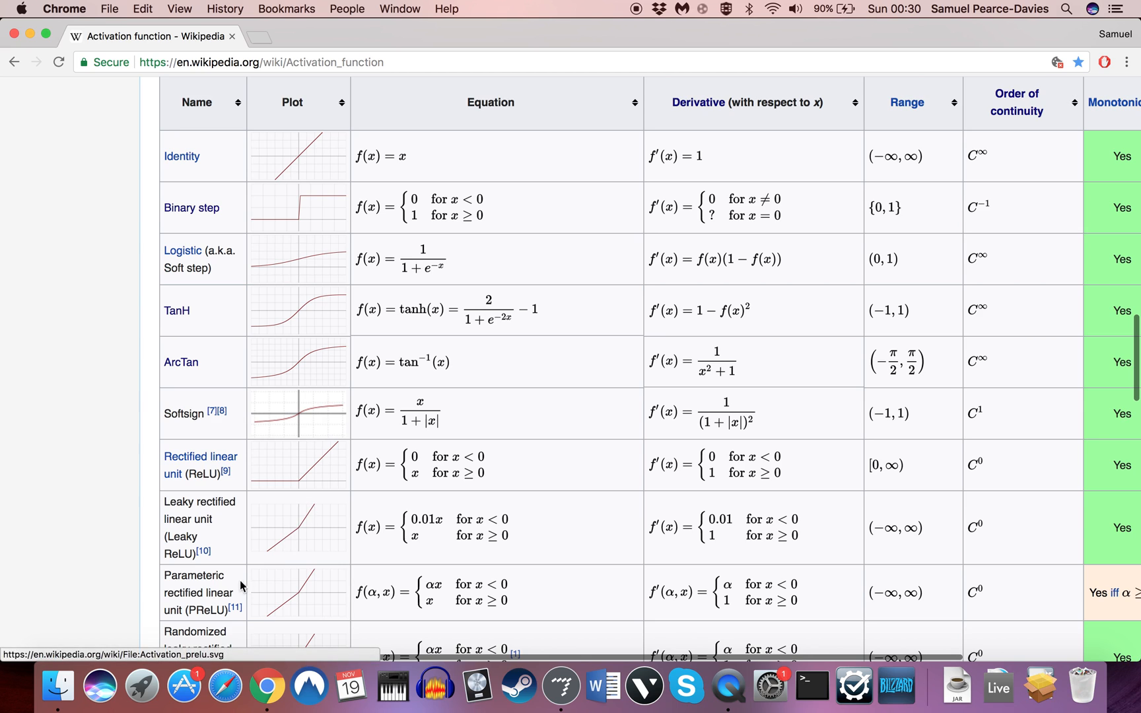
{"action": "mouse_move", "coordinate": [435, 528]}
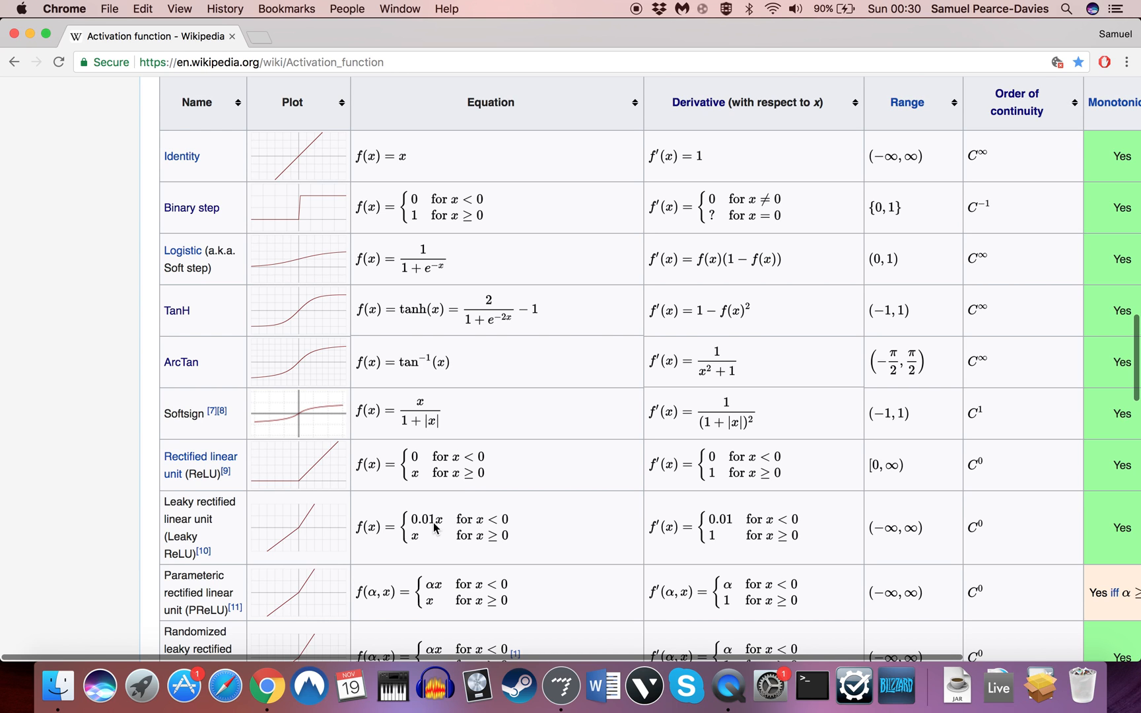
{"action": "mouse_move", "coordinate": [276, 529]}
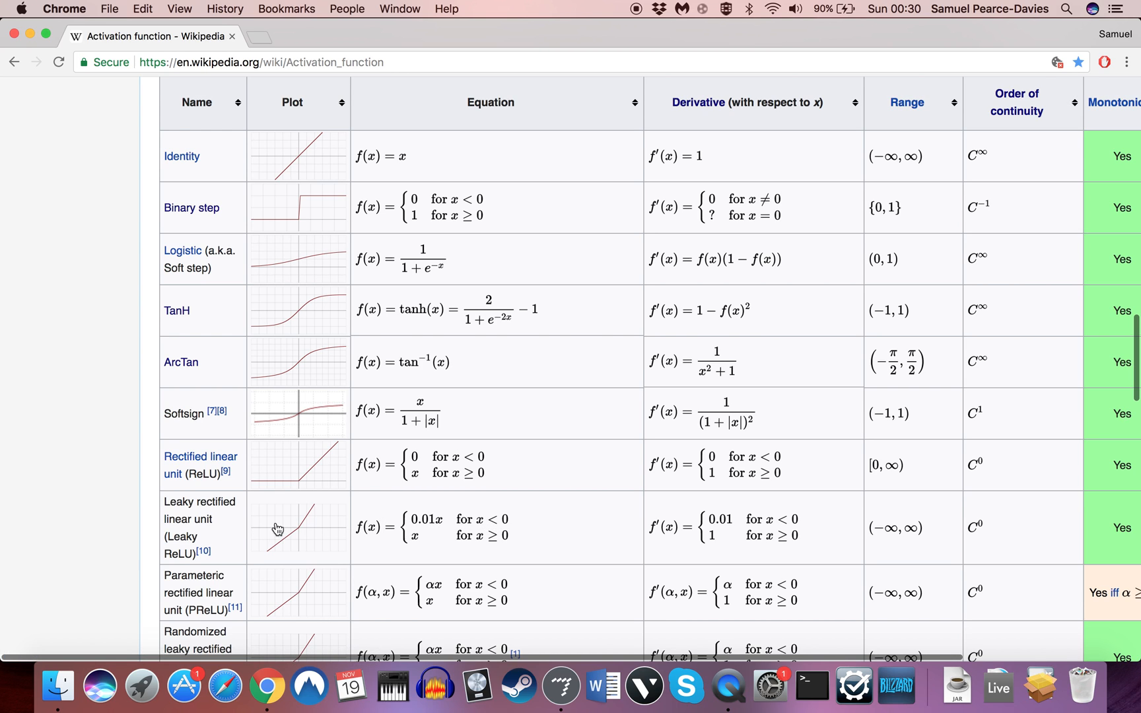
- Bring the Max Activation_Function patcher back to the front
{"action": "left_click", "coordinate": [560, 686]}
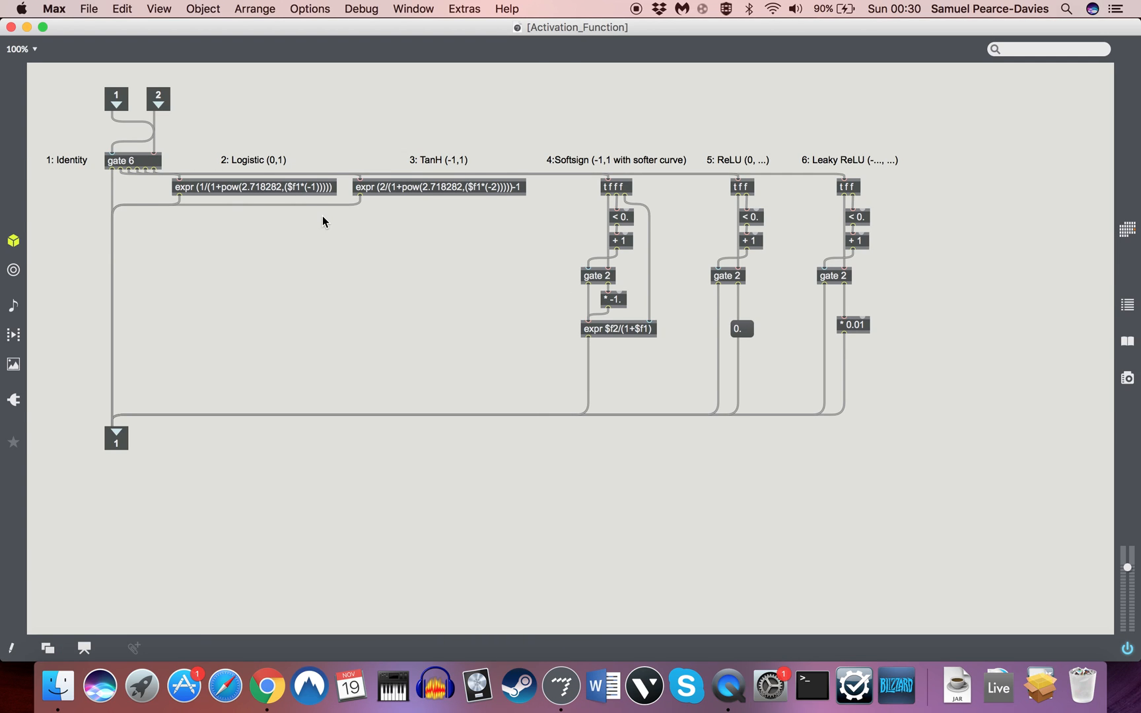
{"action": "mouse_move", "coordinate": [320, 103]}
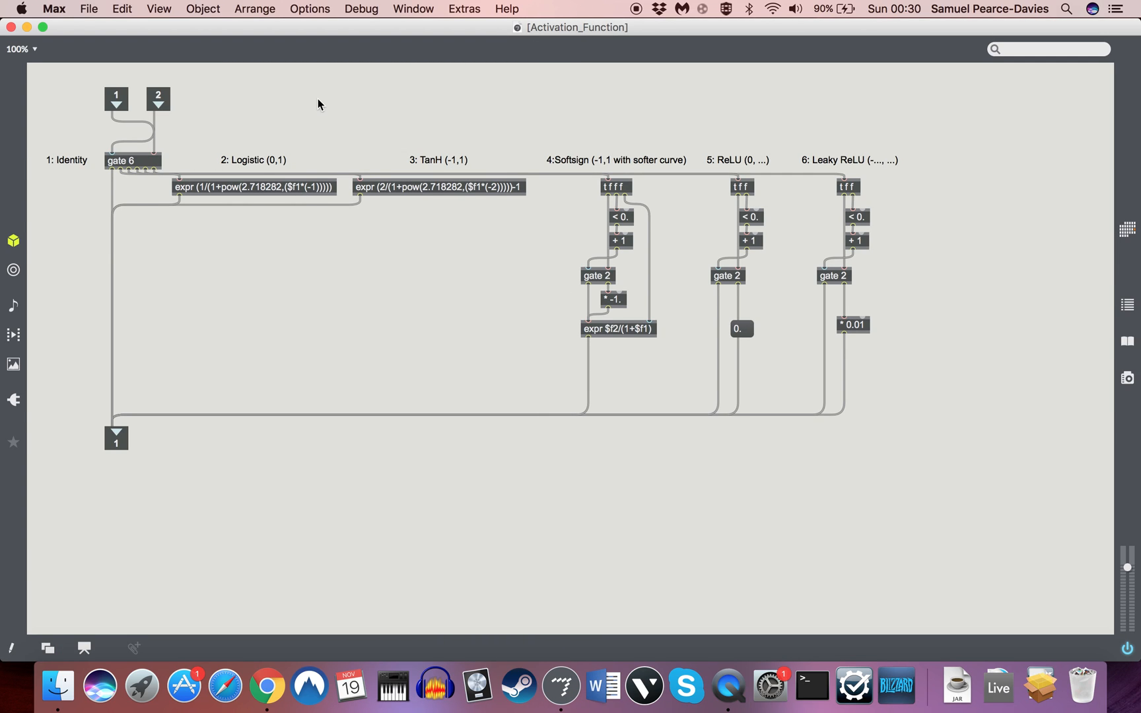
{"action": "mouse_move", "coordinate": [743, 193]}
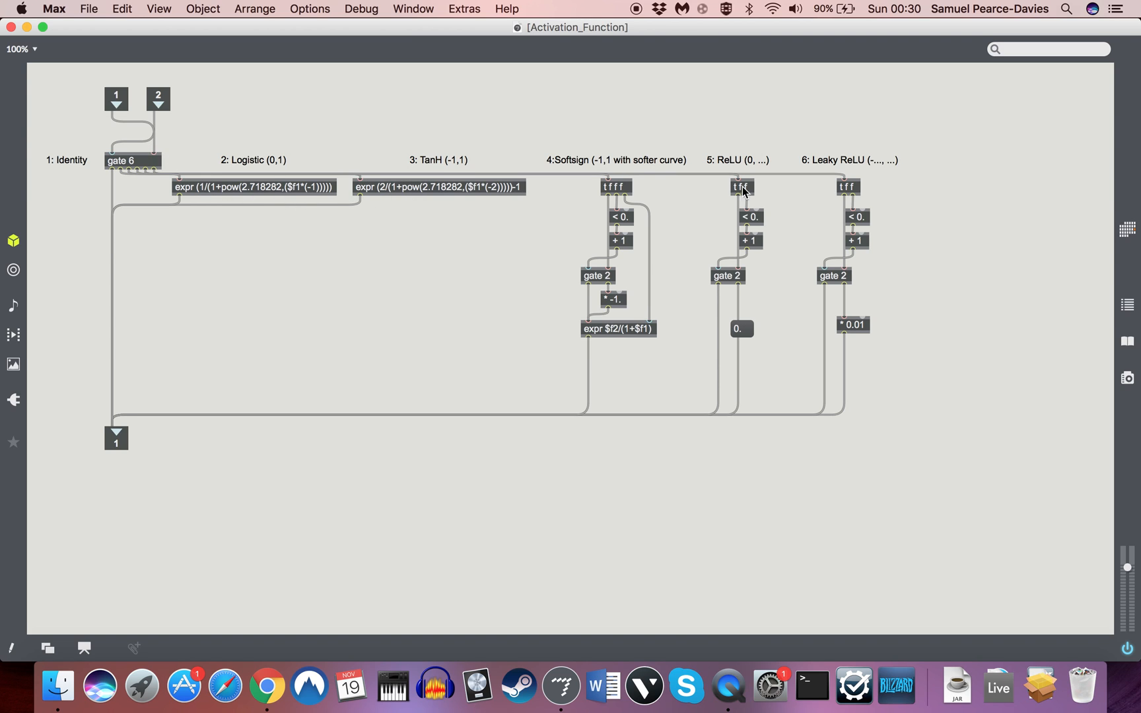
{"action": "mouse_move", "coordinate": [562, 191]}
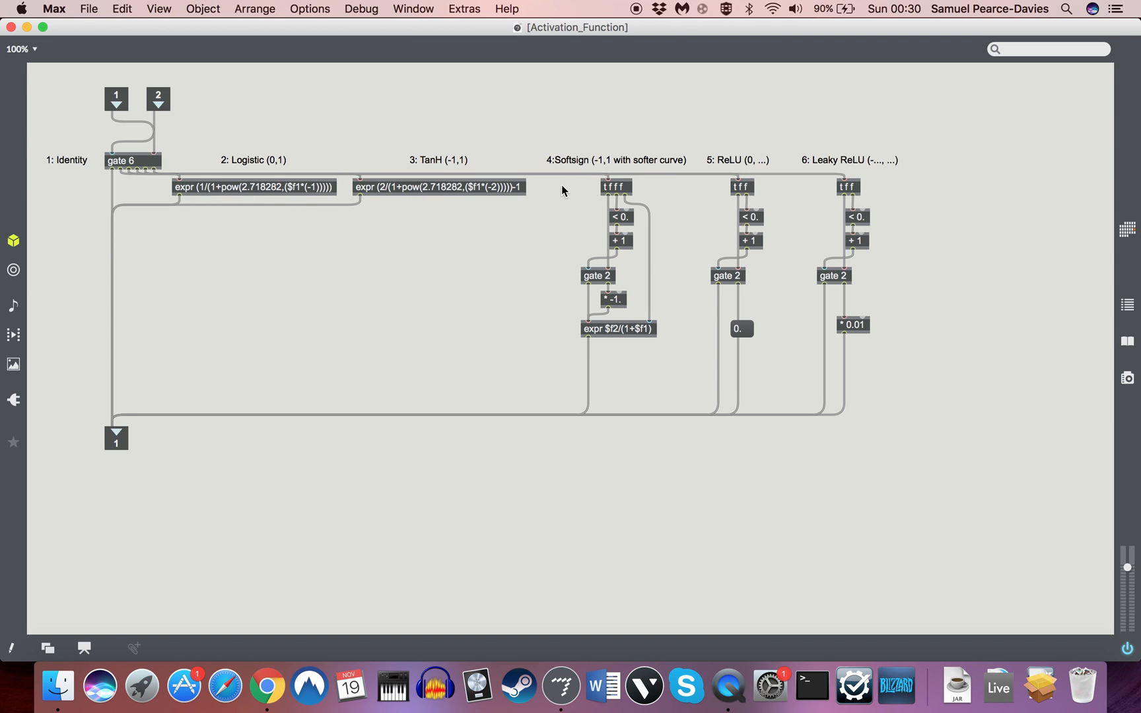
{"action": "mouse_move", "coordinate": [592, 273]}
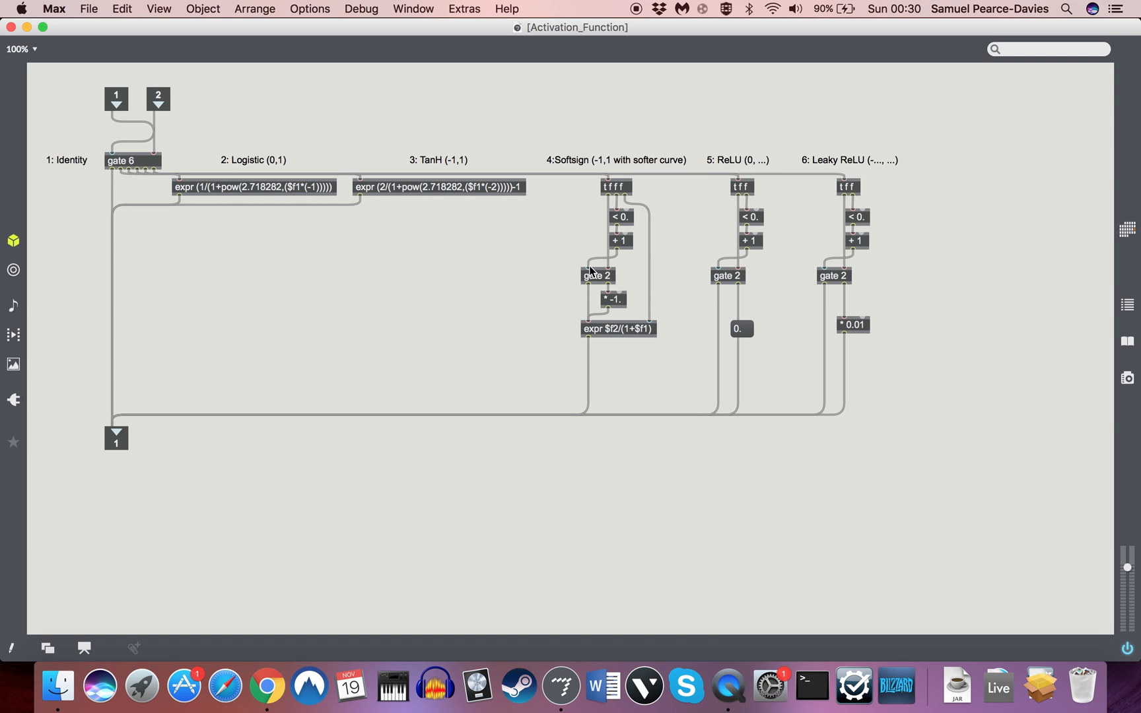
{"action": "mouse_move", "coordinate": [539, 223]}
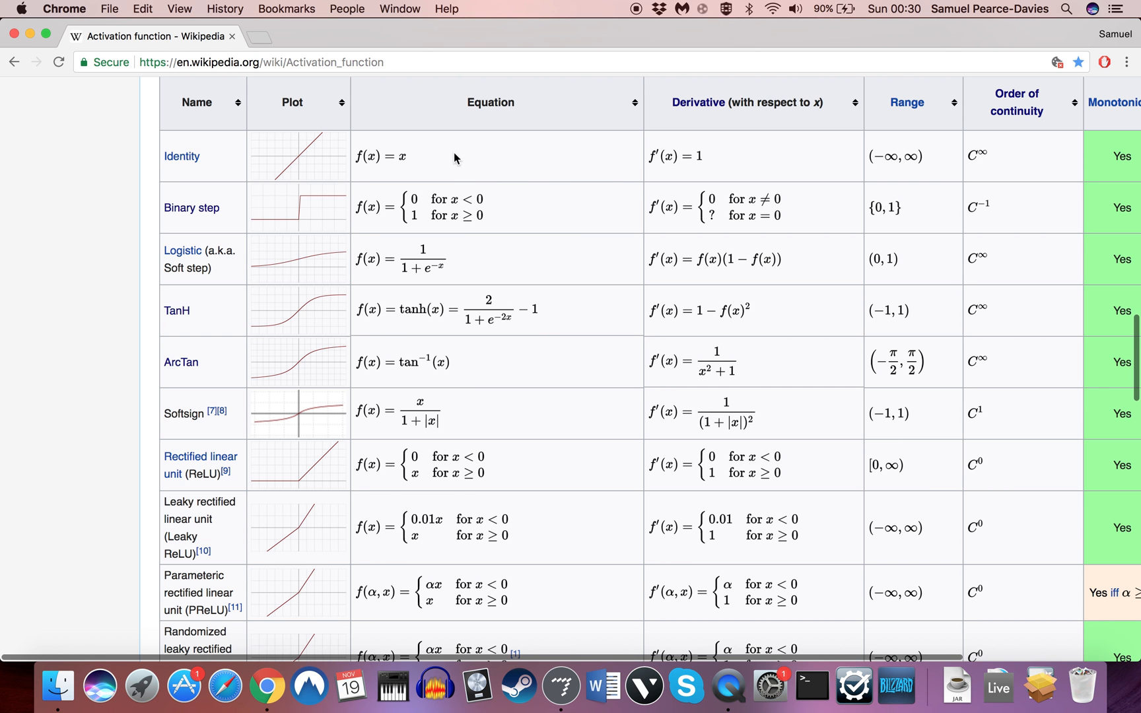
{"action": "mouse_move", "coordinate": [267, 702]}
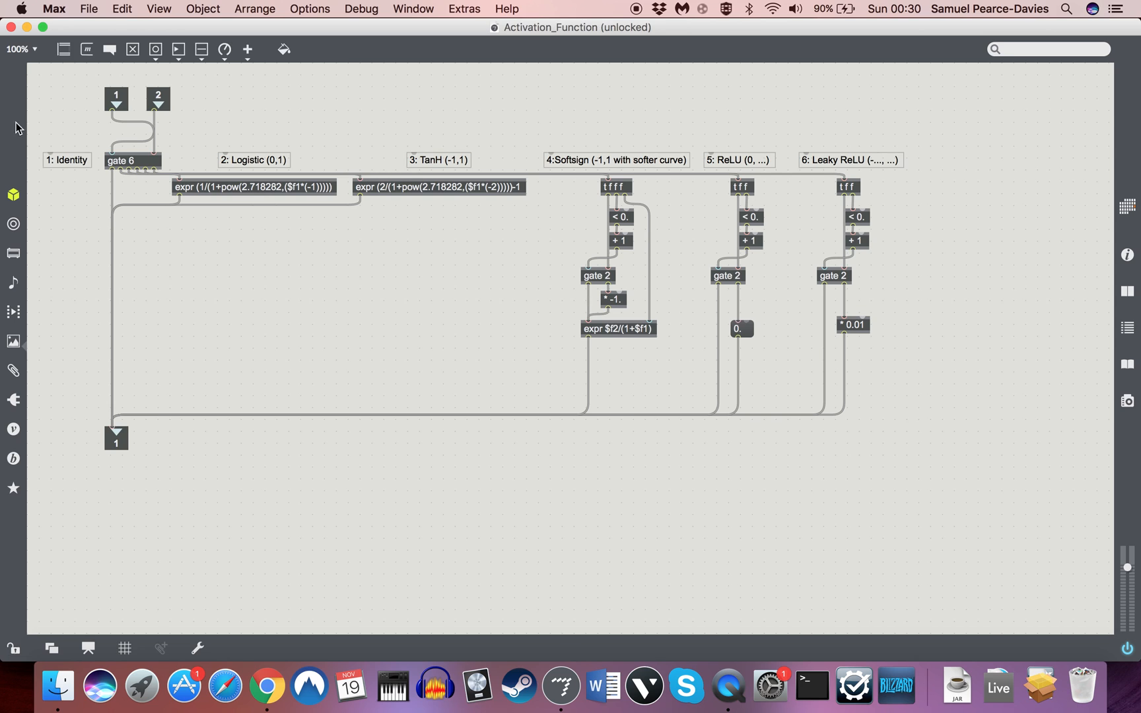
{"action": "left_click", "coordinate": [145, 128]}
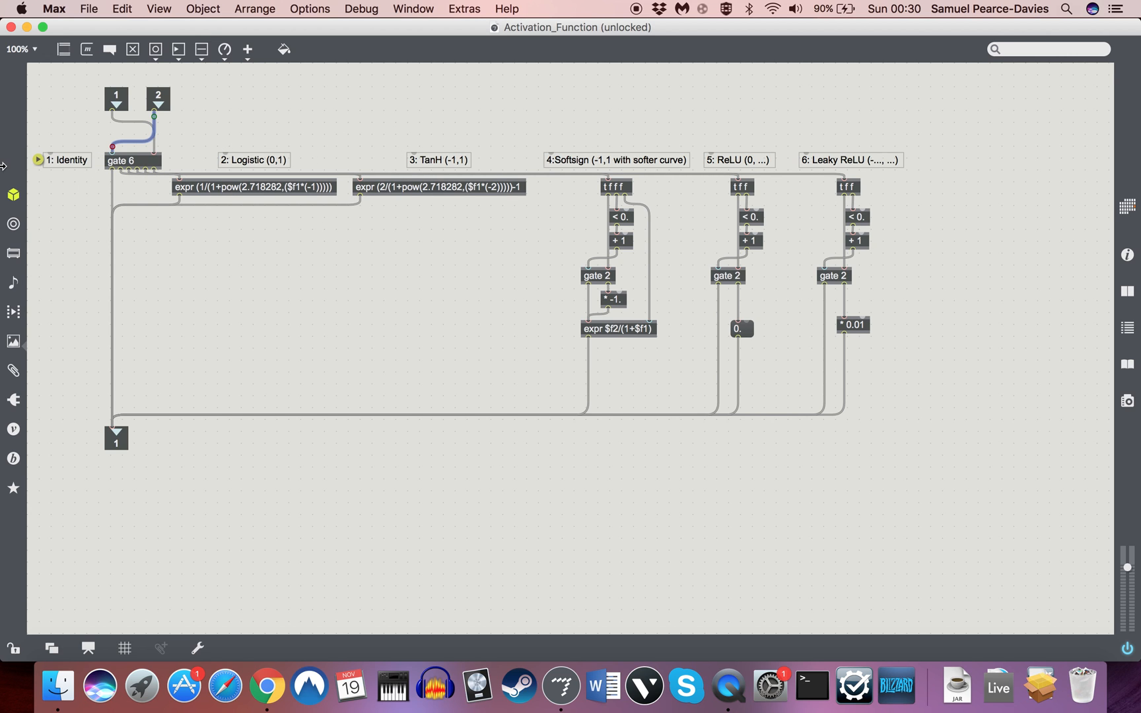
{"action": "mouse_move", "coordinate": [111, 172]}
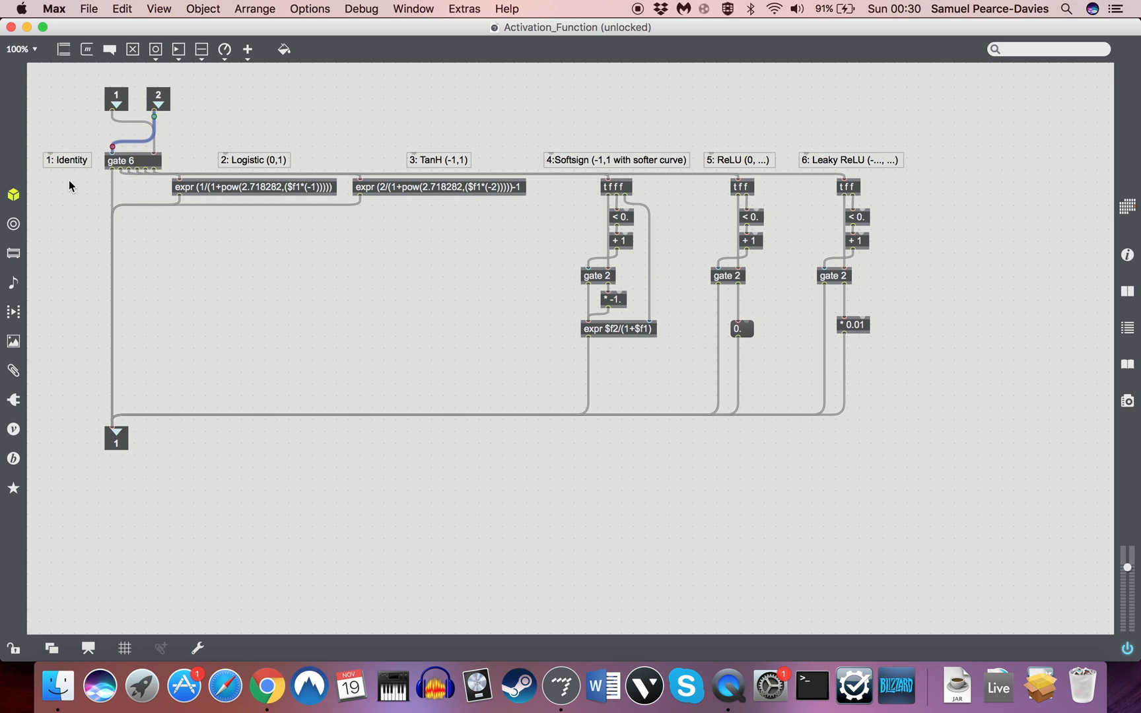
{"action": "mouse_move", "coordinate": [185, 110]}
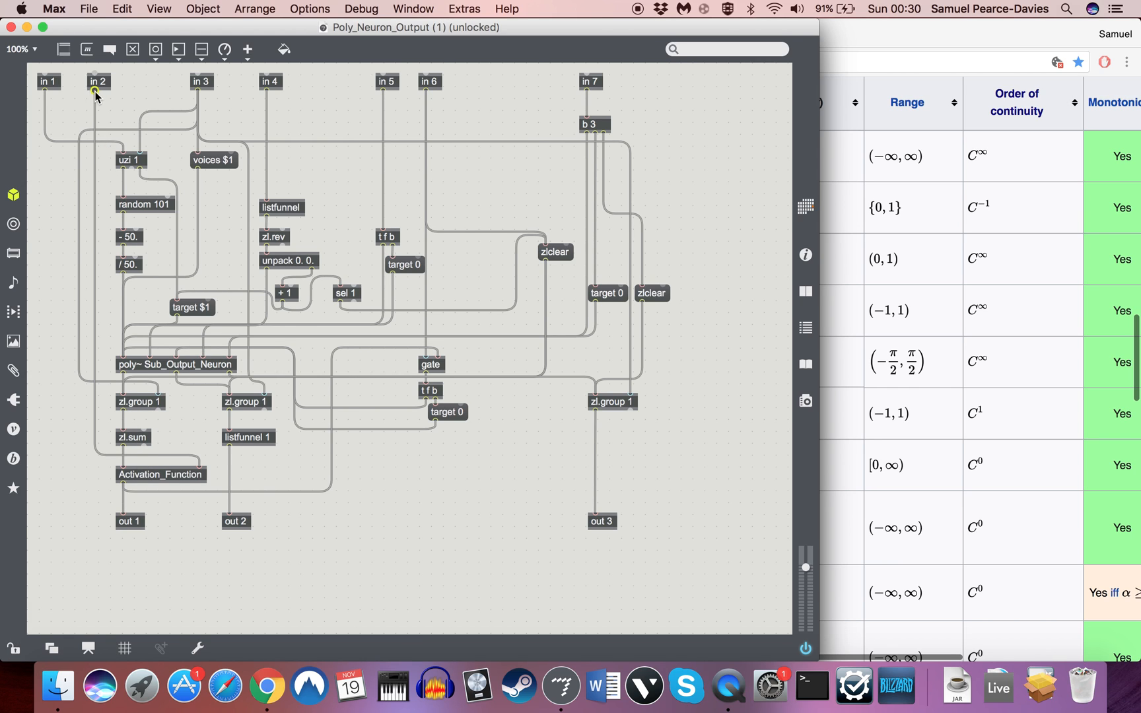
- Highlight the patch cord from in 2 to Activation_Function
{"action": "left_click_drag", "start_coordinate": [93, 90], "coordinate": [197, 459]}
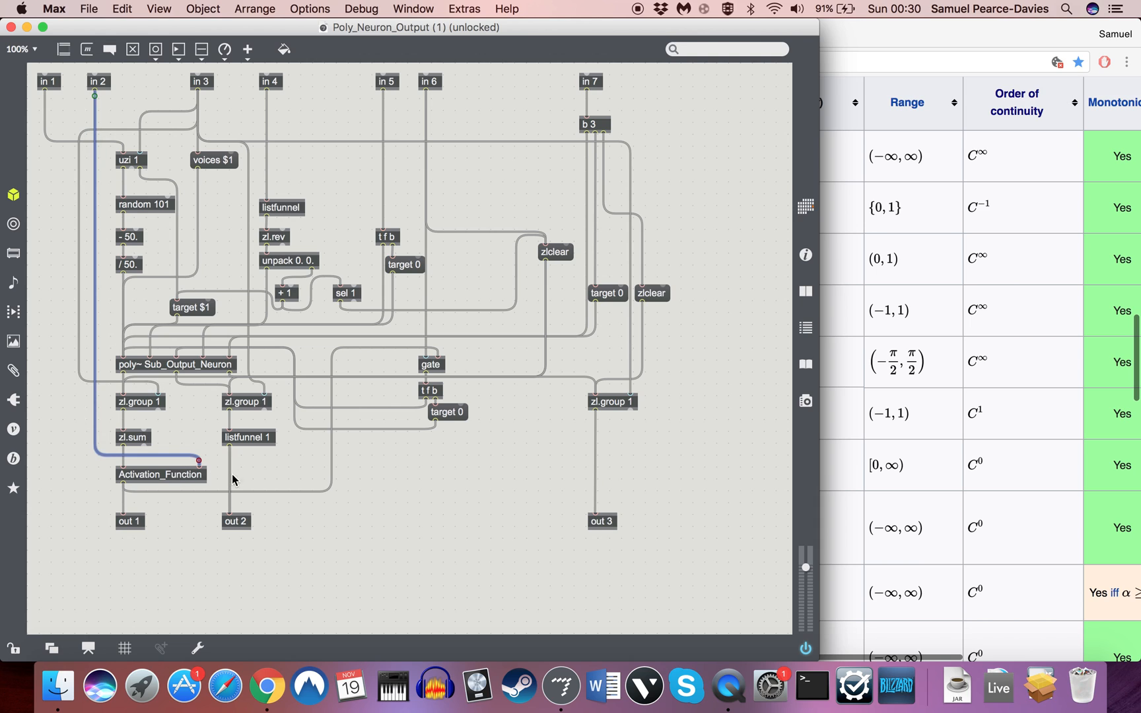
{"action": "mouse_move", "coordinate": [97, 92]}
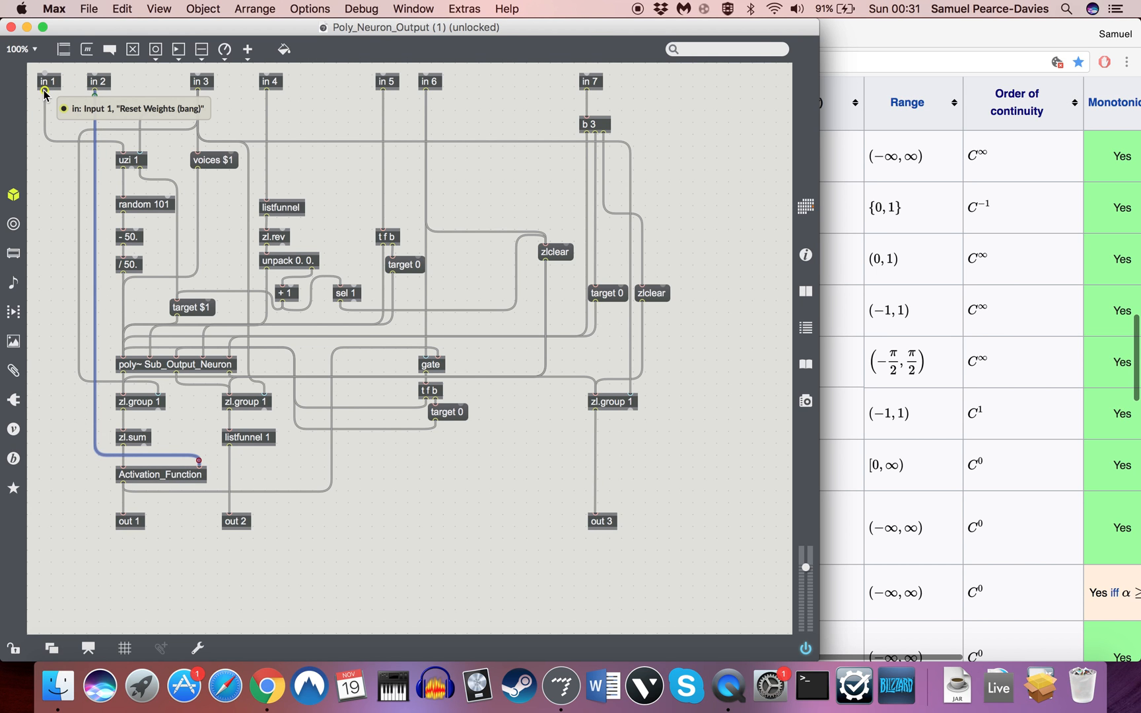
{"action": "mouse_move", "coordinate": [226, 96]}
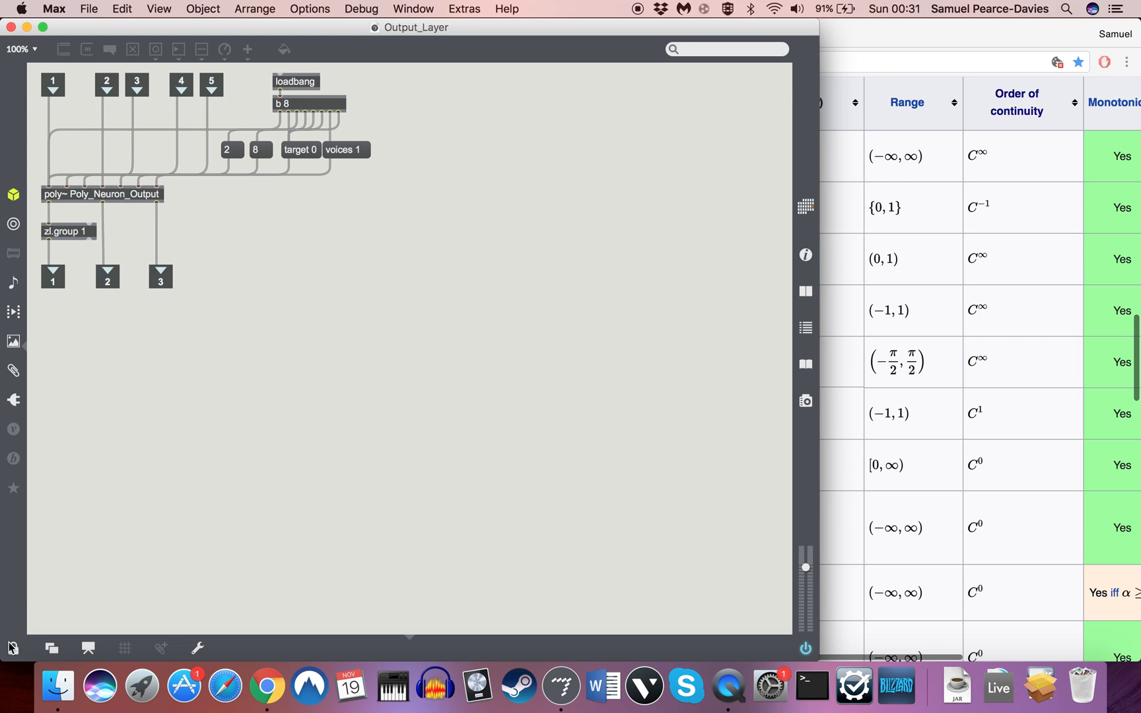
- Unlock the Output_Layer patcher to show its #1, #2 and #3 placeholders
{"action": "left_click", "coordinate": [11, 647]}
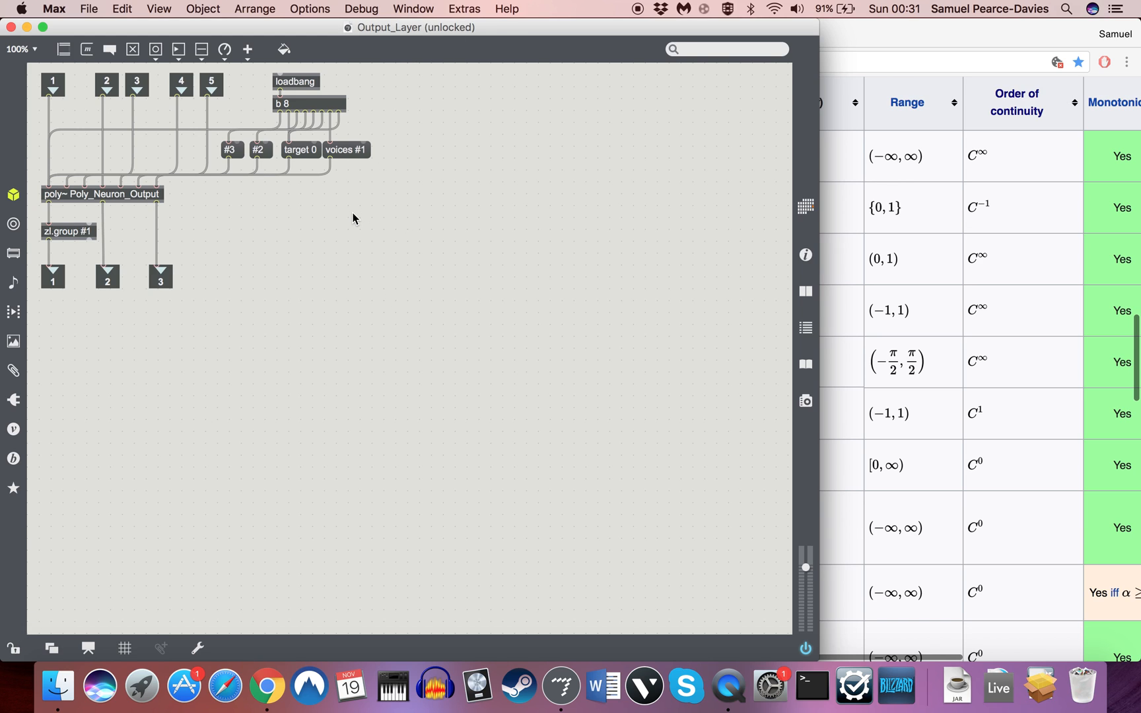
{"action": "mouse_move", "coordinate": [366, 157]}
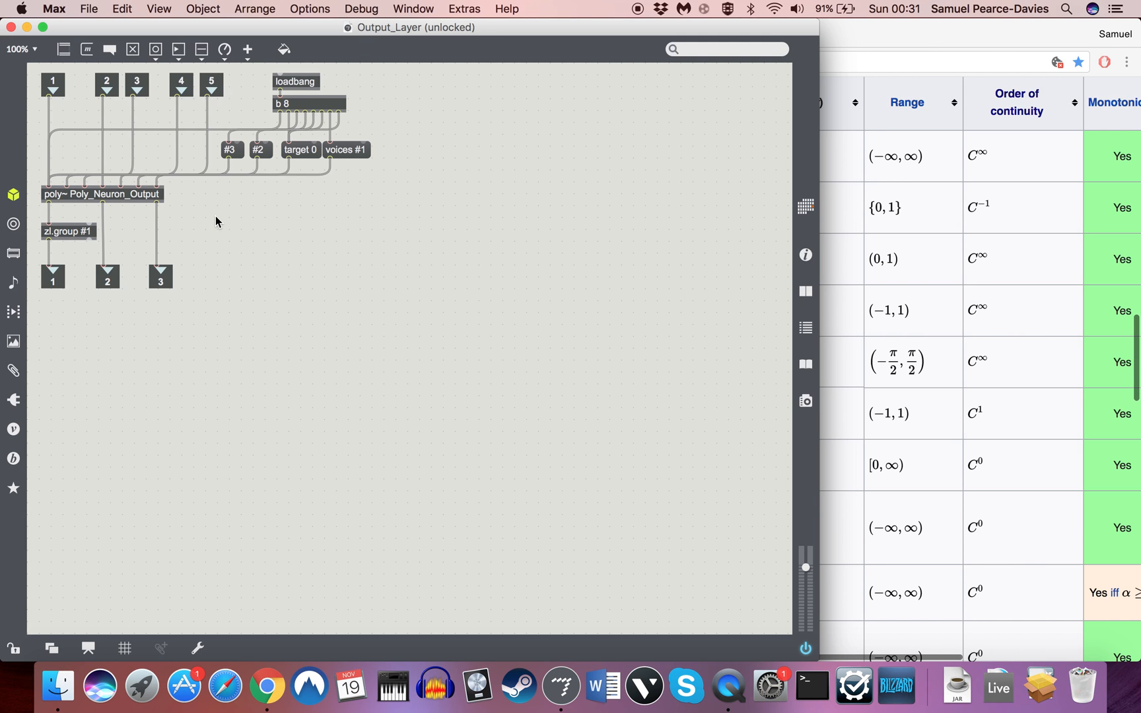
{"action": "mouse_move", "coordinate": [270, 228]}
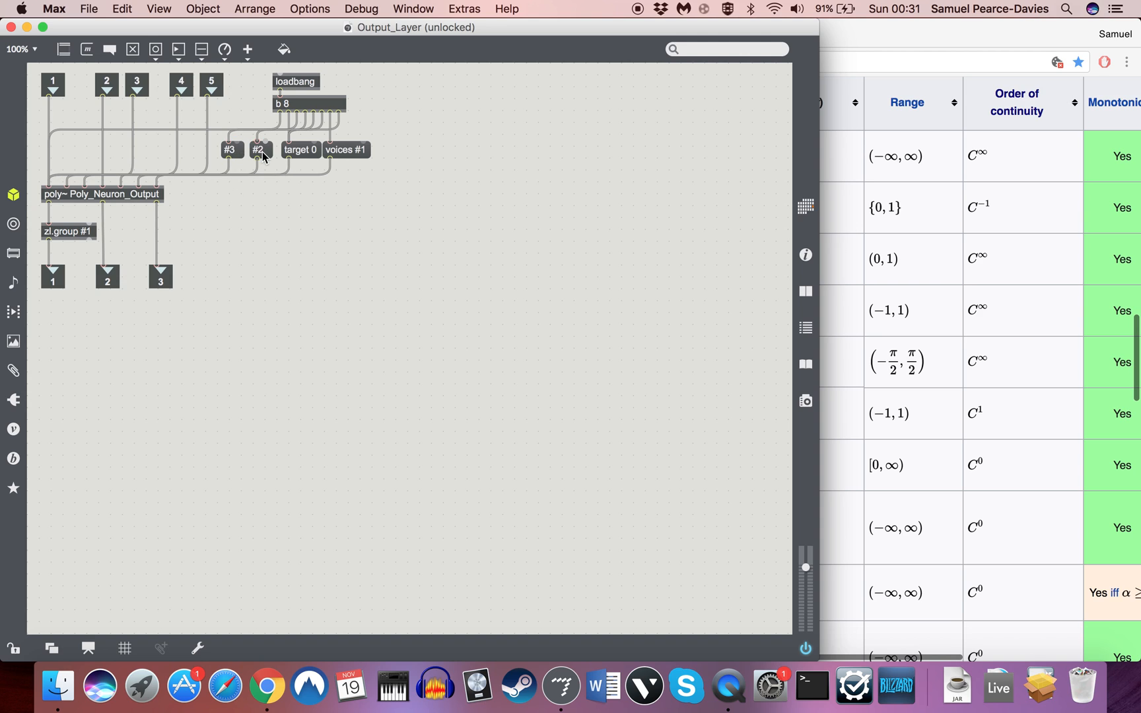
{"action": "mouse_move", "coordinate": [82, 183]}
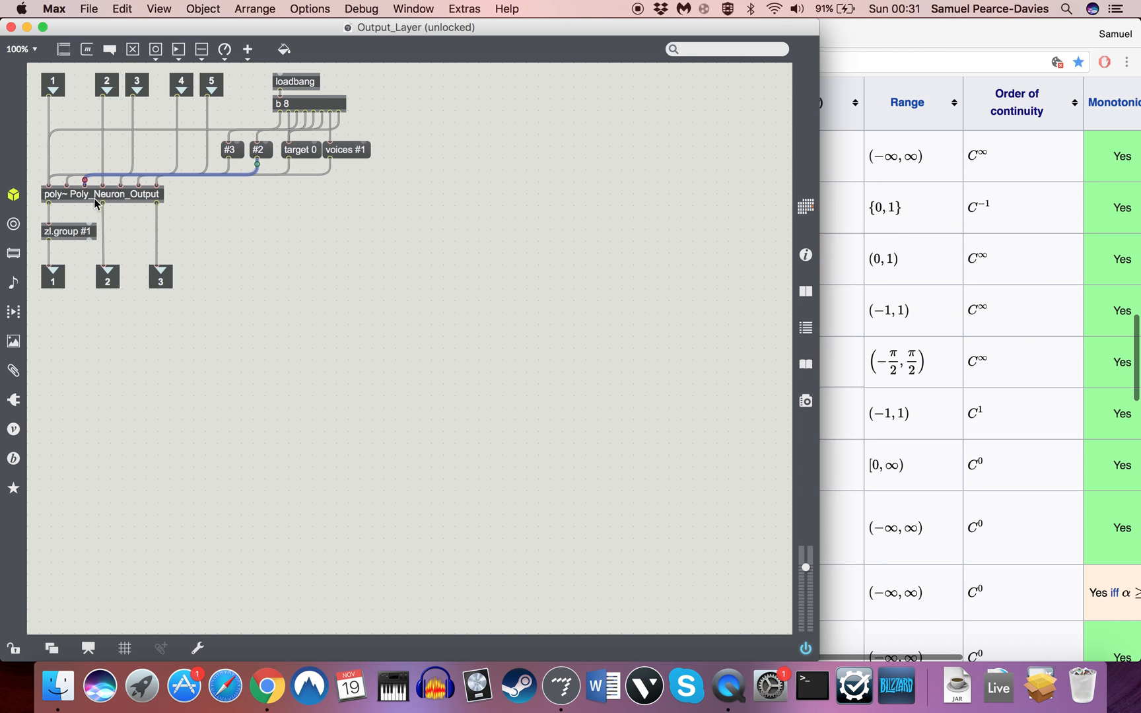
{"action": "mouse_move", "coordinate": [194, 217]}
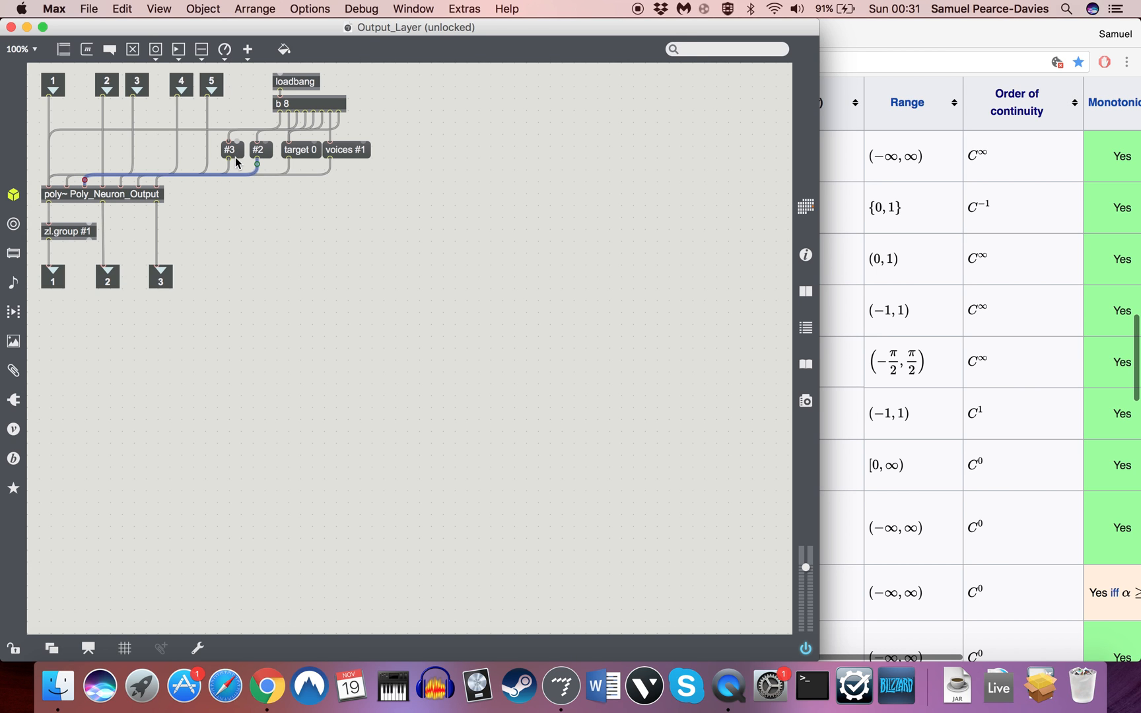
{"action": "mouse_move", "coordinate": [69, 193]}
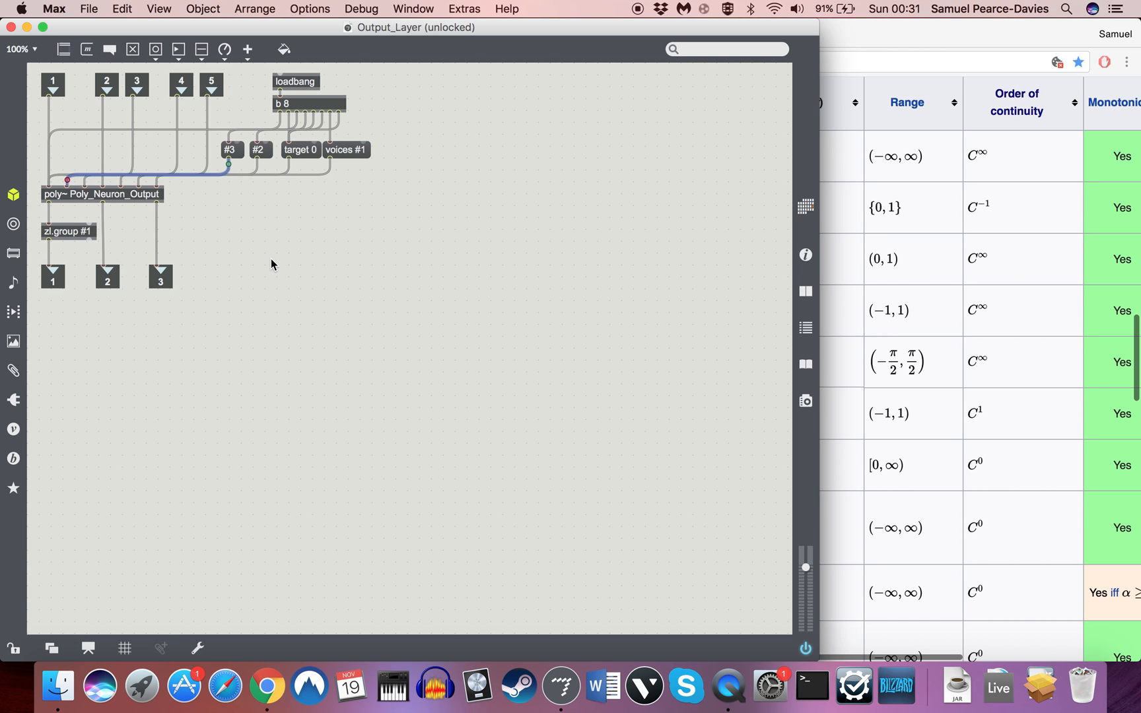
{"action": "mouse_move", "coordinate": [9, 27]}
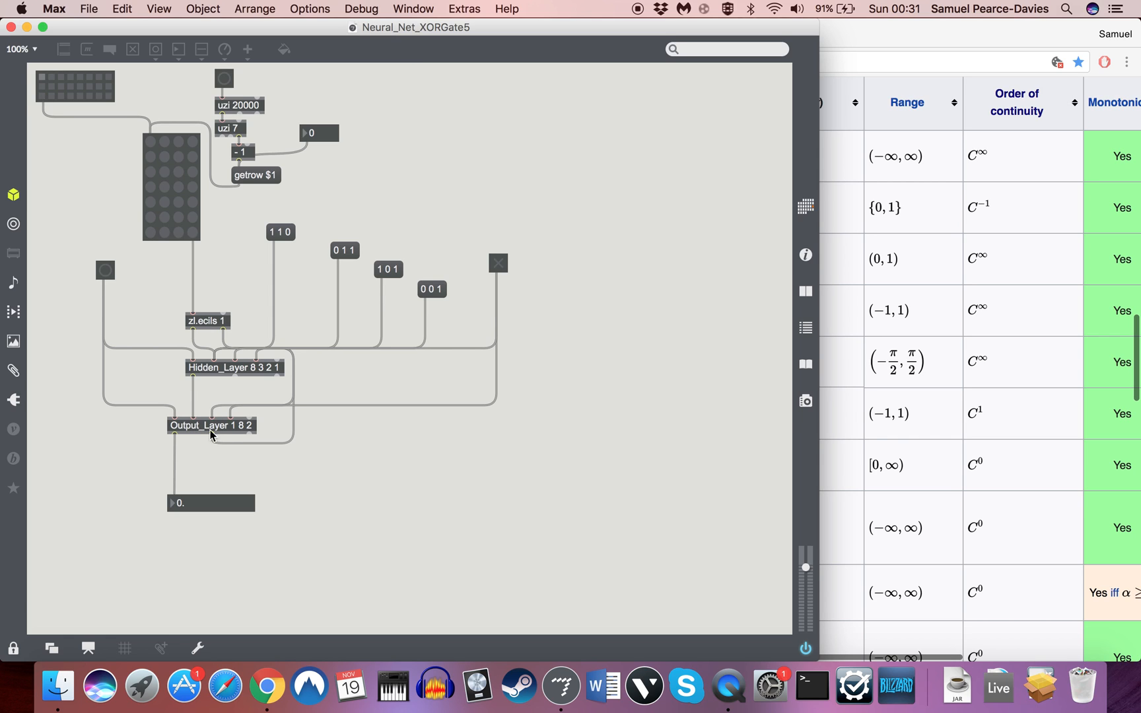
{"action": "mouse_move", "coordinate": [236, 441]}
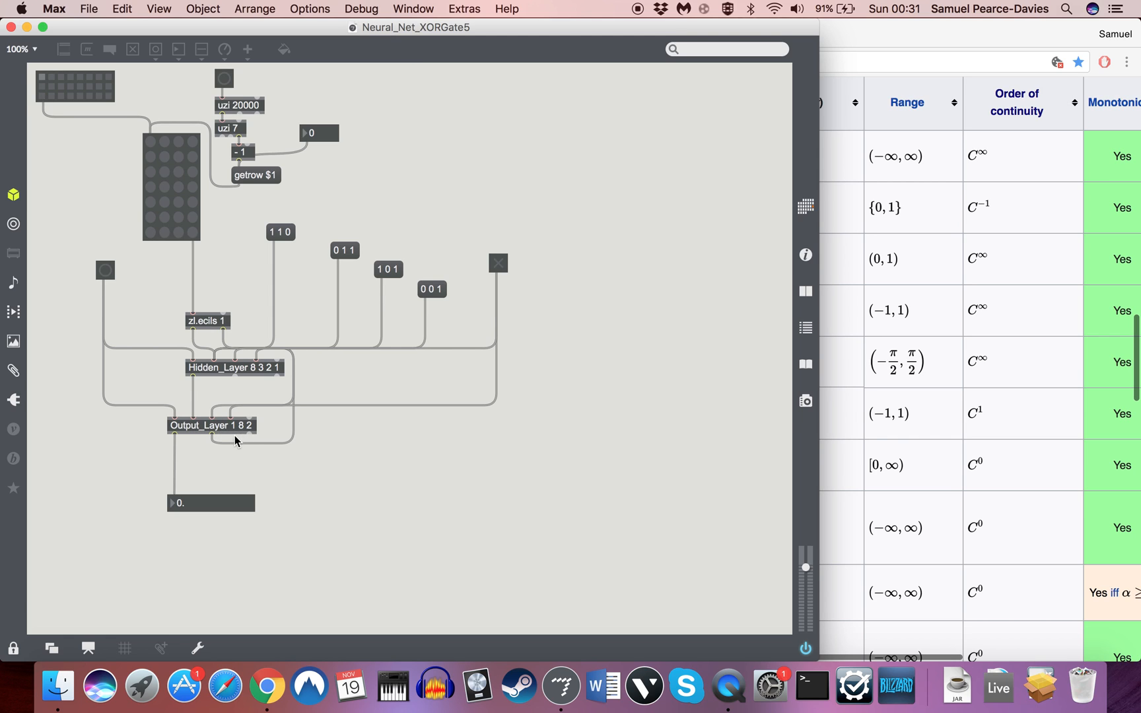
{"action": "mouse_move", "coordinate": [239, 446]}
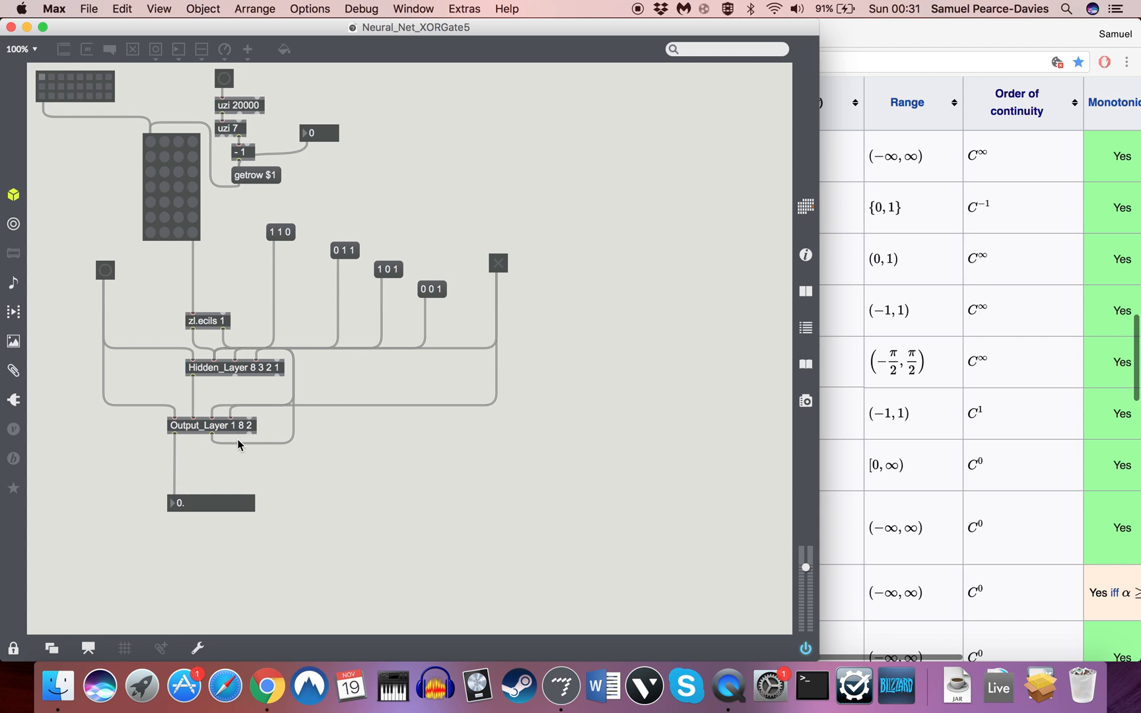
{"action": "mouse_move", "coordinate": [251, 436]}
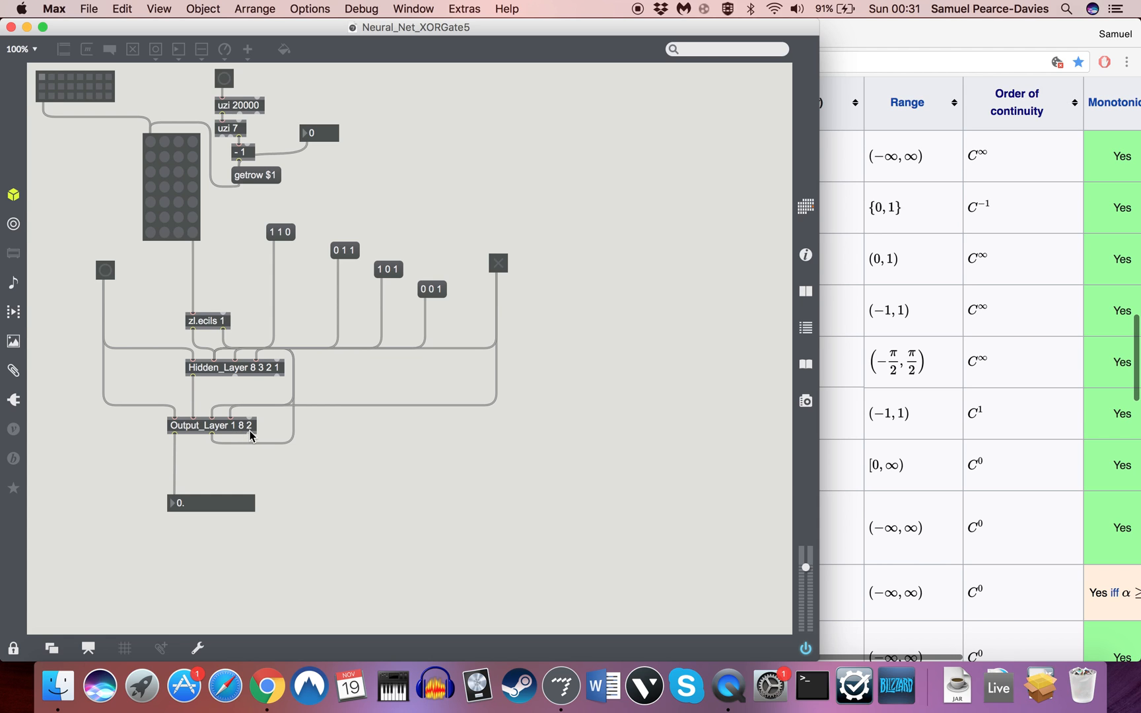
{"action": "mouse_move", "coordinate": [627, 371]}
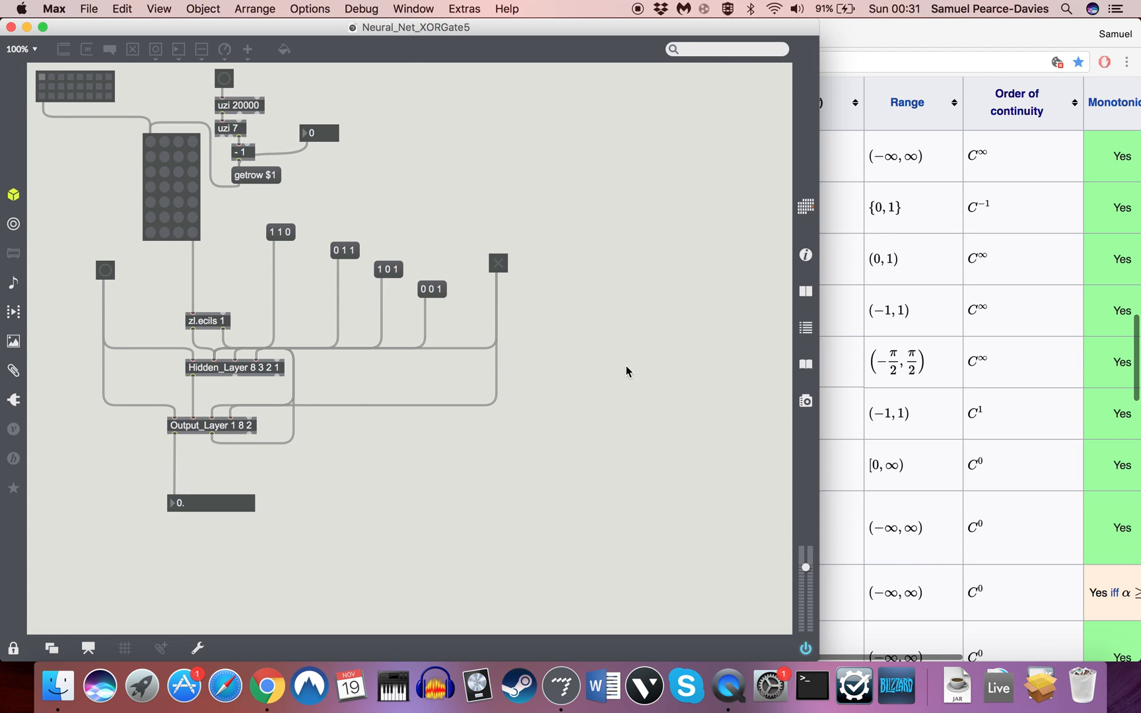
{"action": "mouse_move", "coordinate": [899, 35]}
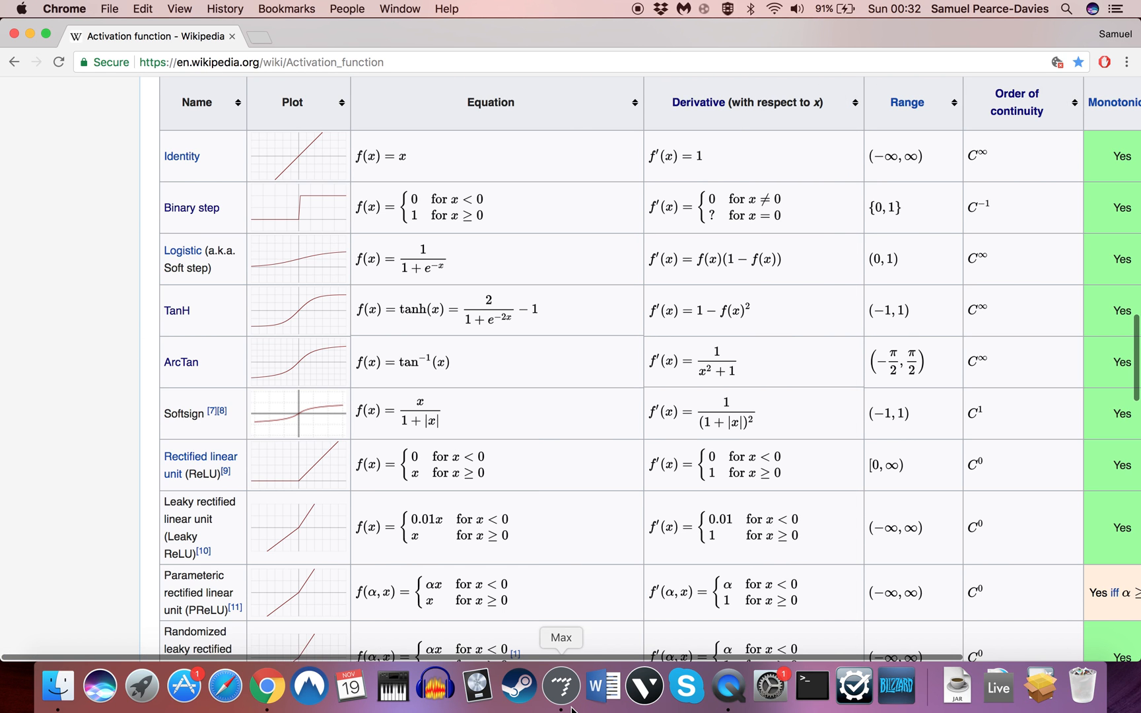
- Return to the Max neural network patcher and open the Poly_Neuron_Hidden voice patch
{"action": "left_click", "coordinate": [561, 688]}
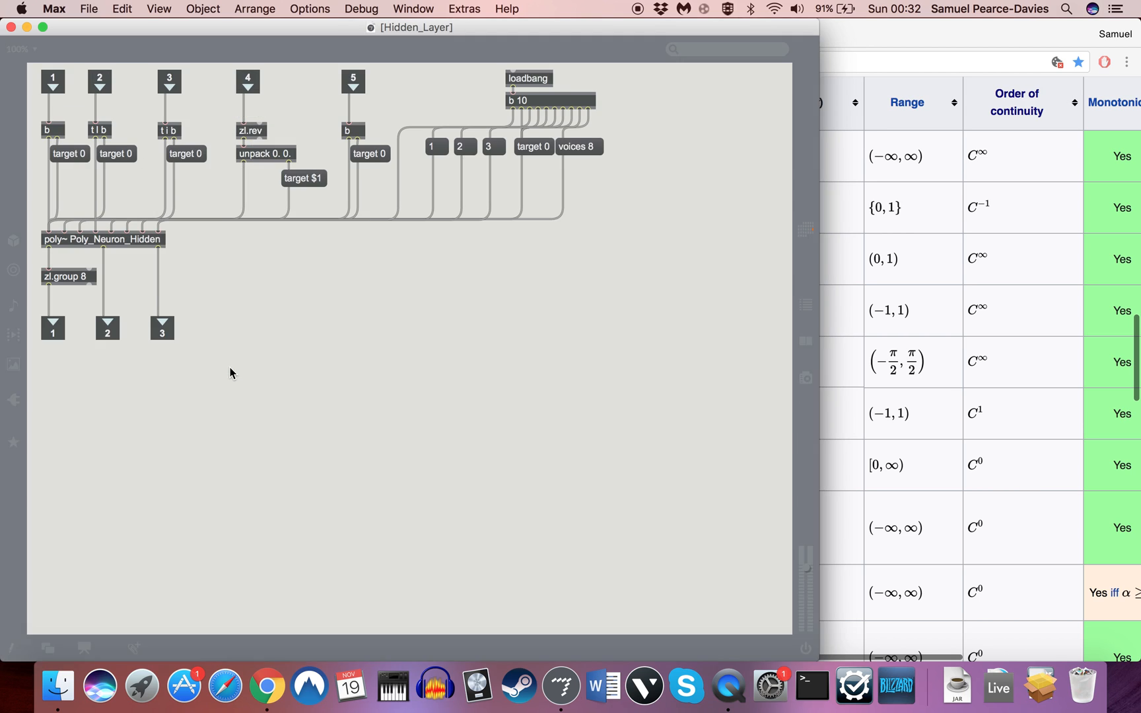
{"action": "double_click", "coordinate": [103, 239]}
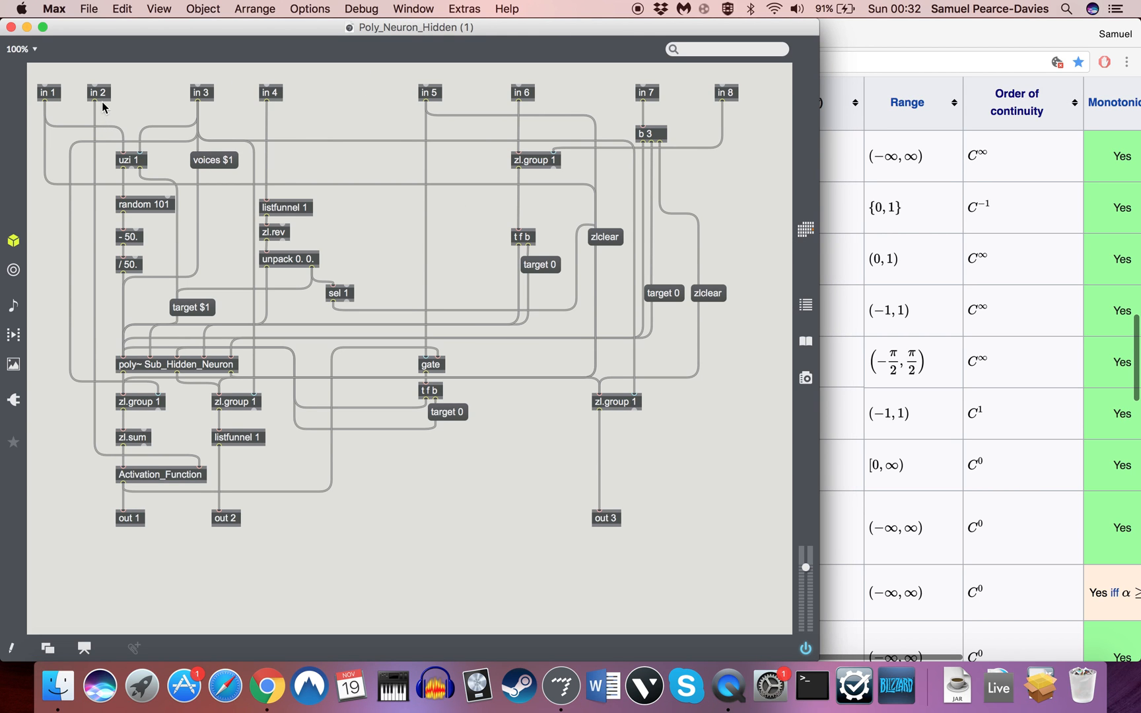
{"action": "mouse_move", "coordinate": [220, 97]}
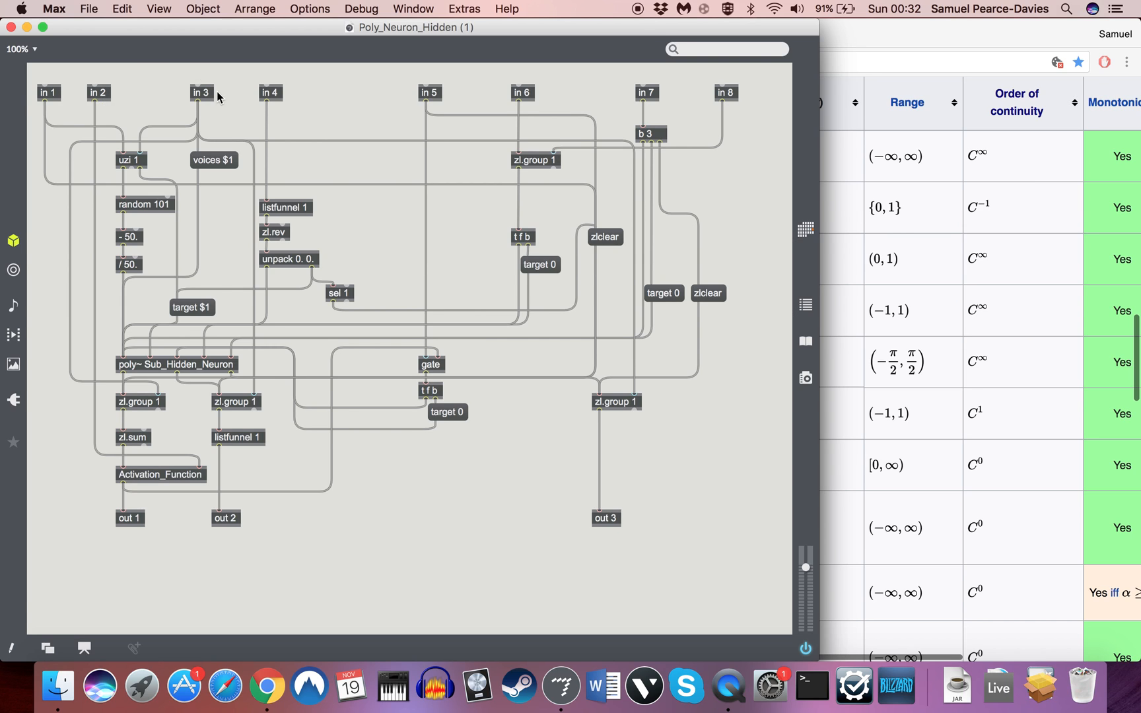
{"action": "mouse_move", "coordinate": [617, 462]}
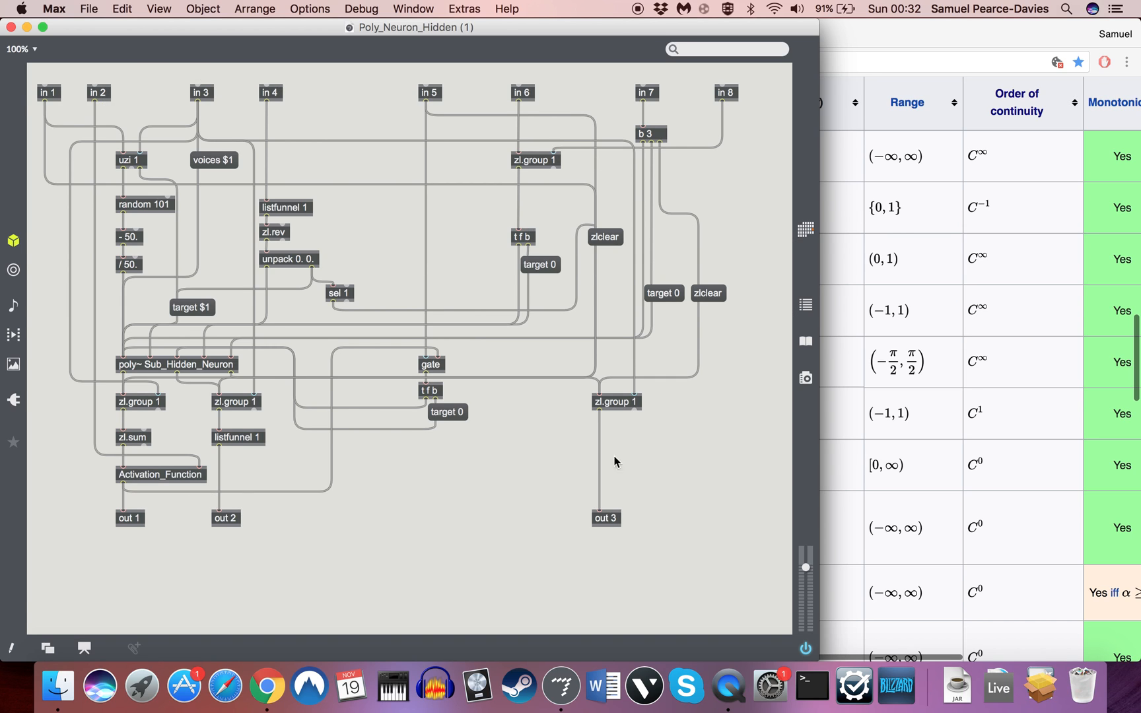
{"action": "mouse_move", "coordinate": [167, 478]}
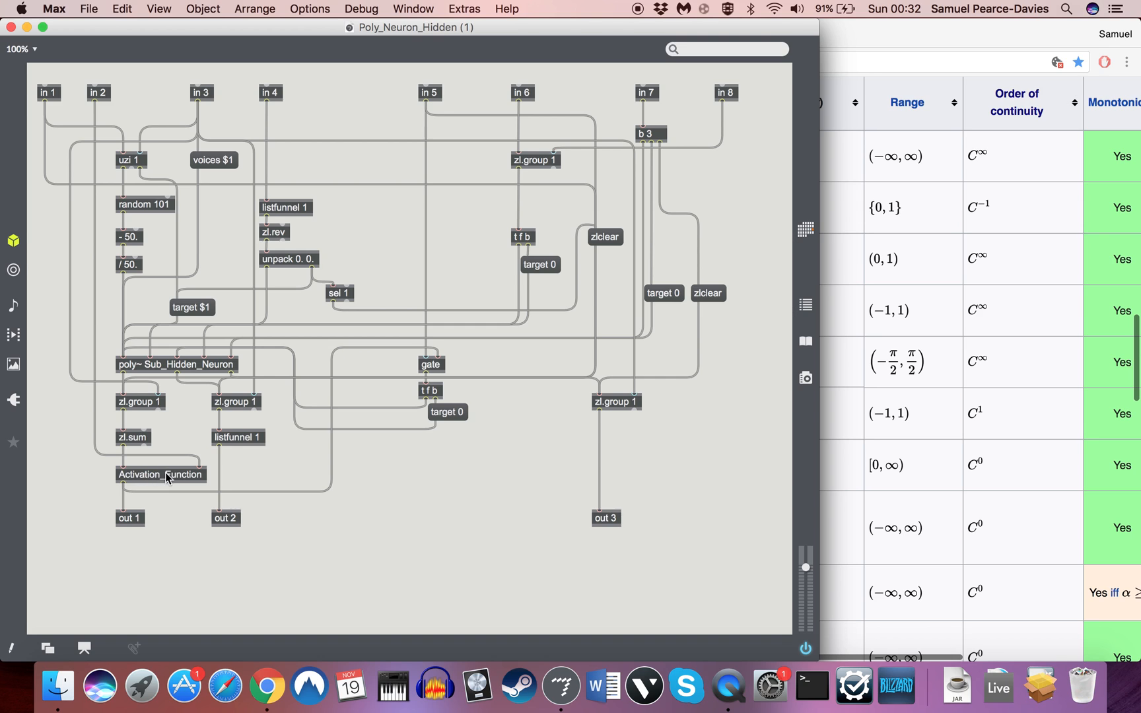
{"action": "mouse_move", "coordinate": [400, 100]}
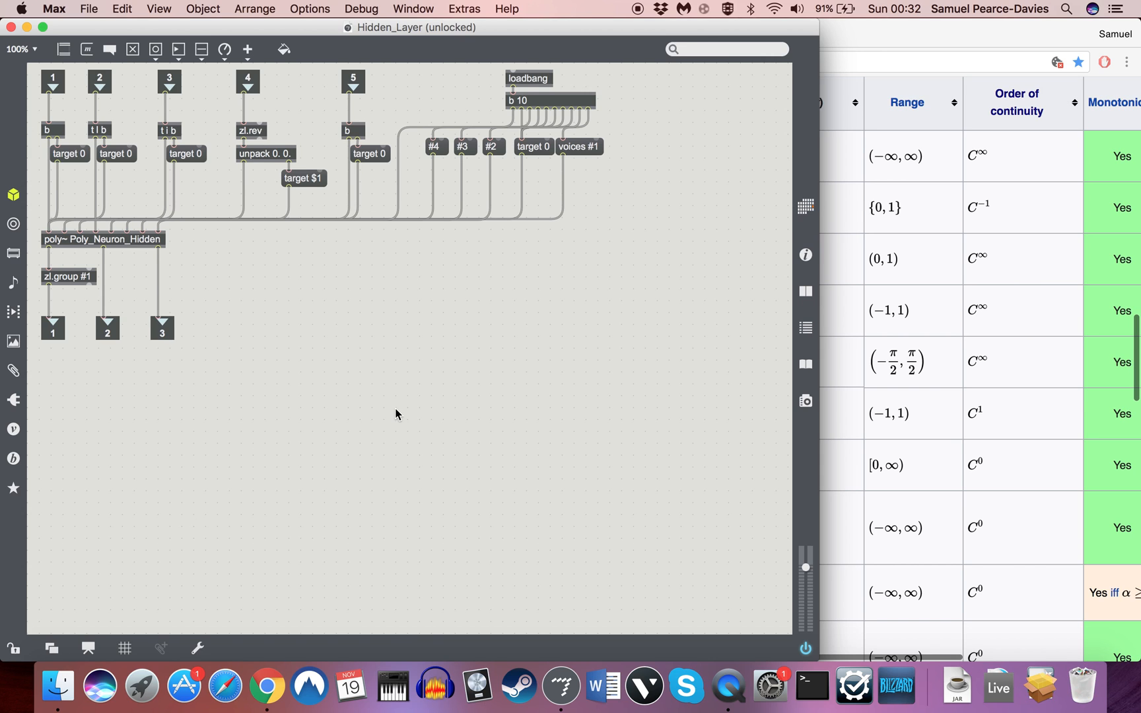
{"action": "mouse_move", "coordinate": [148, 193]}
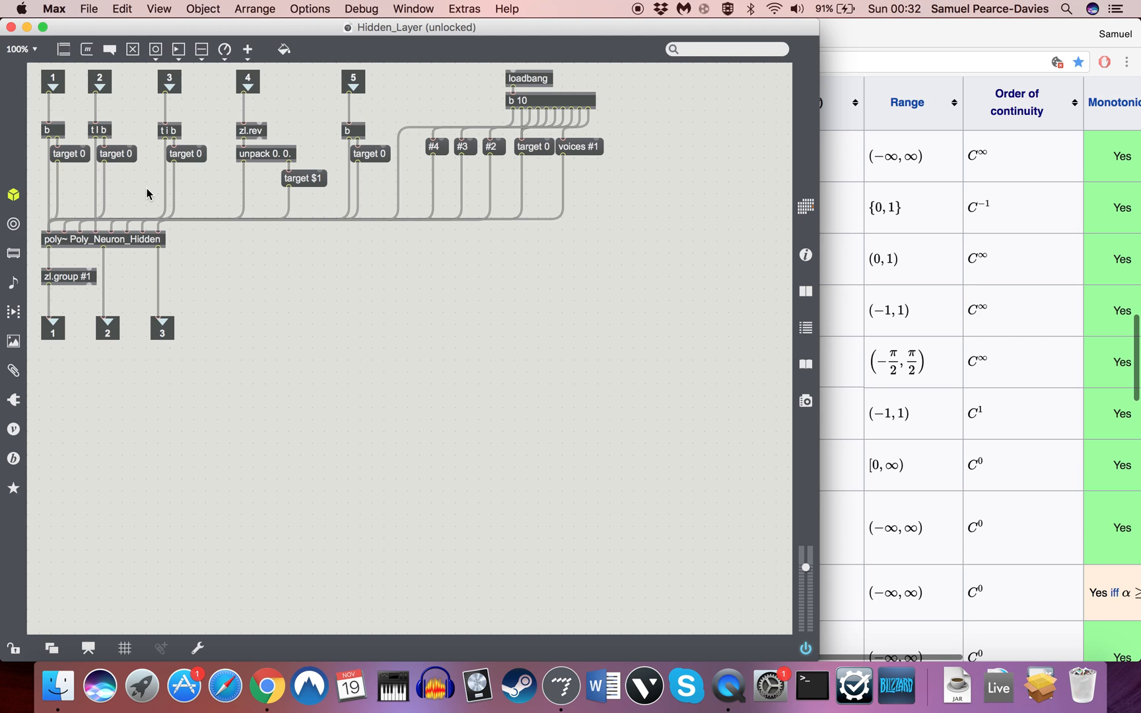
{"action": "mouse_move", "coordinate": [272, 205]}
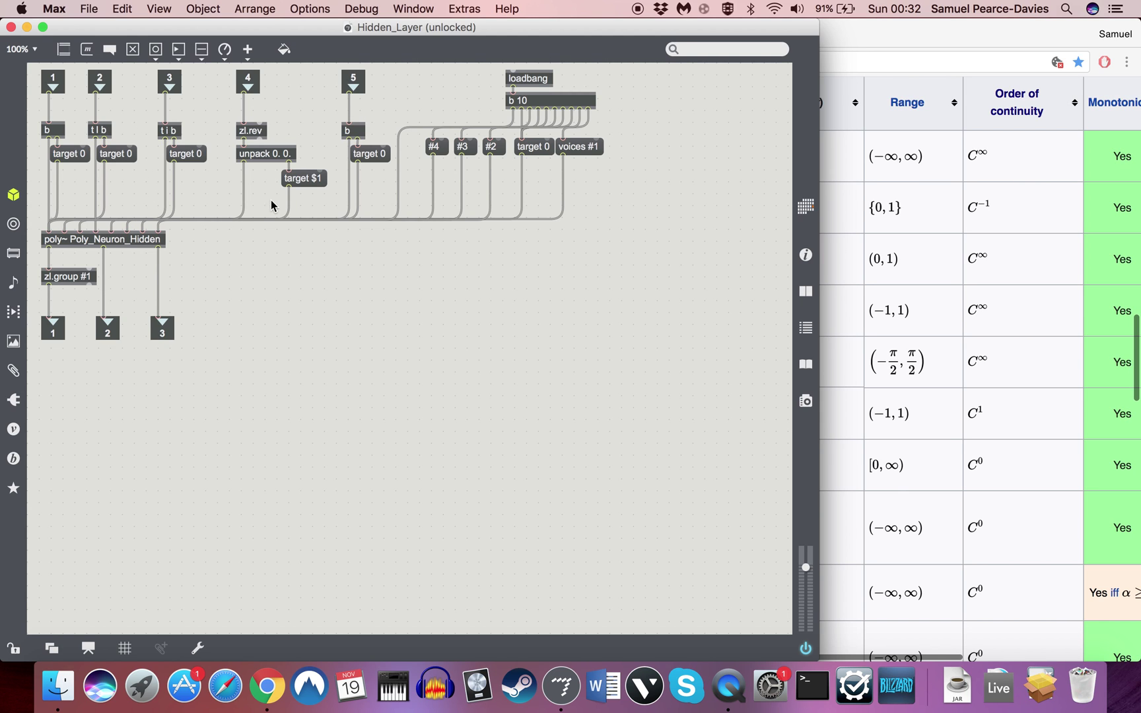
{"action": "mouse_move", "coordinate": [518, 30]}
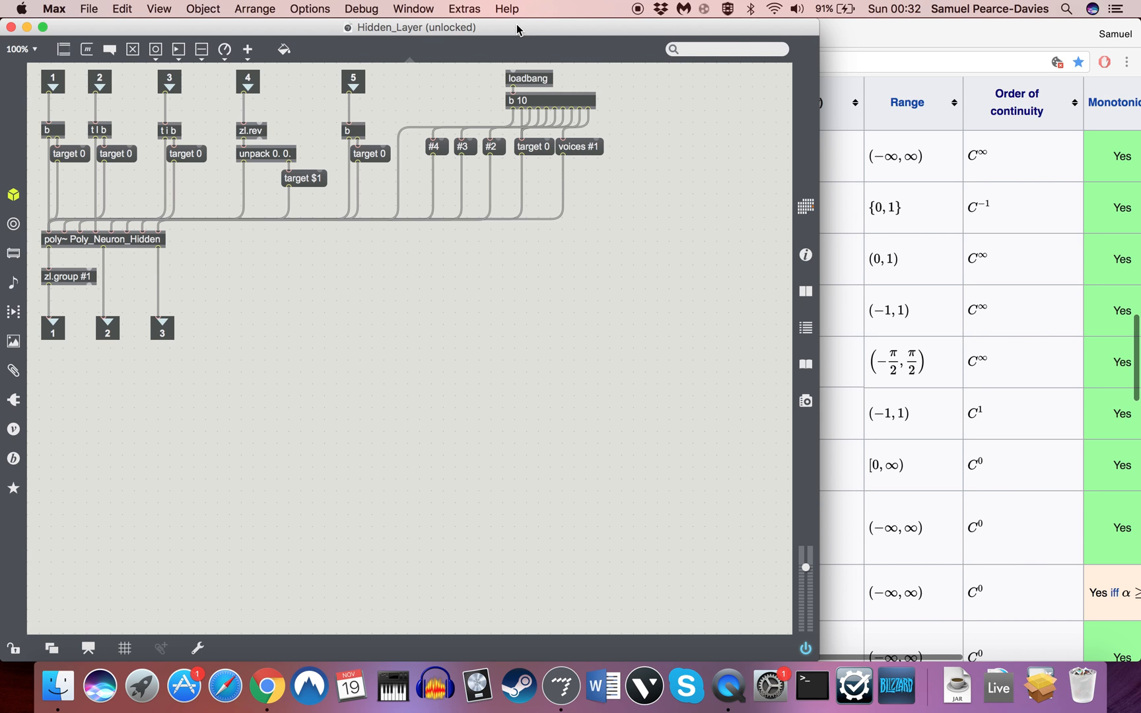
{"action": "mouse_move", "coordinate": [382, 40]}
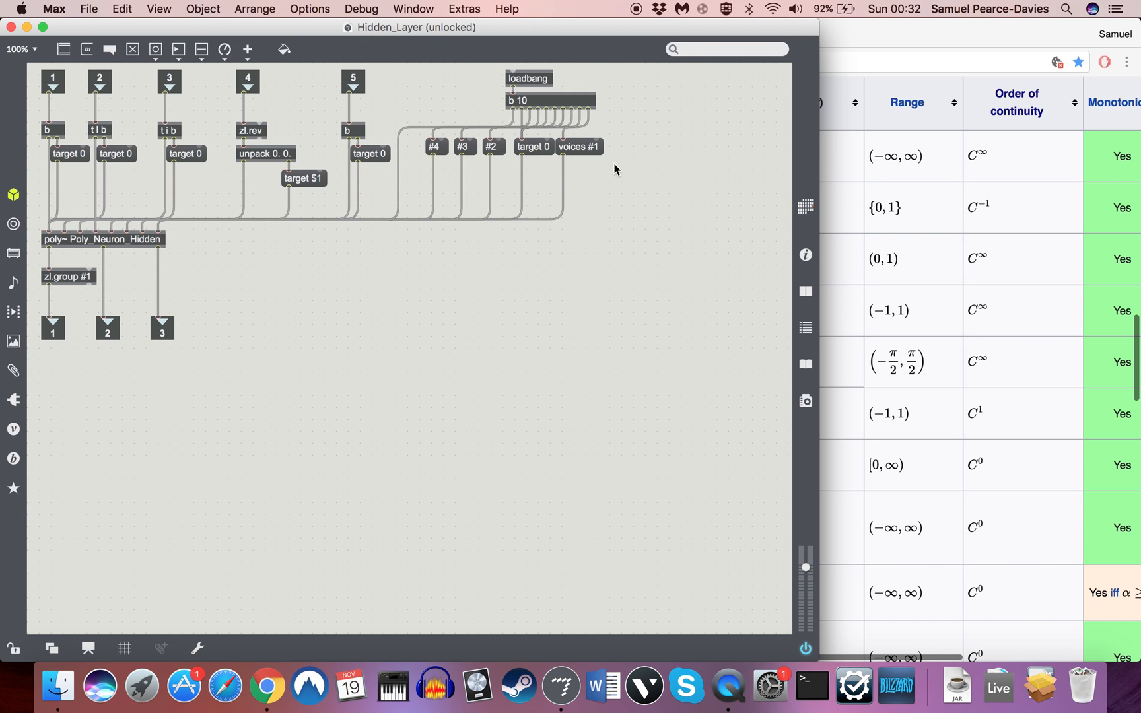
{"action": "mouse_move", "coordinate": [458, 307]}
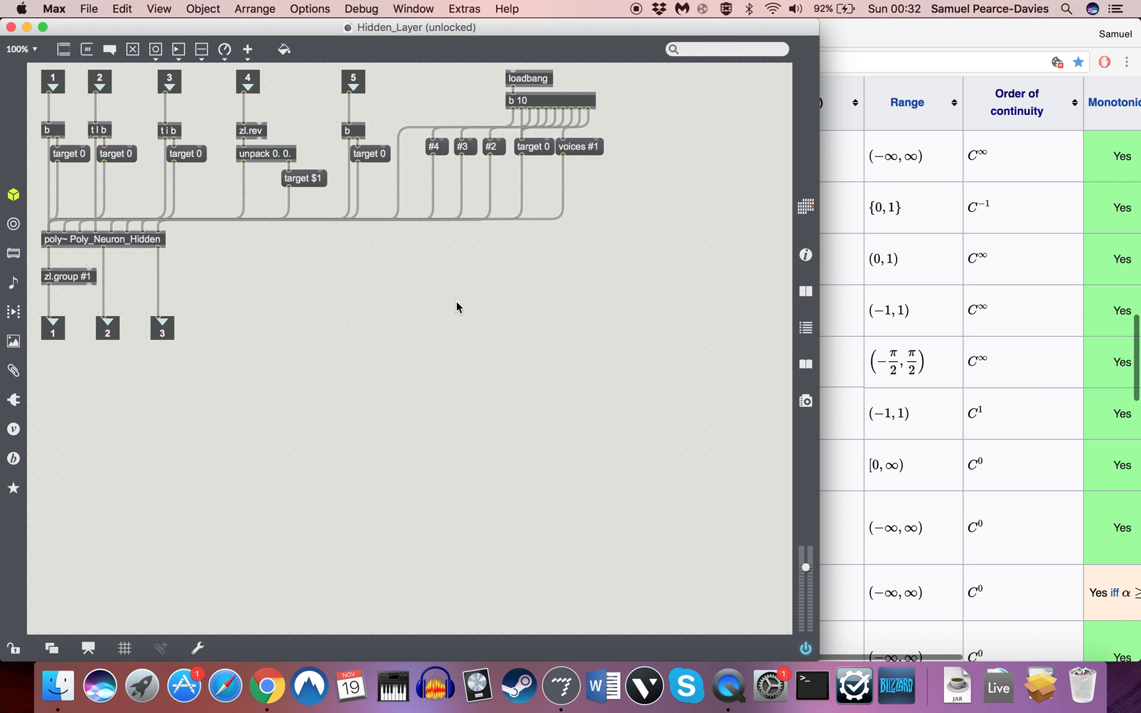
{"action": "mouse_move", "coordinate": [397, 96]}
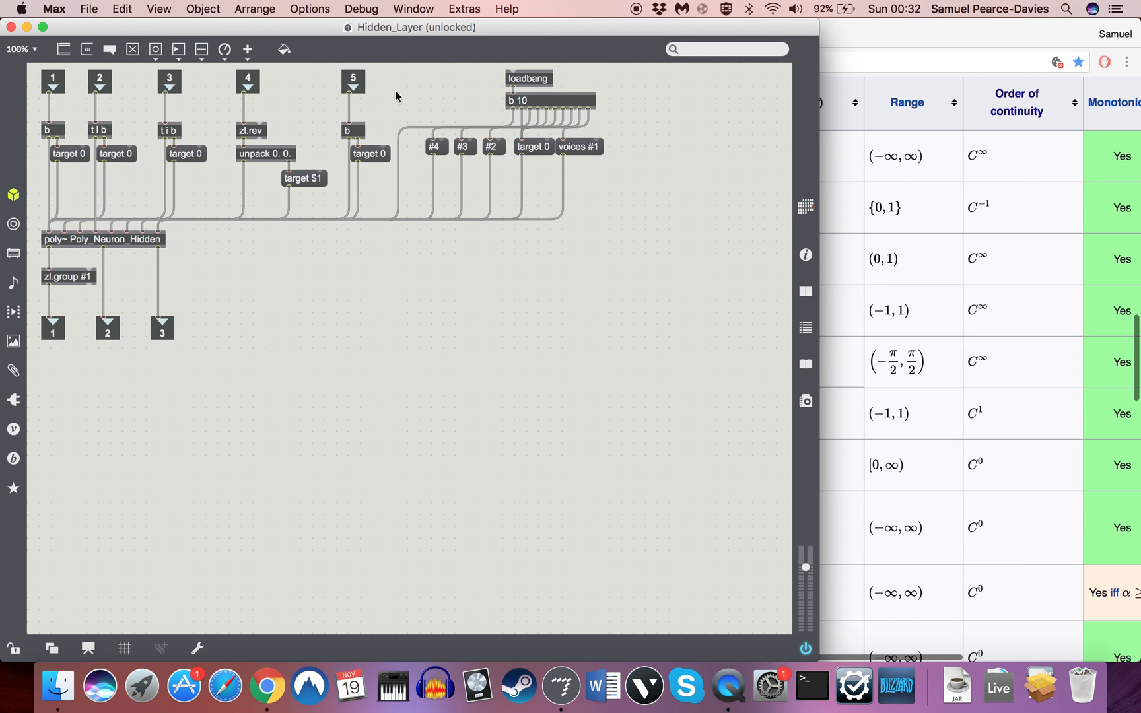
{"action": "mouse_move", "coordinate": [434, 182]}
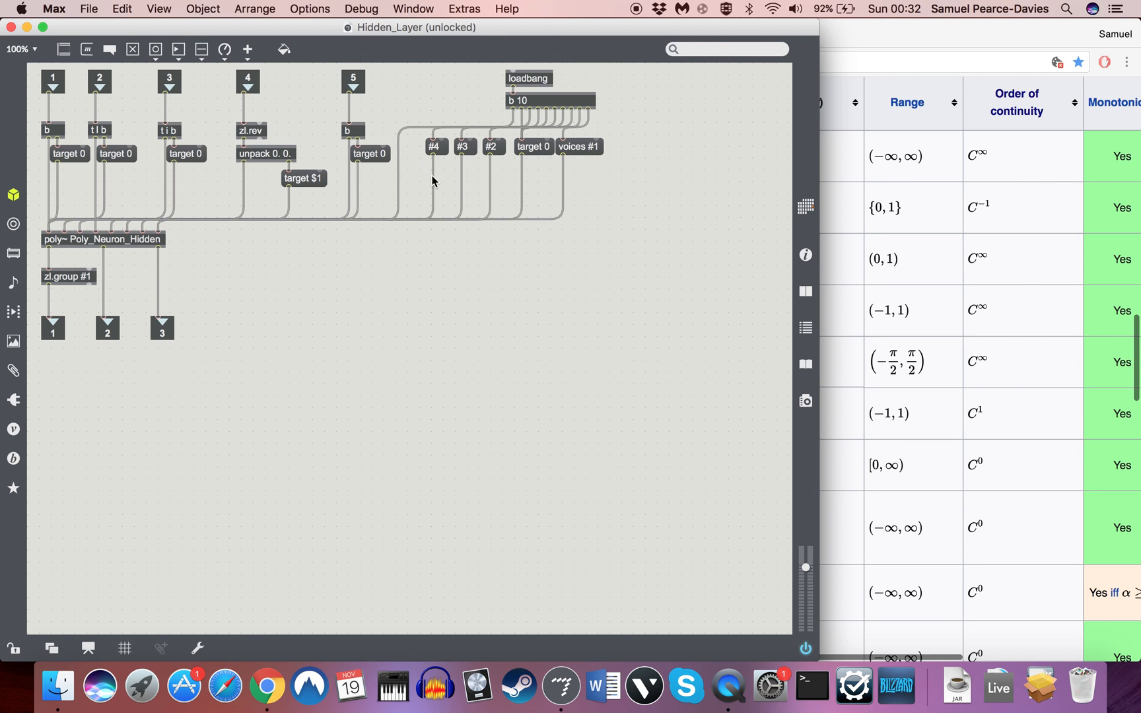
- Select the cord into the poly~ object and toggle the patcher lock
{"action": "left_click", "coordinate": [434, 162]}
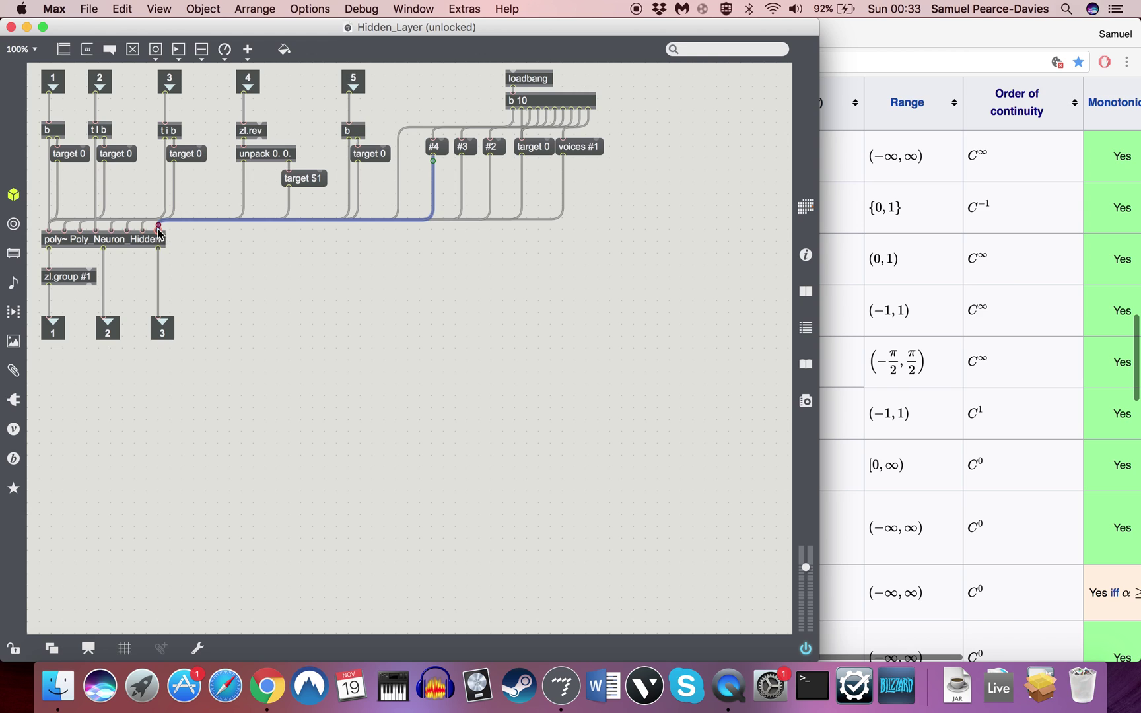
{"action": "mouse_move", "coordinate": [158, 231]}
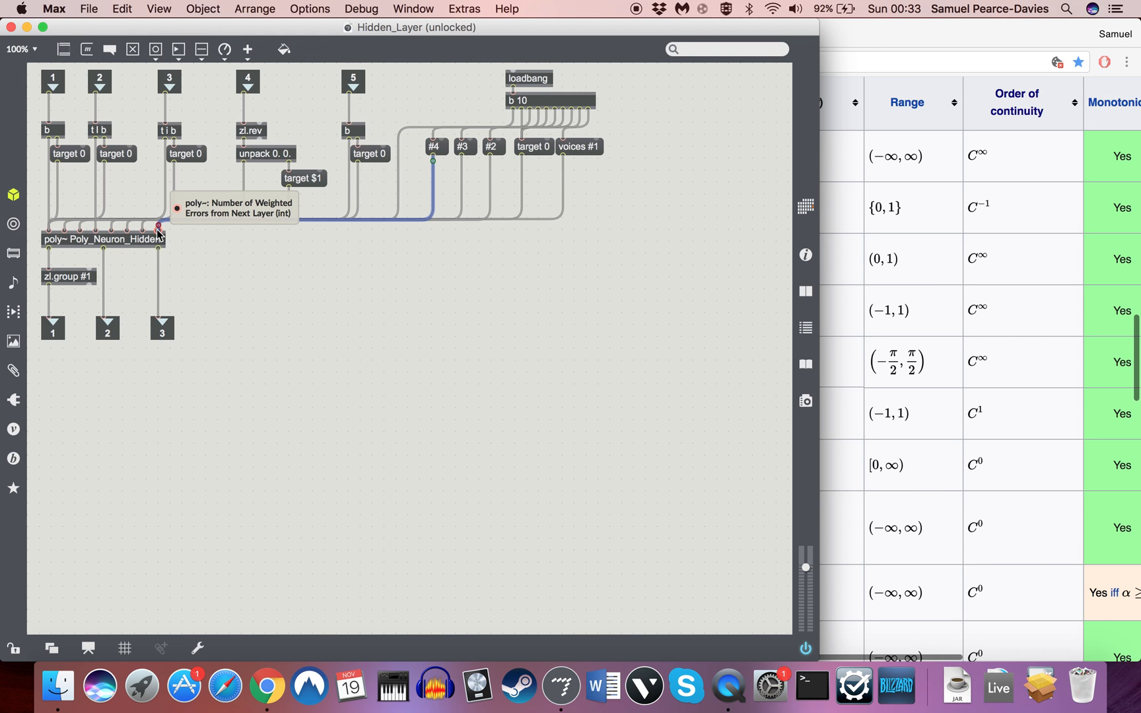
{"action": "left_click", "coordinate": [11, 647]}
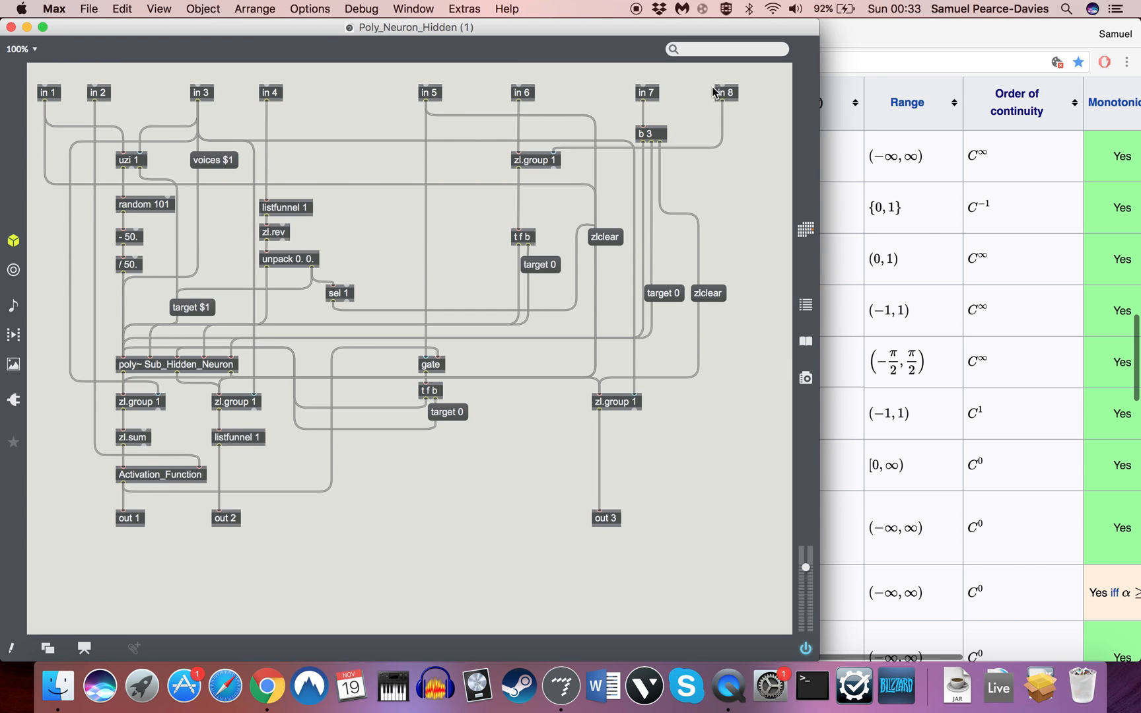
{"action": "mouse_move", "coordinate": [531, 144]}
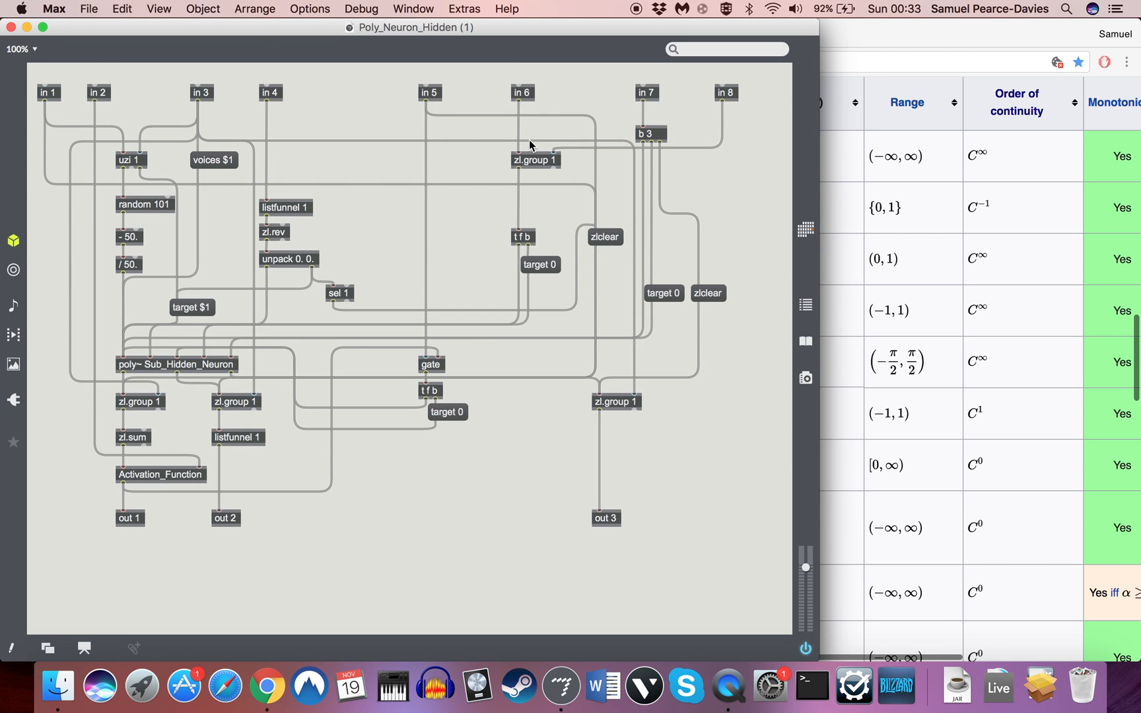
{"action": "mouse_move", "coordinate": [9, 25]}
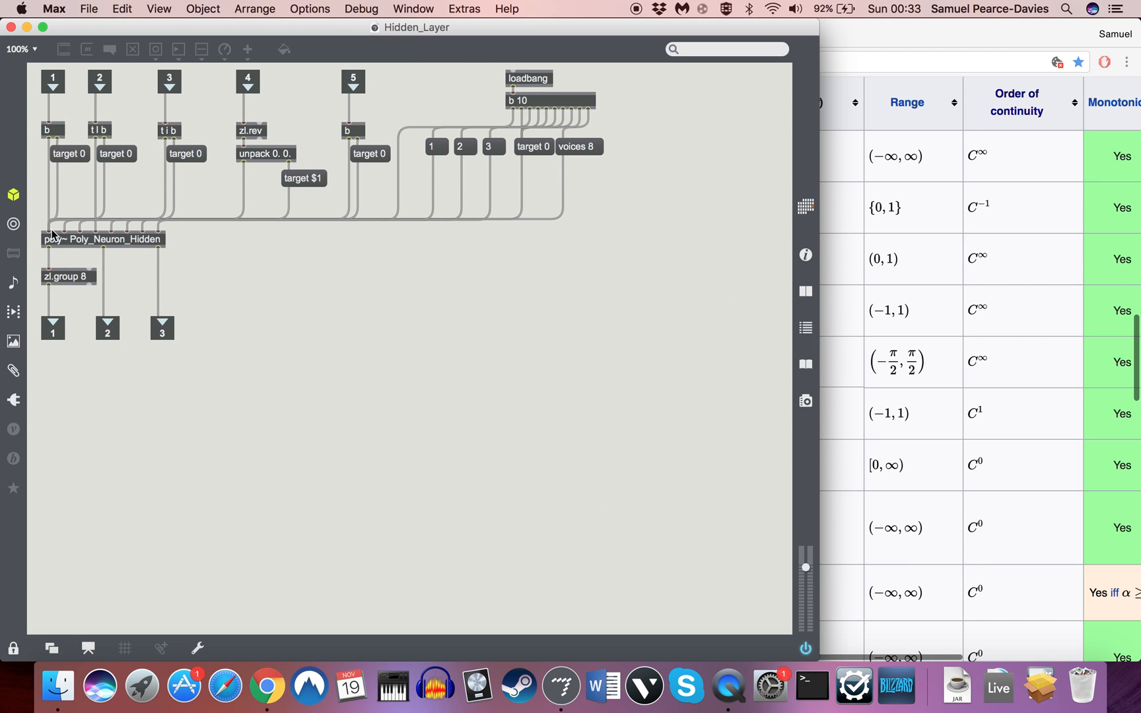
{"action": "mouse_move", "coordinate": [172, 129]}
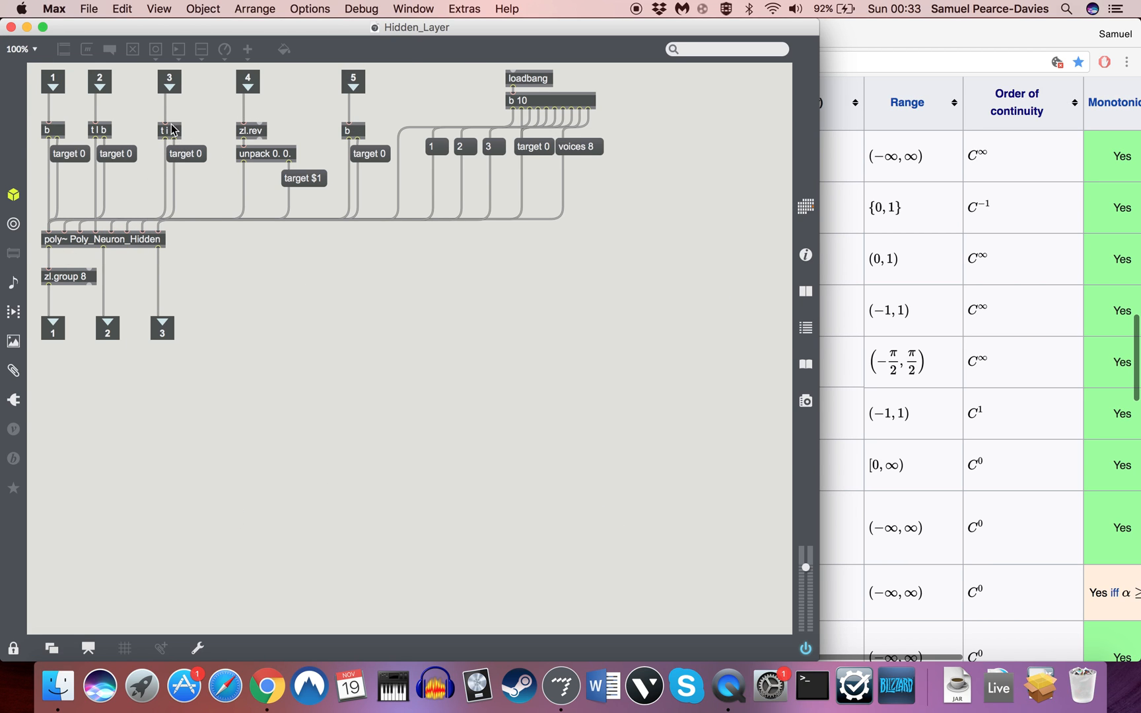
{"action": "mouse_move", "coordinate": [109, 245]}
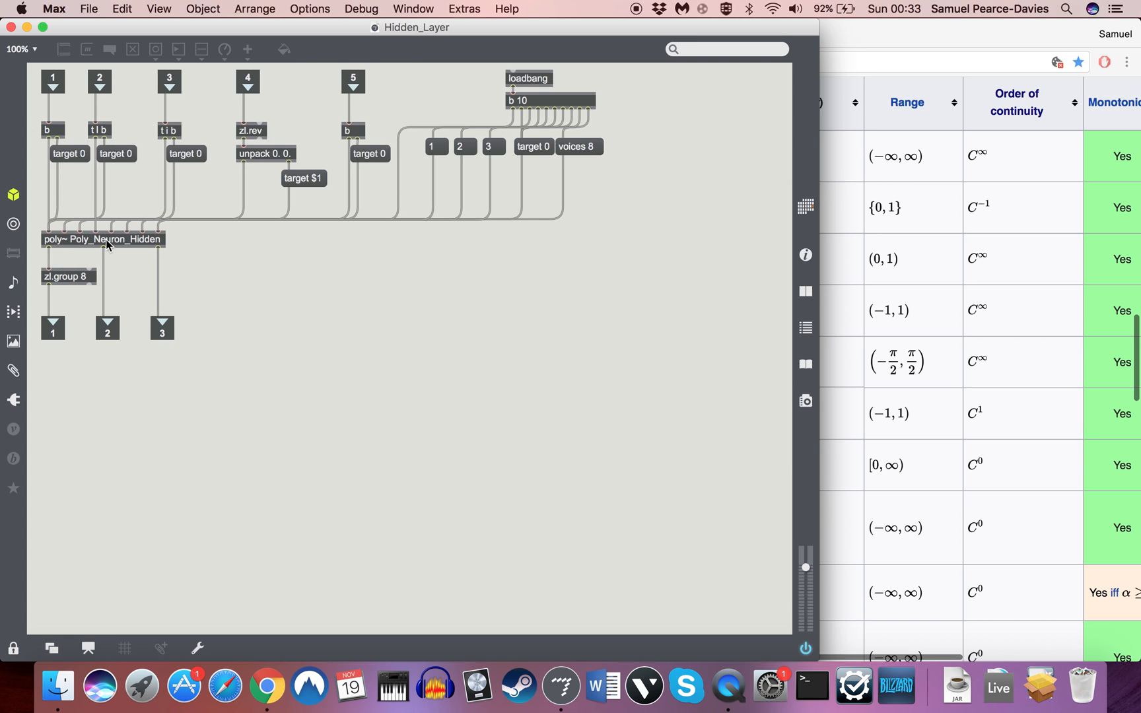
{"action": "mouse_move", "coordinate": [290, 130]}
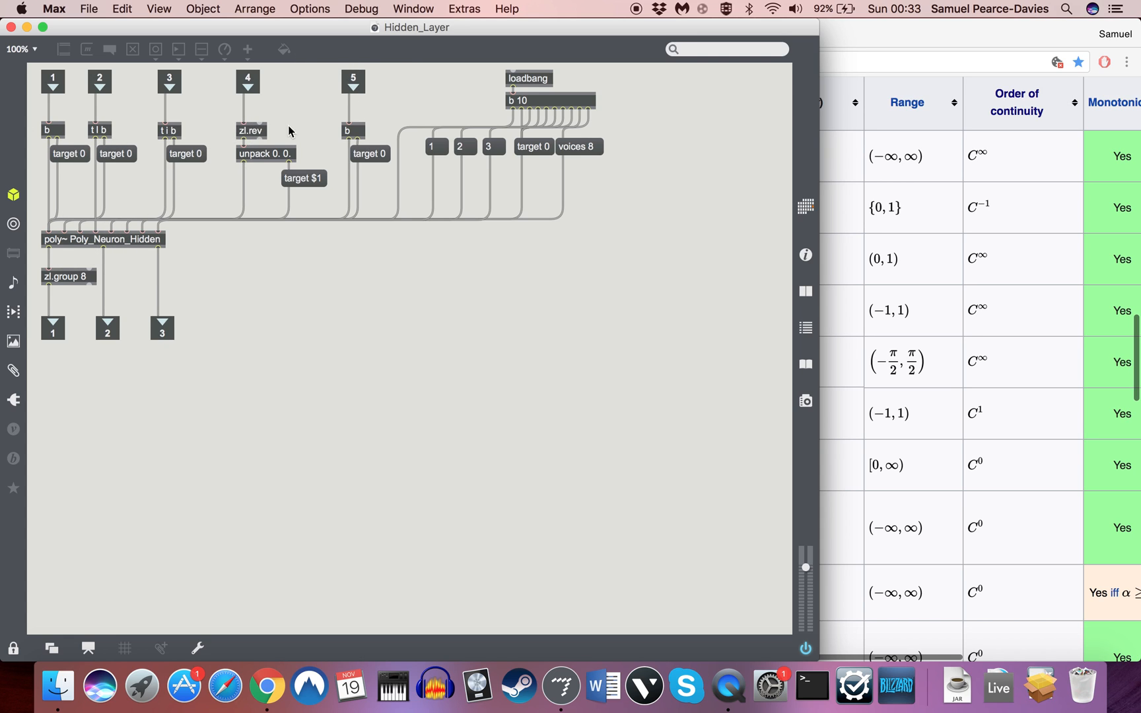
{"action": "mouse_move", "coordinate": [21, 321]}
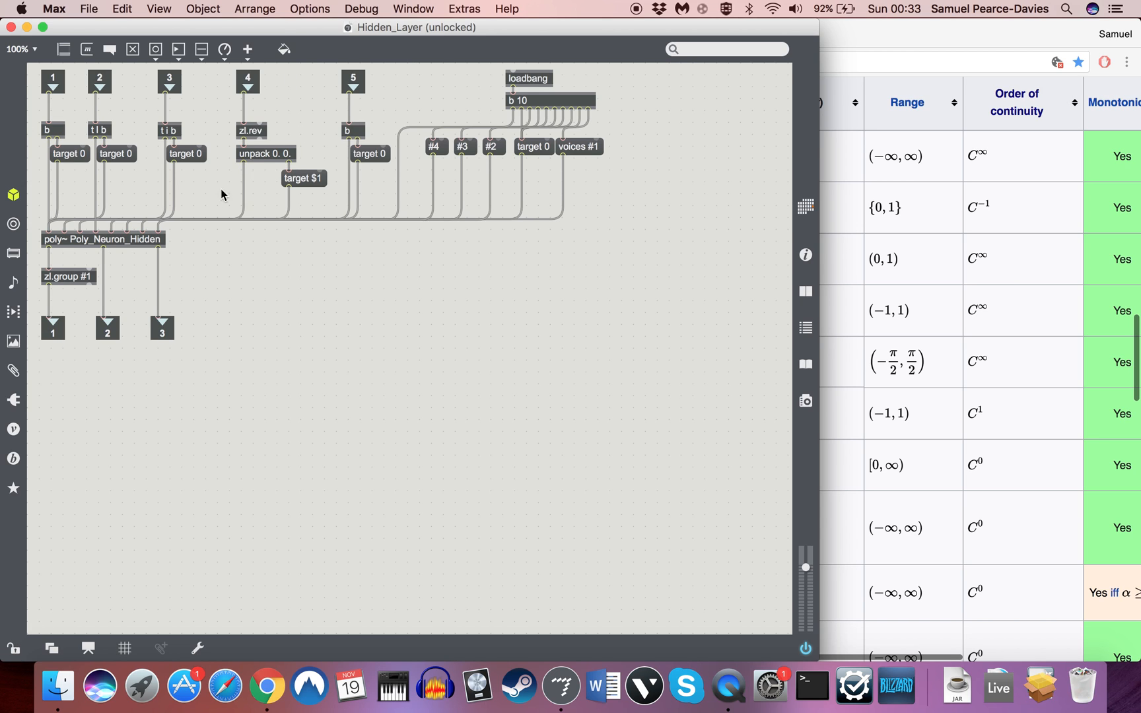
{"action": "mouse_move", "coordinate": [401, 121]}
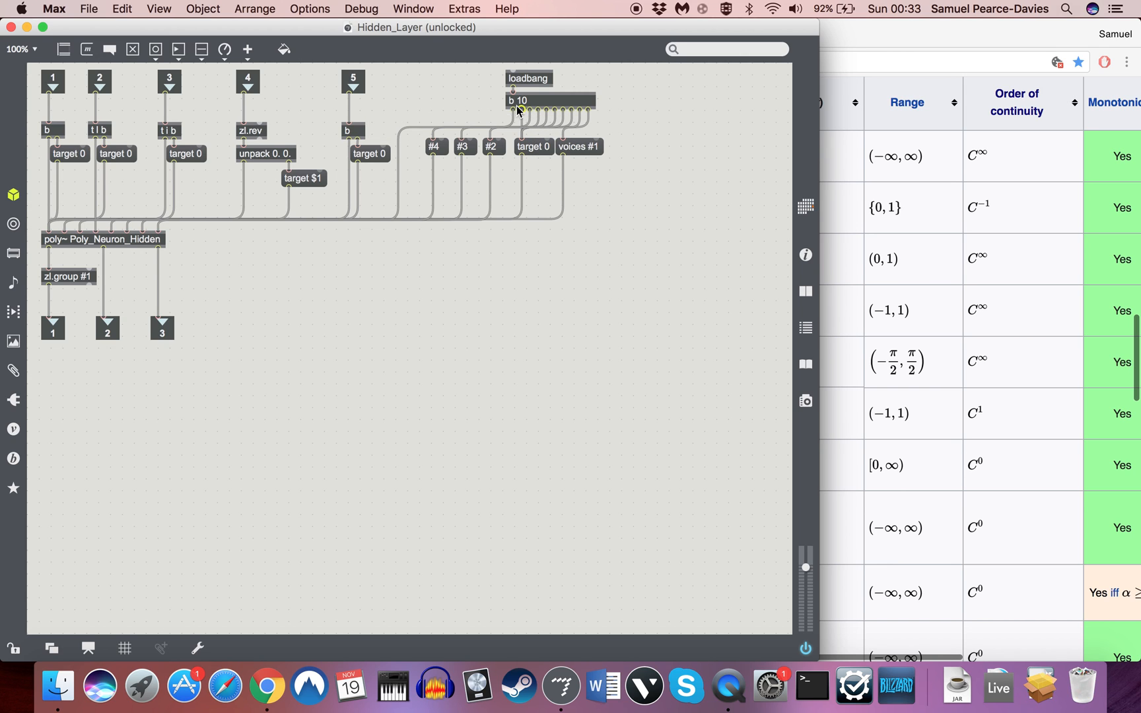
{"action": "mouse_move", "coordinate": [465, 217]}
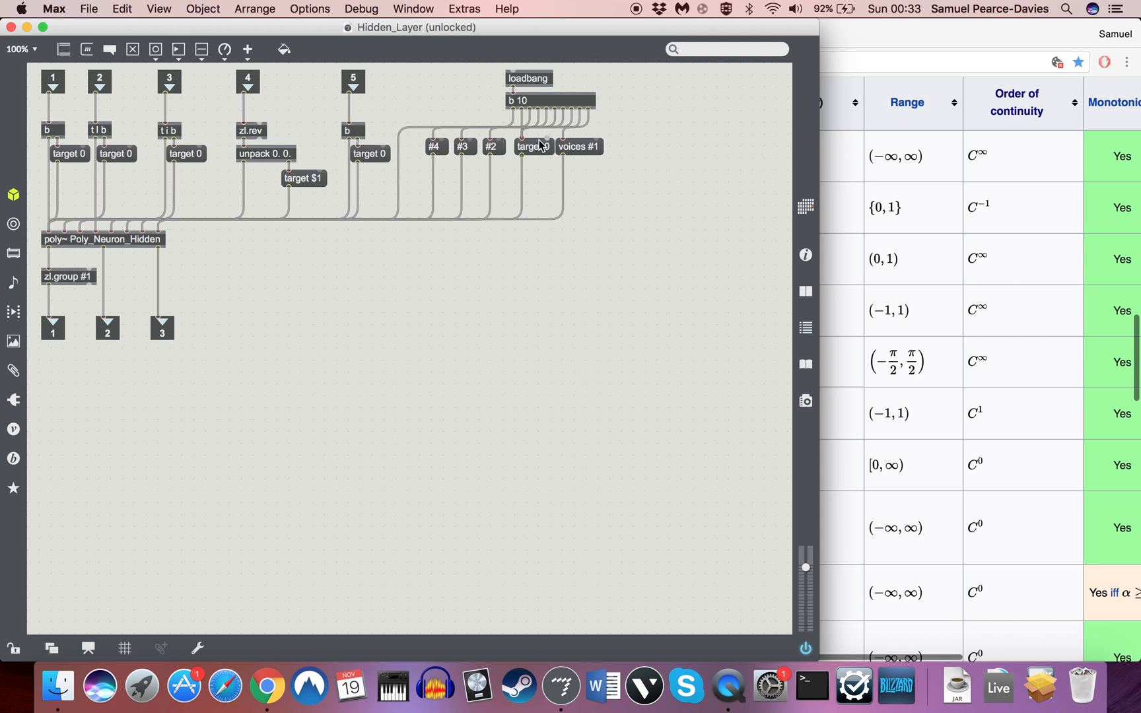
{"action": "mouse_move", "coordinate": [538, 155]}
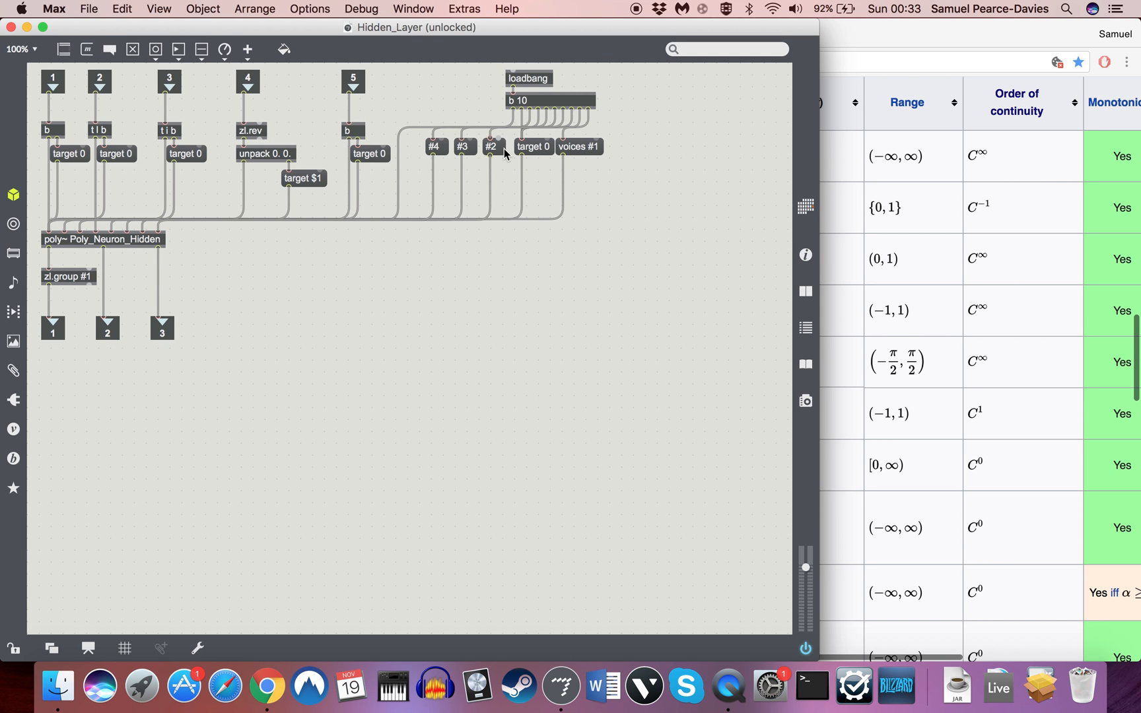
{"action": "mouse_move", "coordinate": [538, 156]}
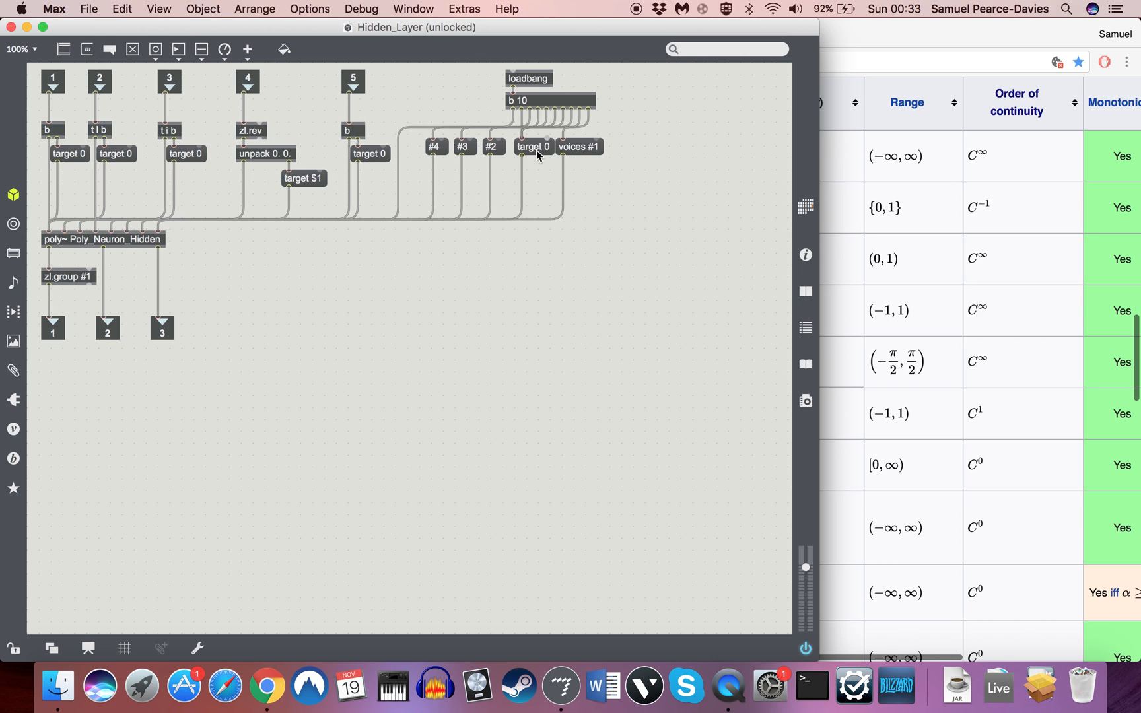
{"action": "mouse_move", "coordinate": [499, 153]}
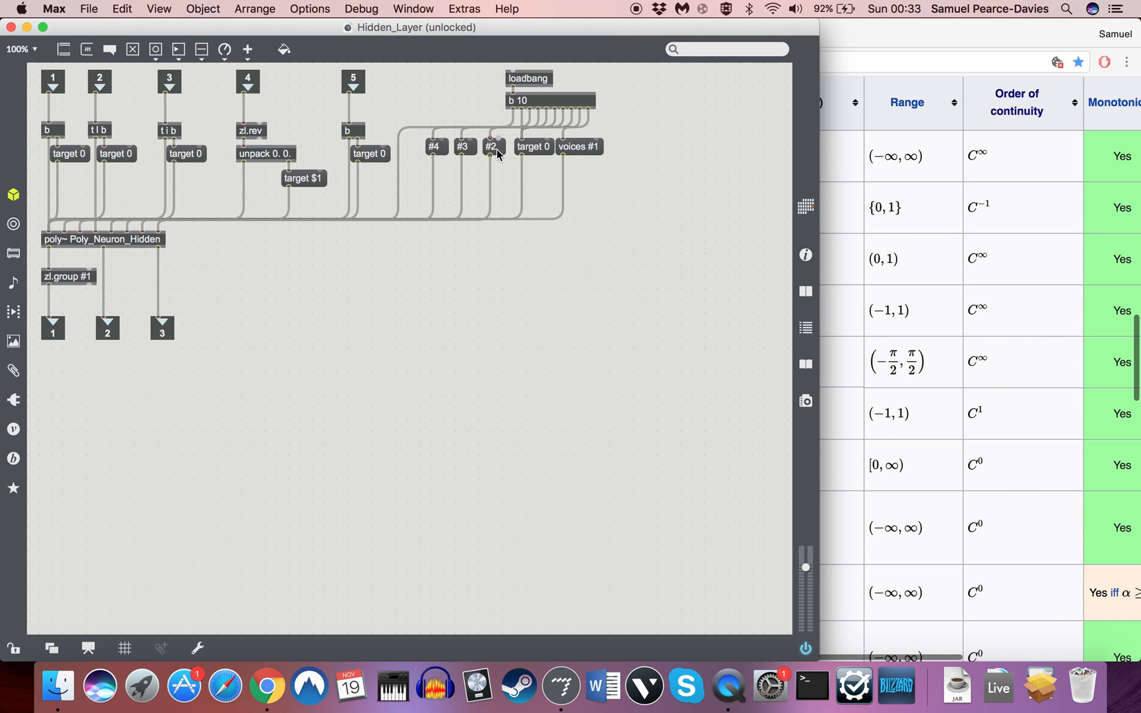
{"action": "mouse_move", "coordinate": [549, 278]}
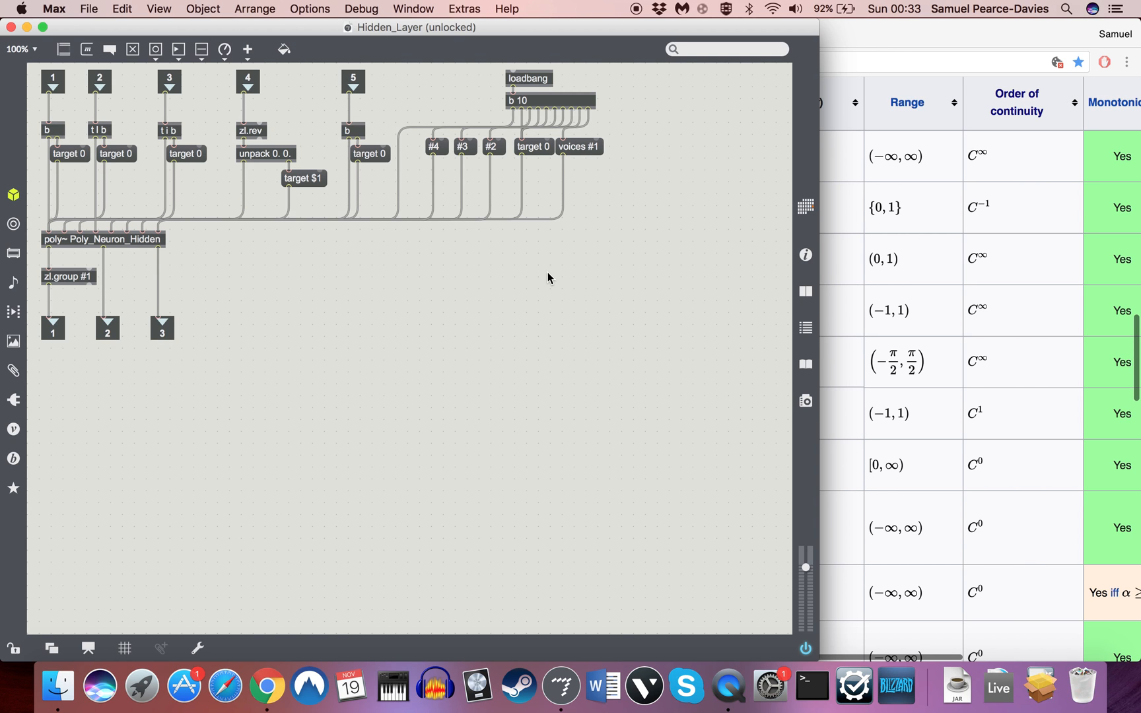
{"action": "mouse_move", "coordinate": [213, 300]}
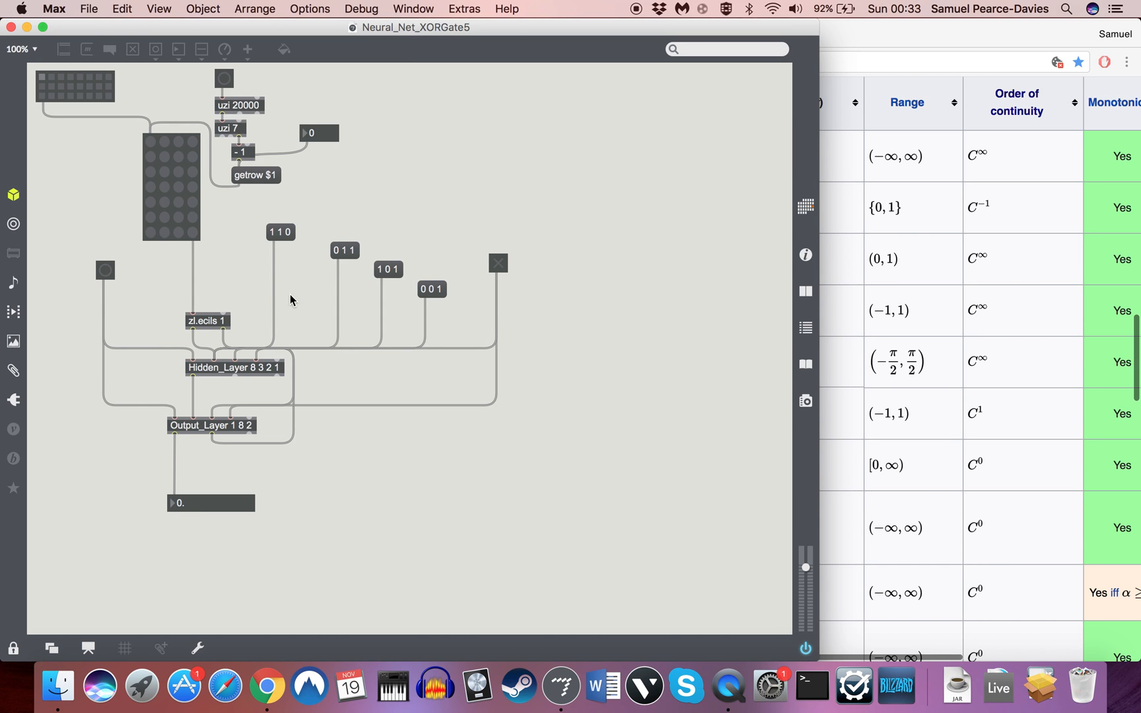
- Start the uzi training loop on the XOR patterns via the toggle
{"action": "left_click", "coordinate": [44, 94]}
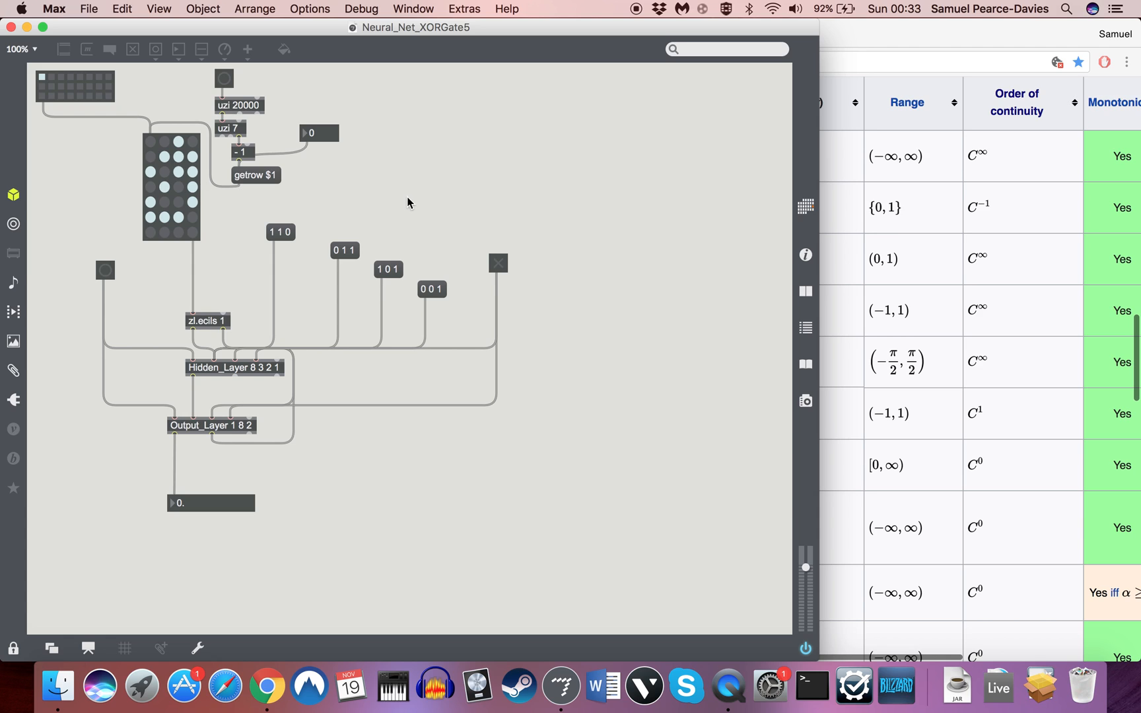
{"action": "mouse_move", "coordinate": [104, 272]}
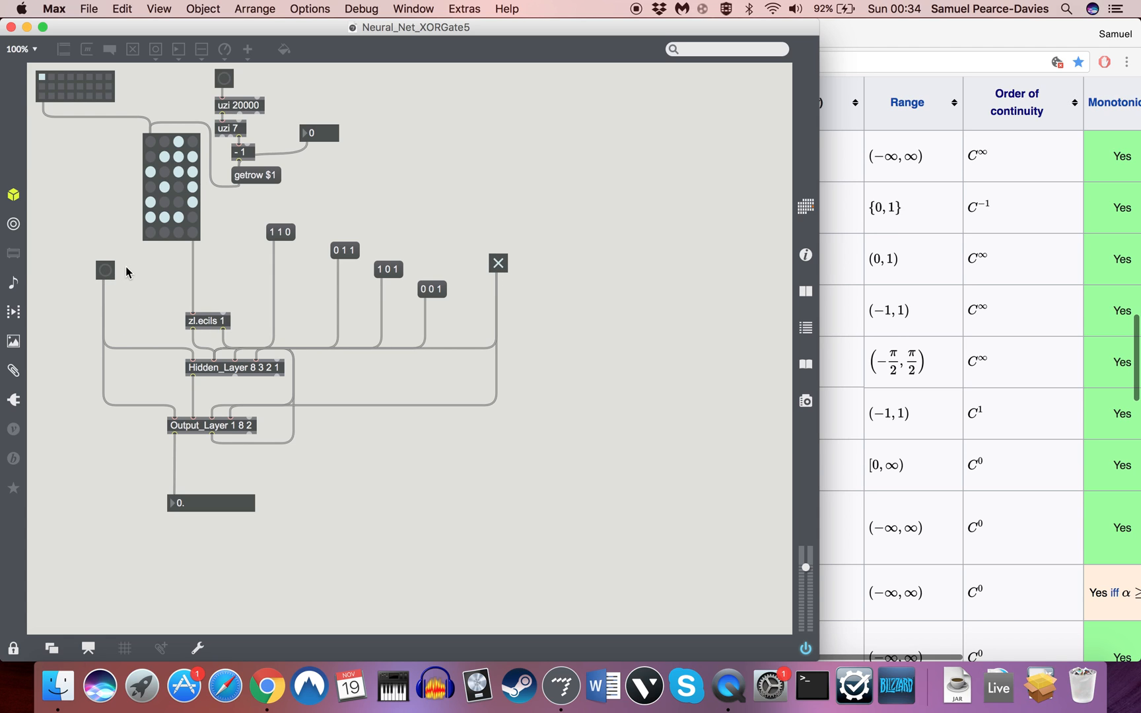
{"action": "mouse_move", "coordinate": [231, 113]}
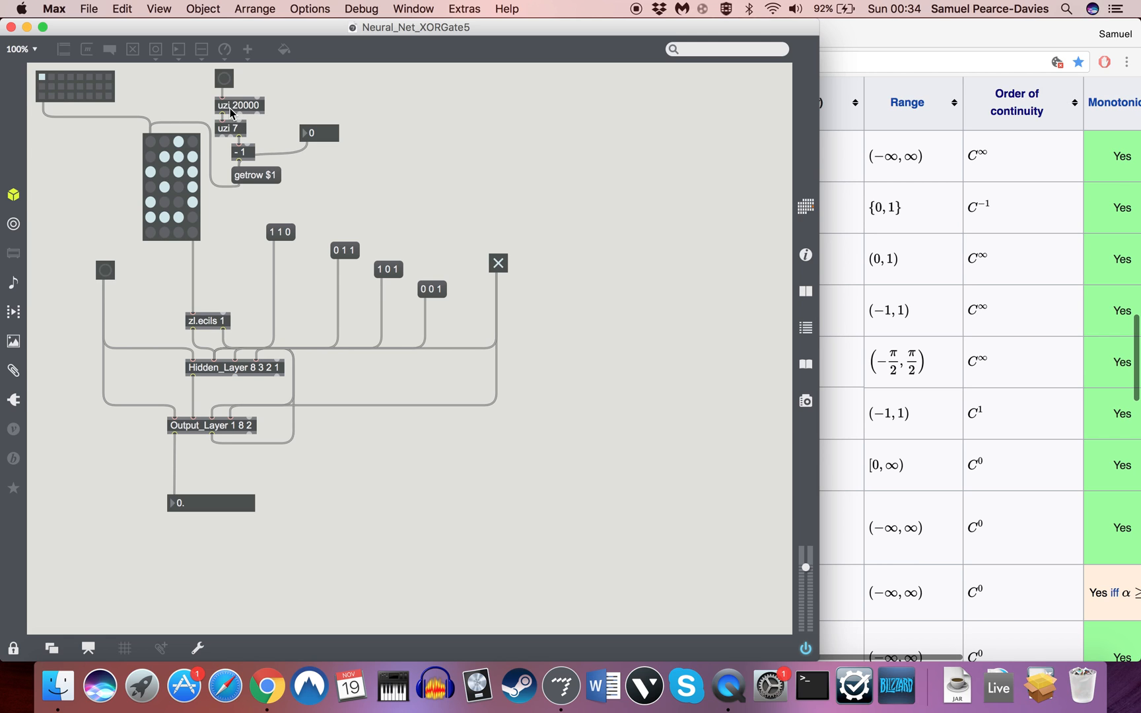
{"action": "mouse_move", "coordinate": [298, 105]}
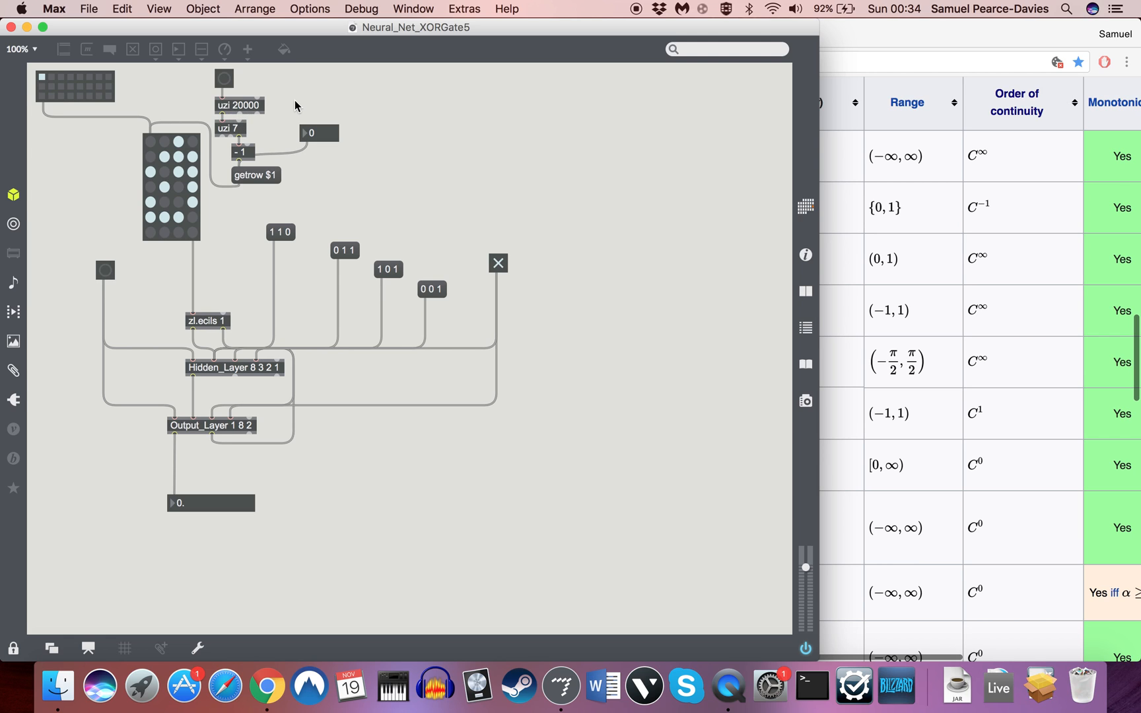
{"action": "mouse_move", "coordinate": [270, 90]}
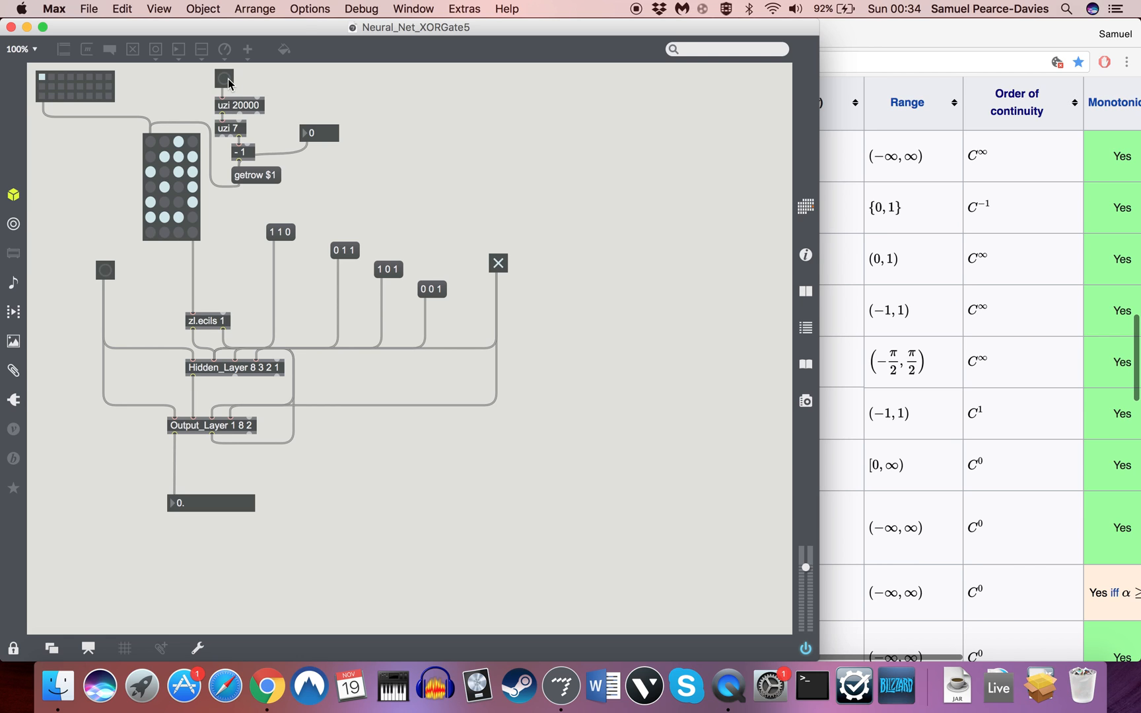
{"action": "mouse_move", "coordinate": [317, 102]}
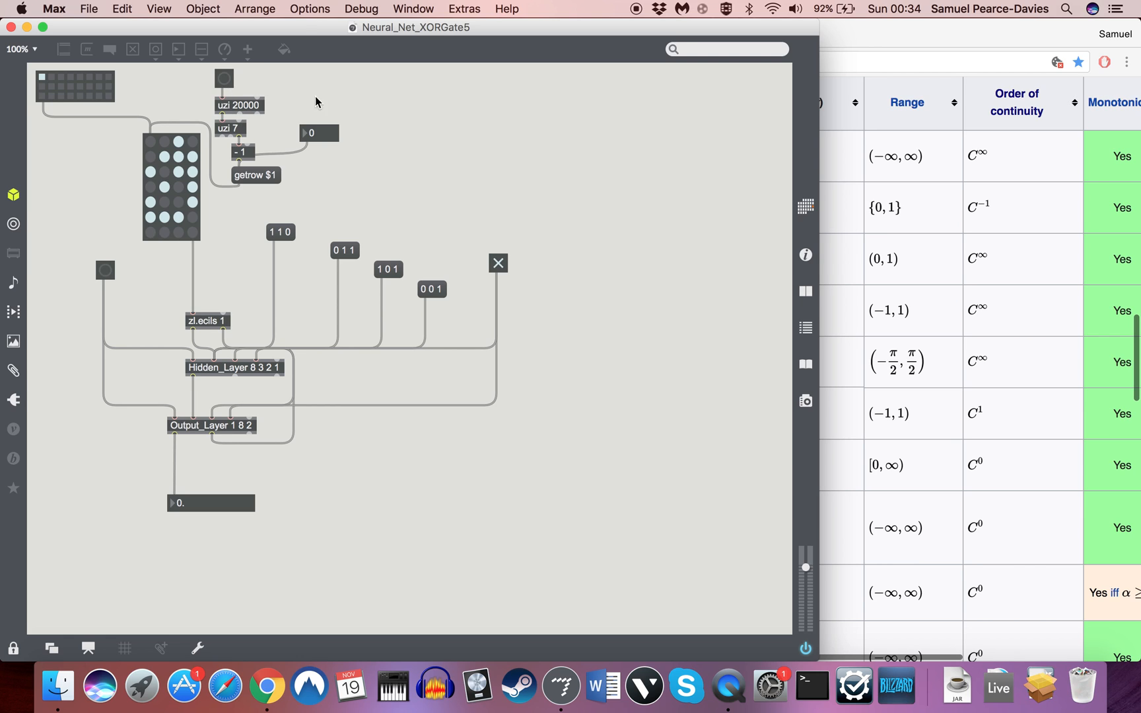
{"action": "mouse_move", "coordinate": [381, 114]}
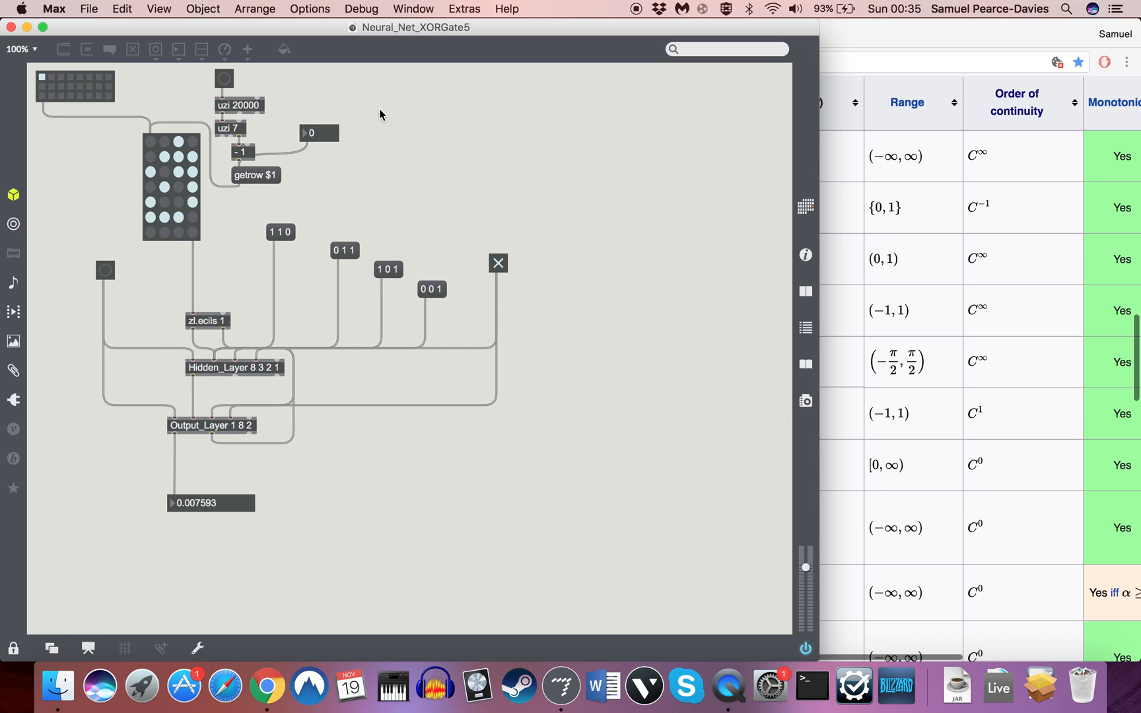
{"action": "mouse_move", "coordinate": [499, 263]}
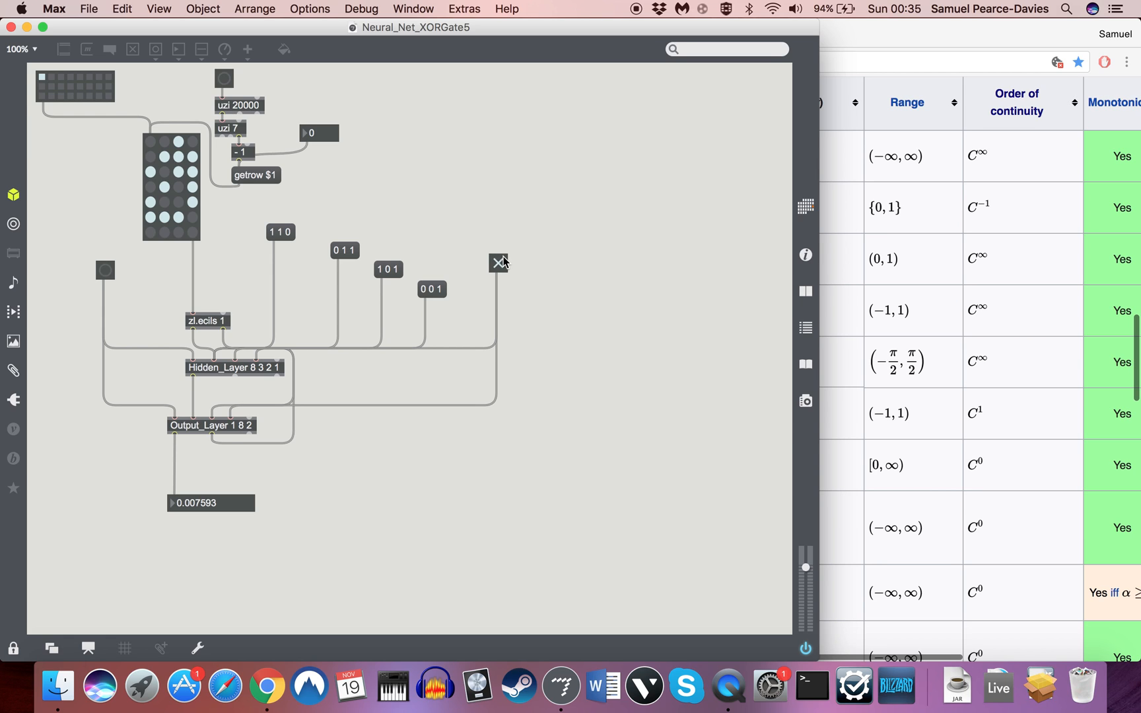
{"action": "mouse_move", "coordinate": [268, 253]}
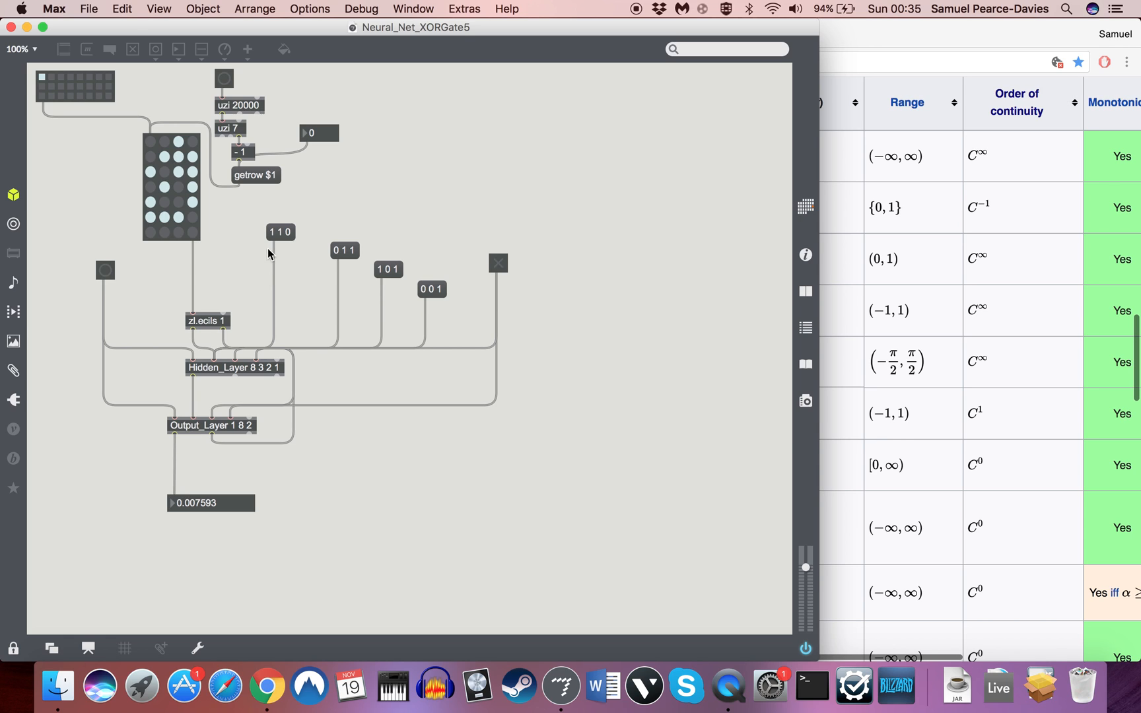
{"action": "mouse_move", "coordinate": [290, 251]}
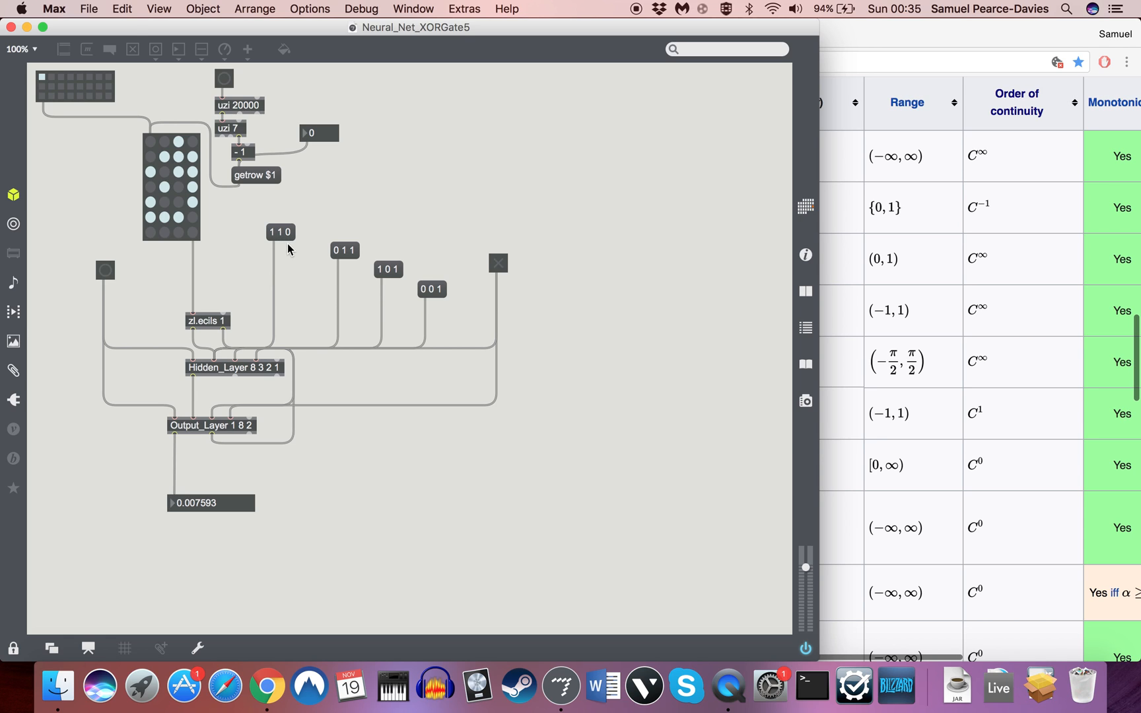
{"action": "mouse_move", "coordinate": [196, 326]}
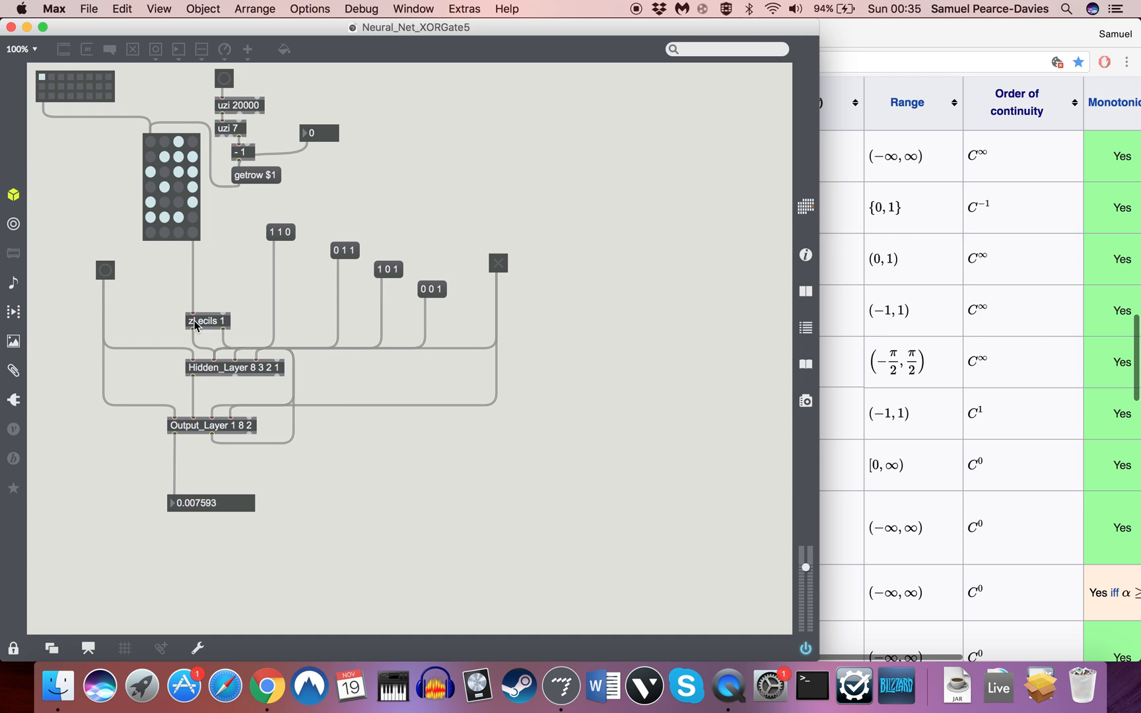
- Toggle edit mode and send the 0 1 1 test pattern, giving output 0.001709
{"action": "left_click", "coordinate": [11, 648]}
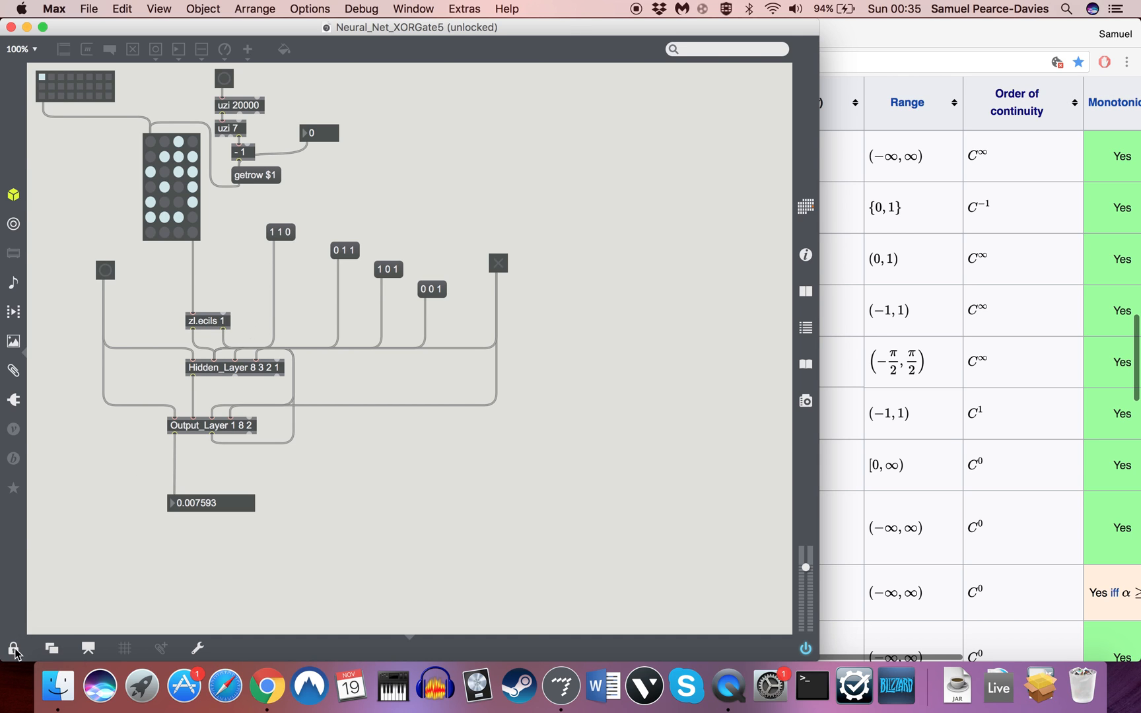
{"action": "mouse_move", "coordinate": [217, 366]}
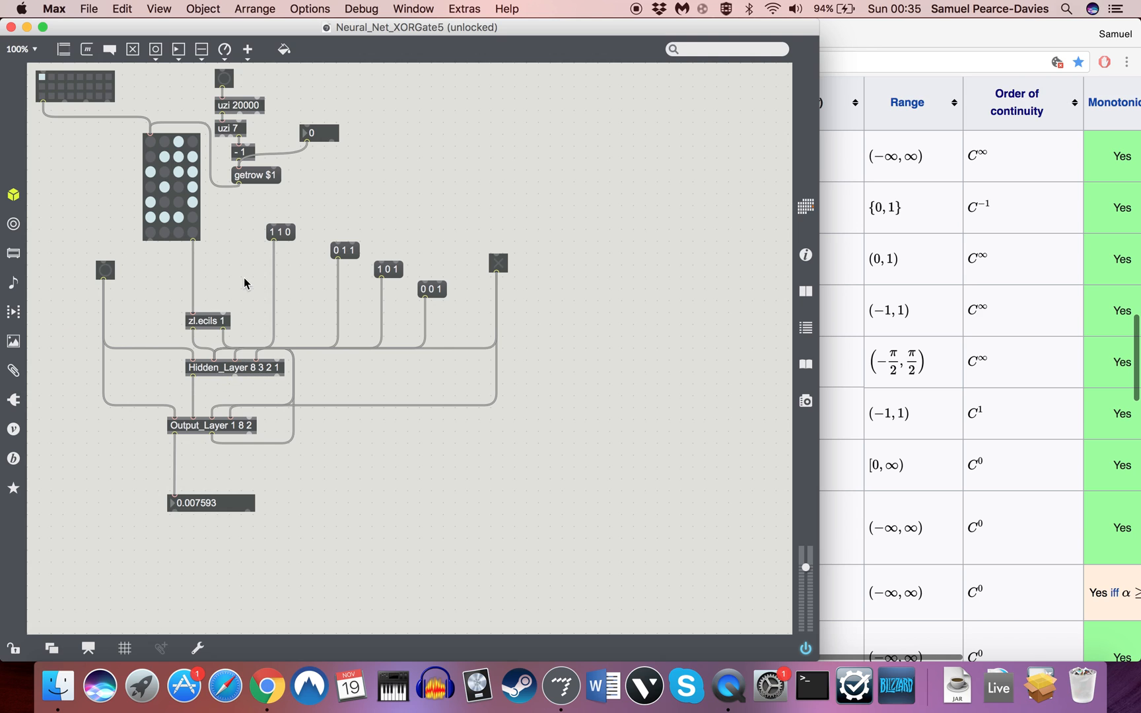
{"action": "mouse_move", "coordinate": [298, 232]}
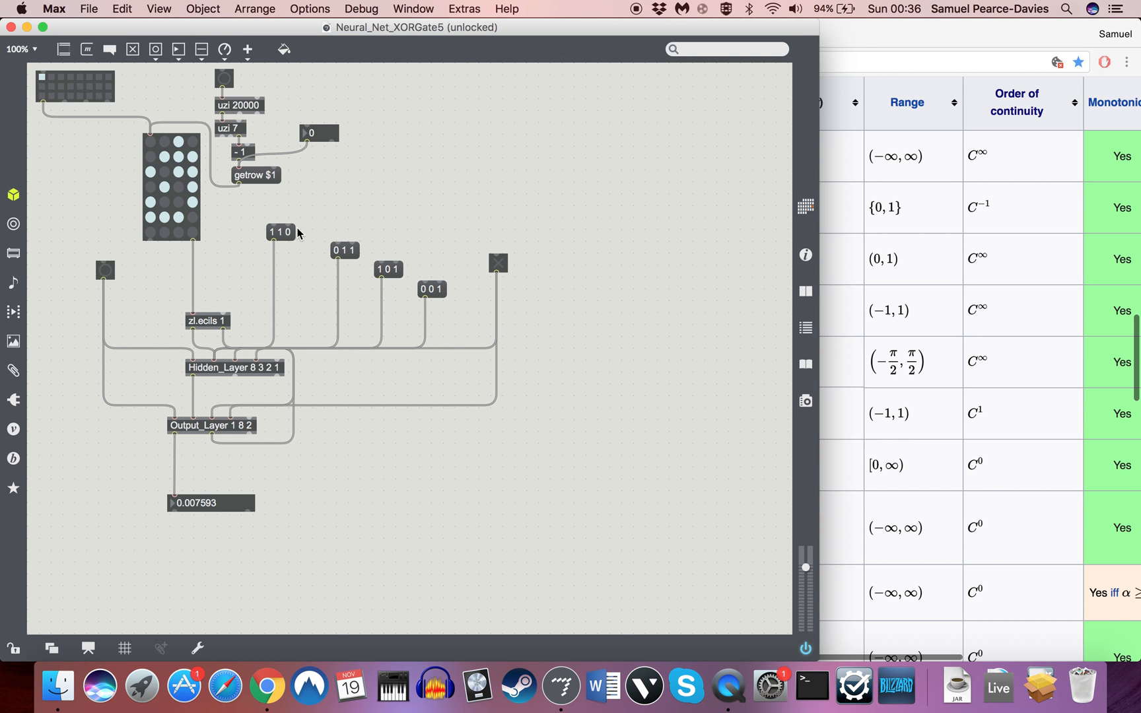
{"action": "mouse_move", "coordinate": [148, 380]}
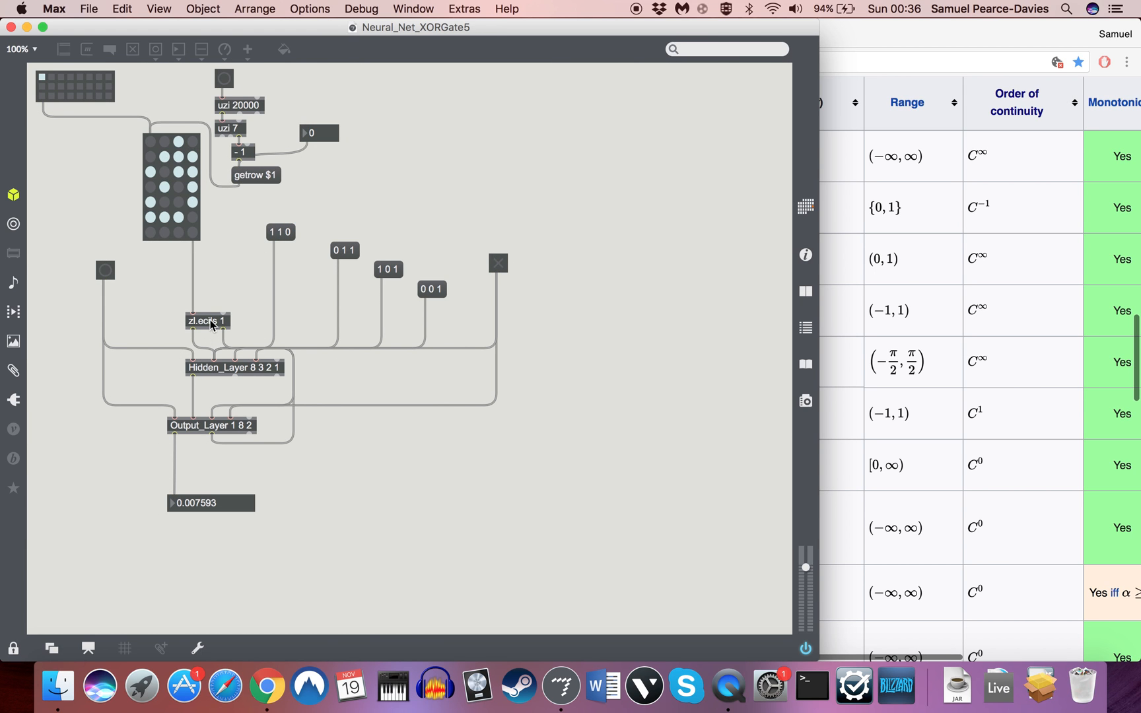
{"action": "left_click", "coordinate": [281, 232]}
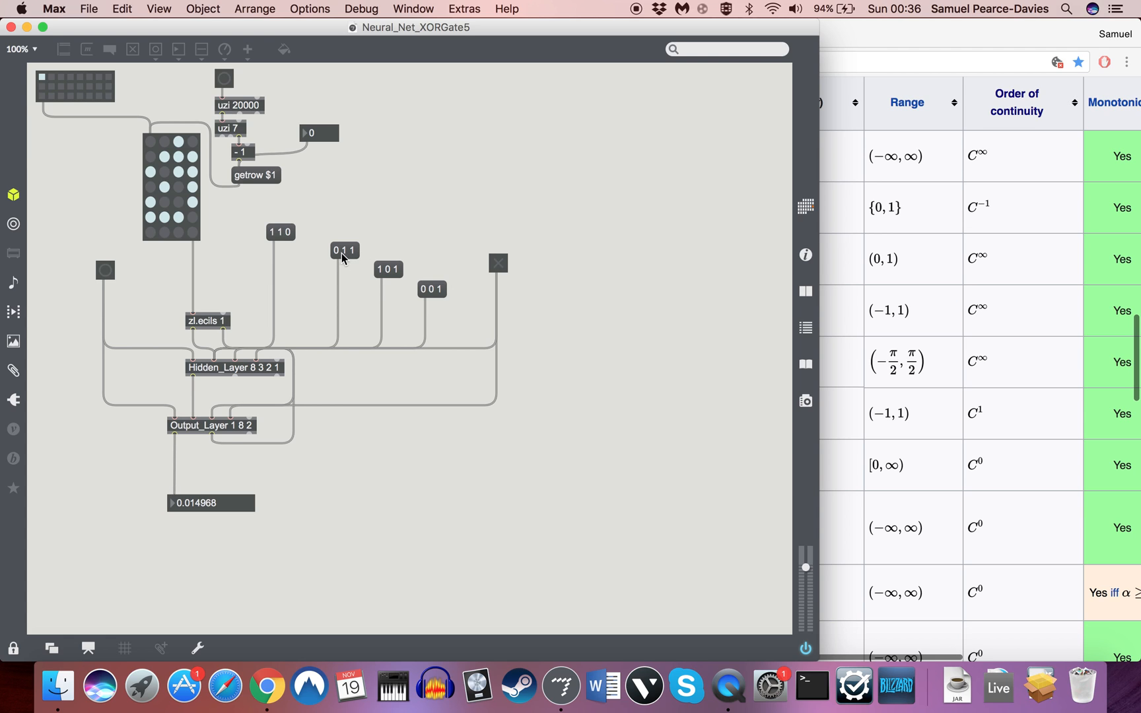
{"action": "left_click", "coordinate": [344, 249]}
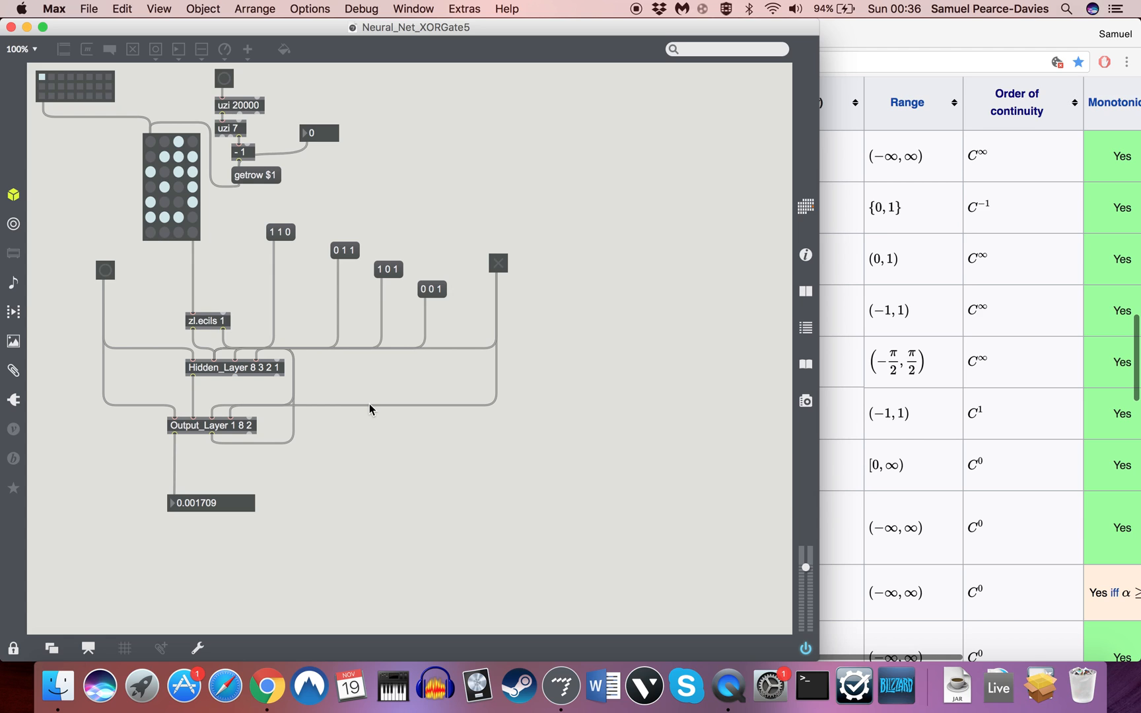
{"action": "mouse_move", "coordinate": [419, 470]}
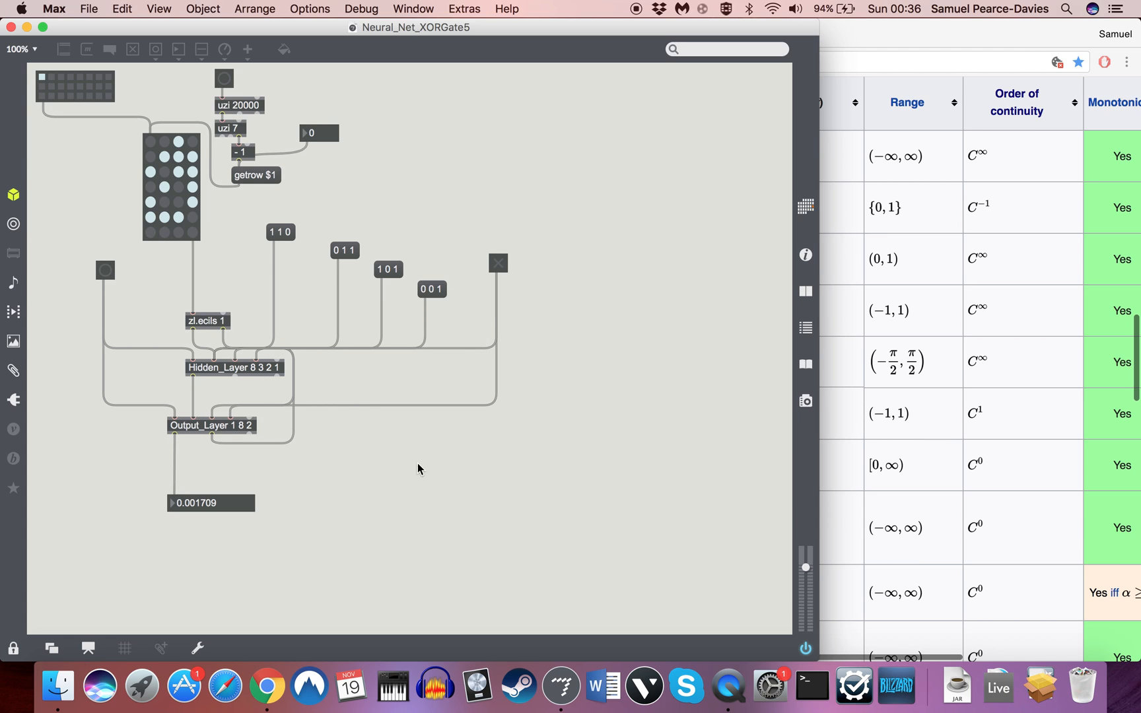
{"action": "mouse_move", "coordinate": [435, 482]}
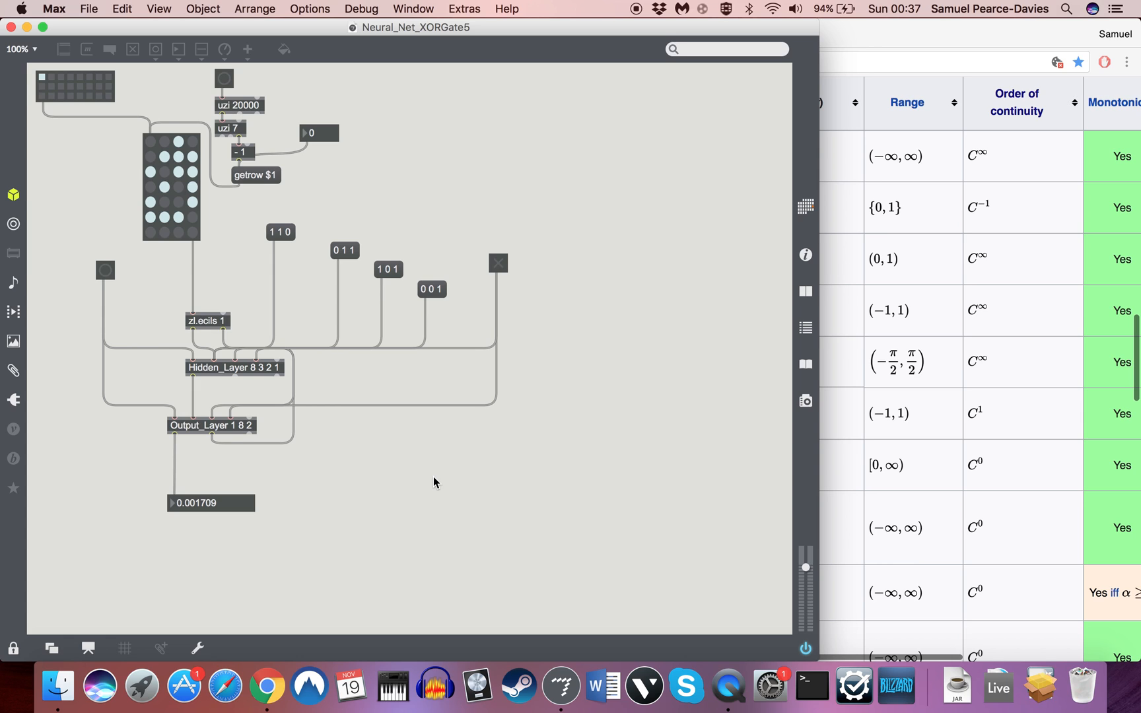
{"action": "mouse_move", "coordinate": [437, 145]}
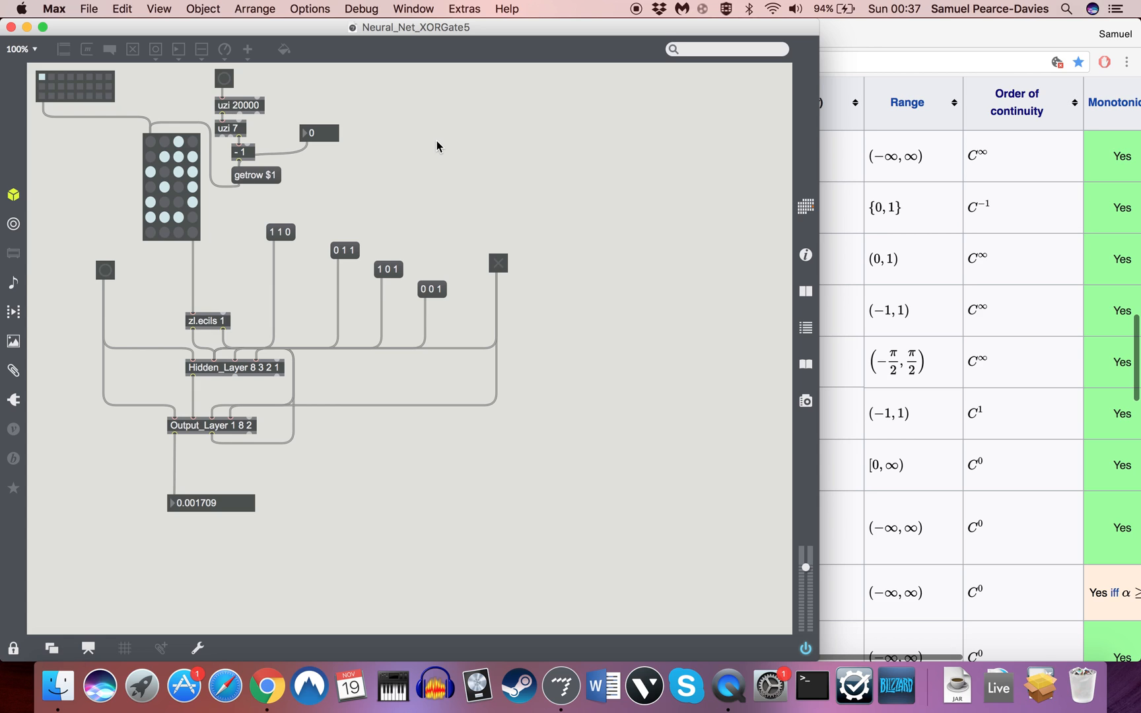
{"action": "mouse_move", "coordinate": [433, 171]}
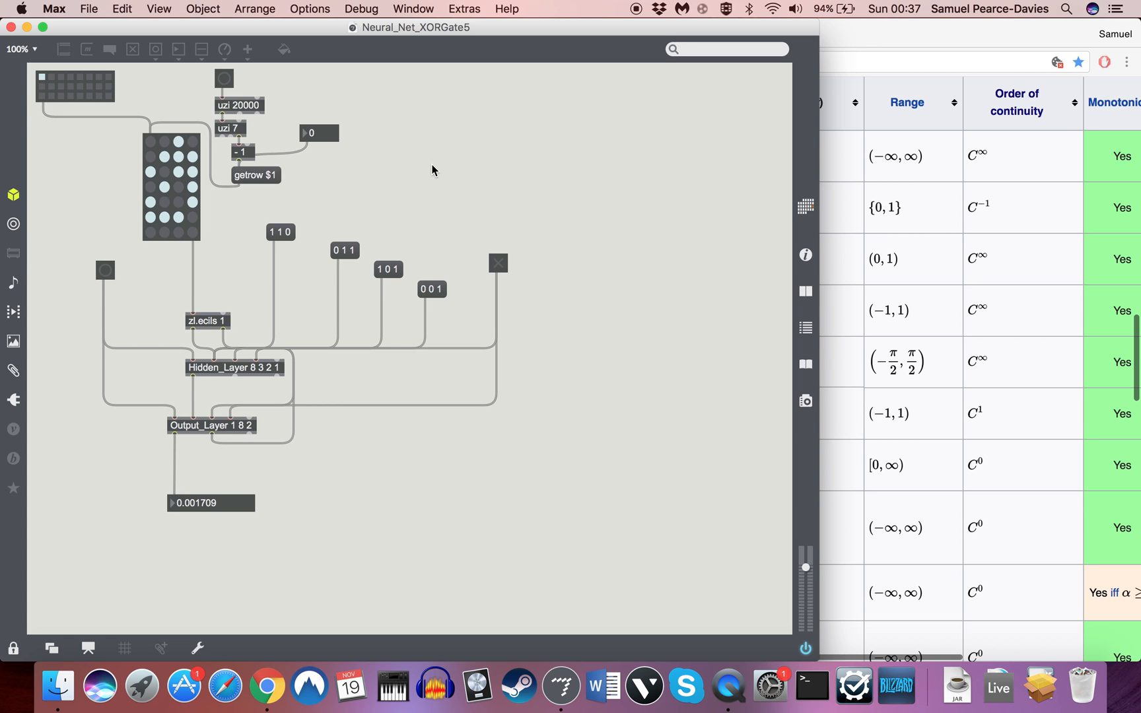
{"action": "mouse_move", "coordinate": [603, 162]}
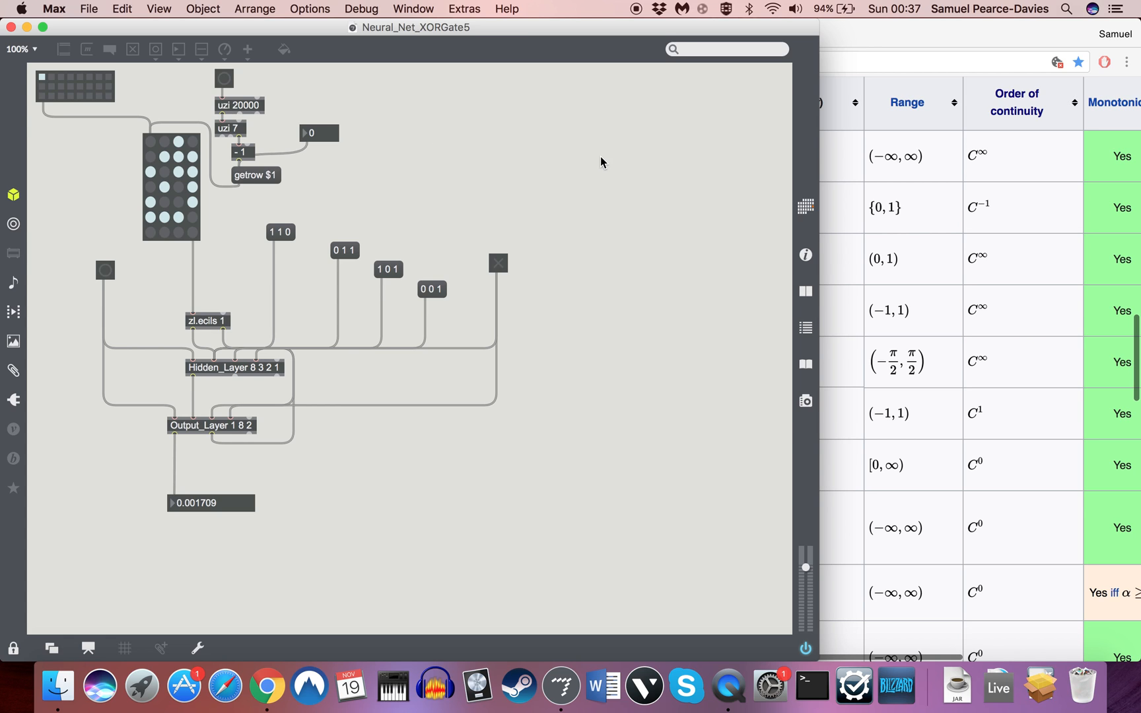